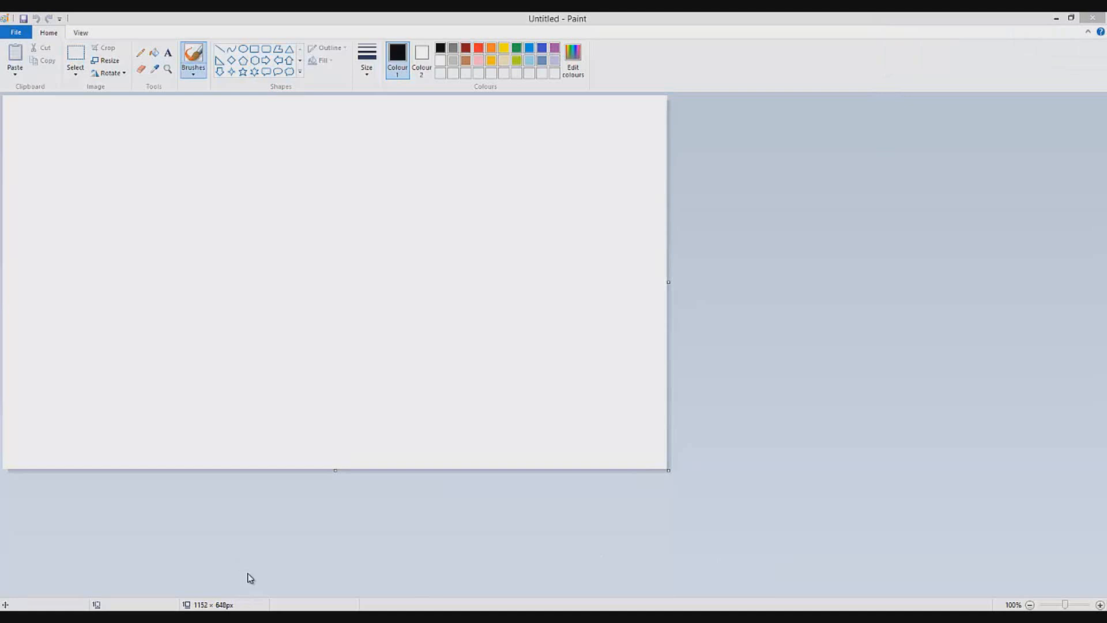
mouse_move(240, 541)
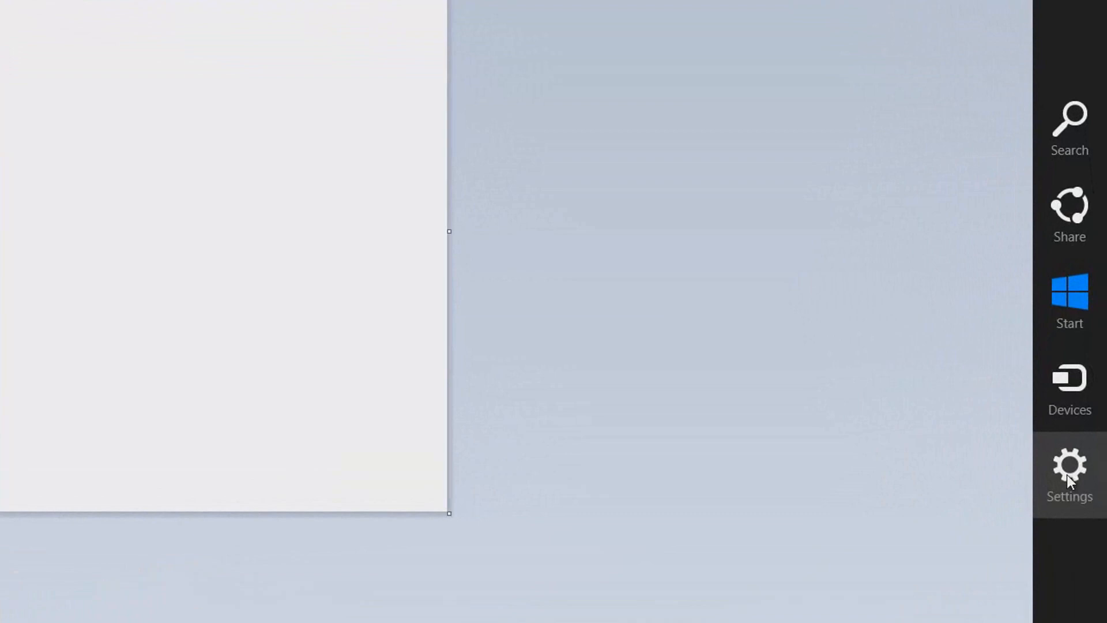
Reach the Mouse Properties Pointer Options through Control Panel's Hardware and Sound
click(1070, 463)
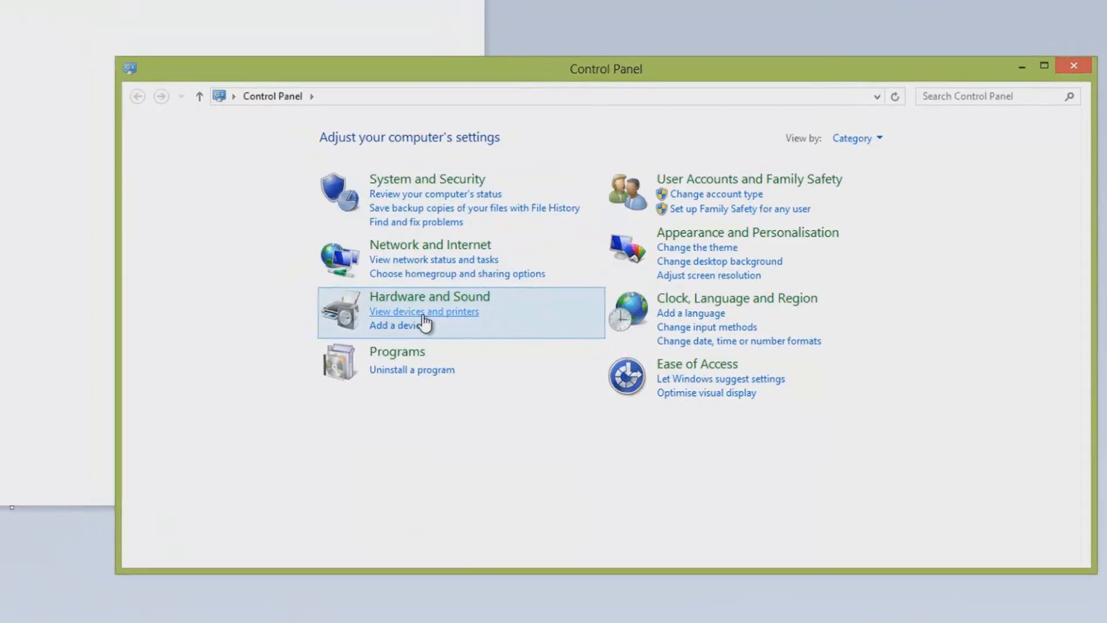
click(423, 311)
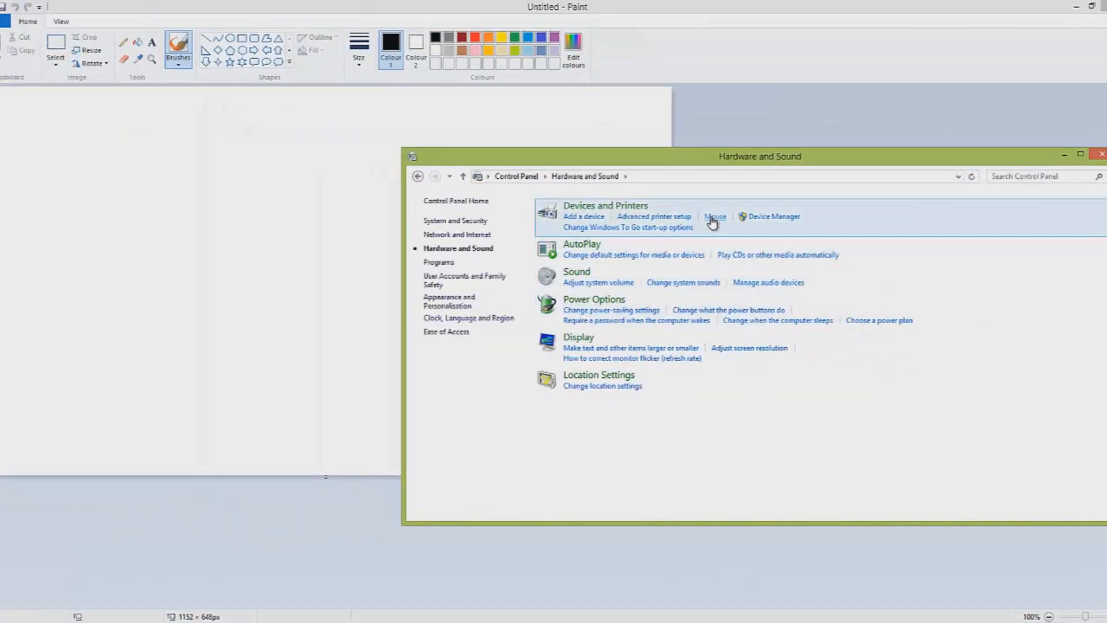
click(714, 216)
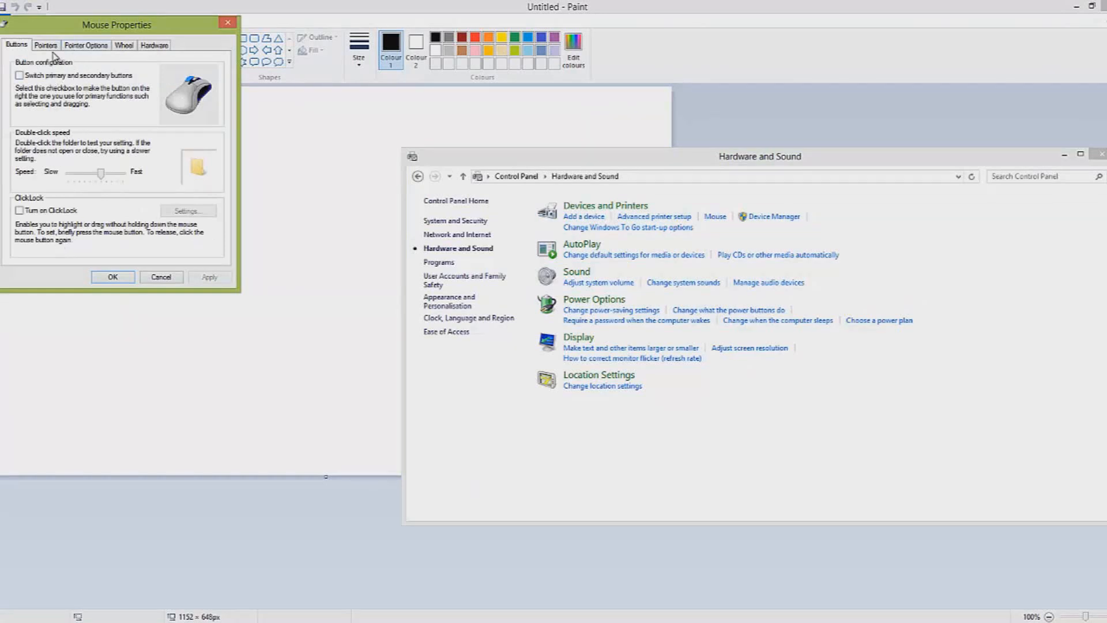
click(85, 45)
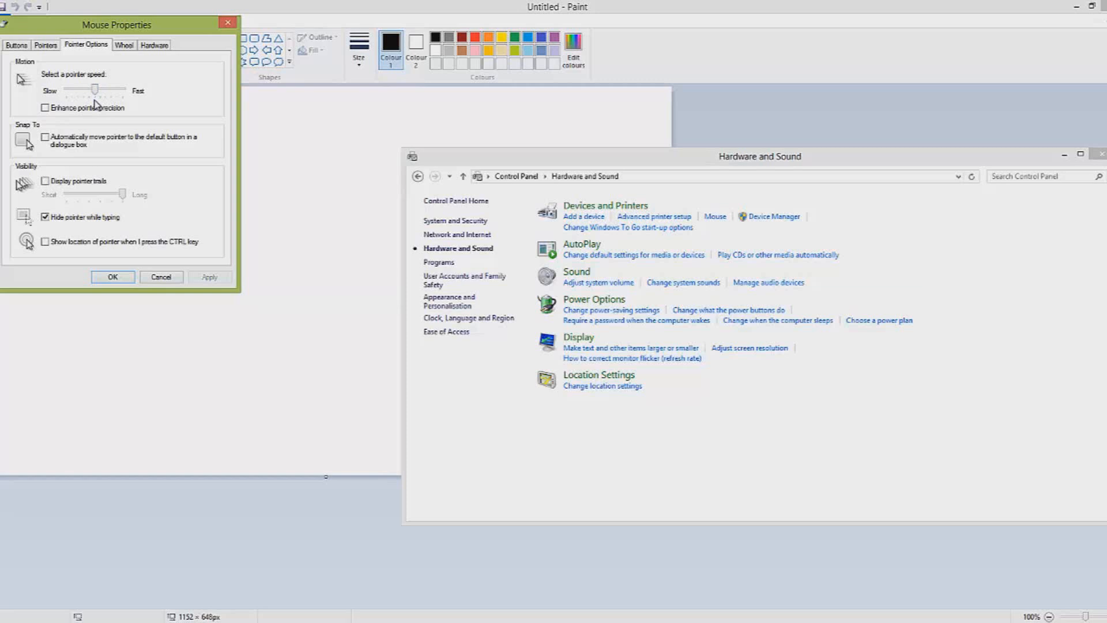
mouse_move(92, 103)
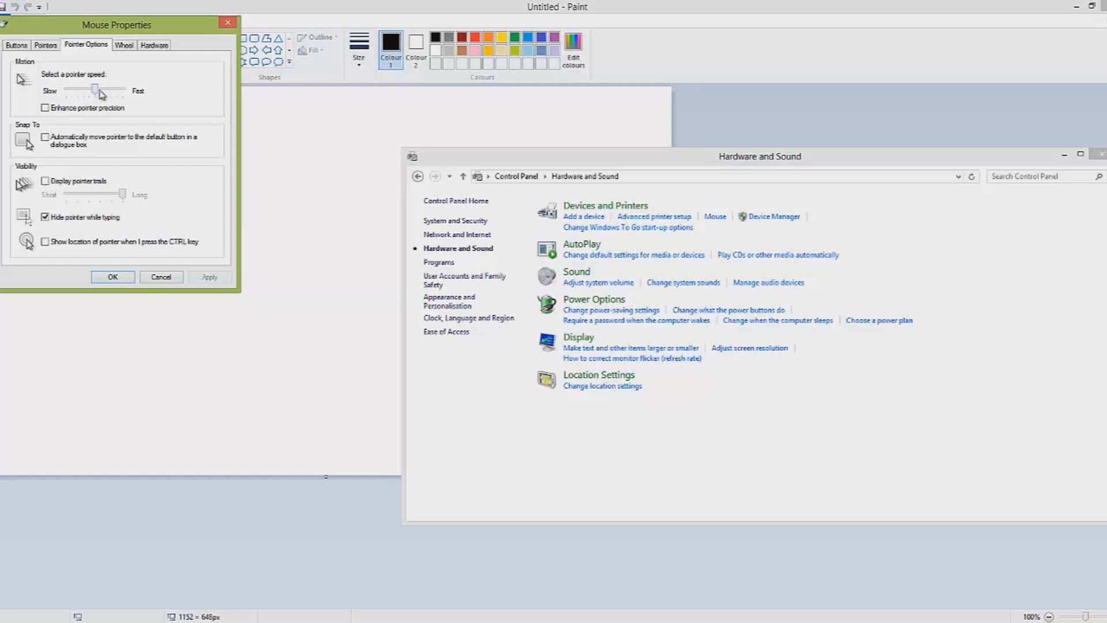
Raise the pointer speed slider toward Fast and apply it
drag(96, 90, 117, 89)
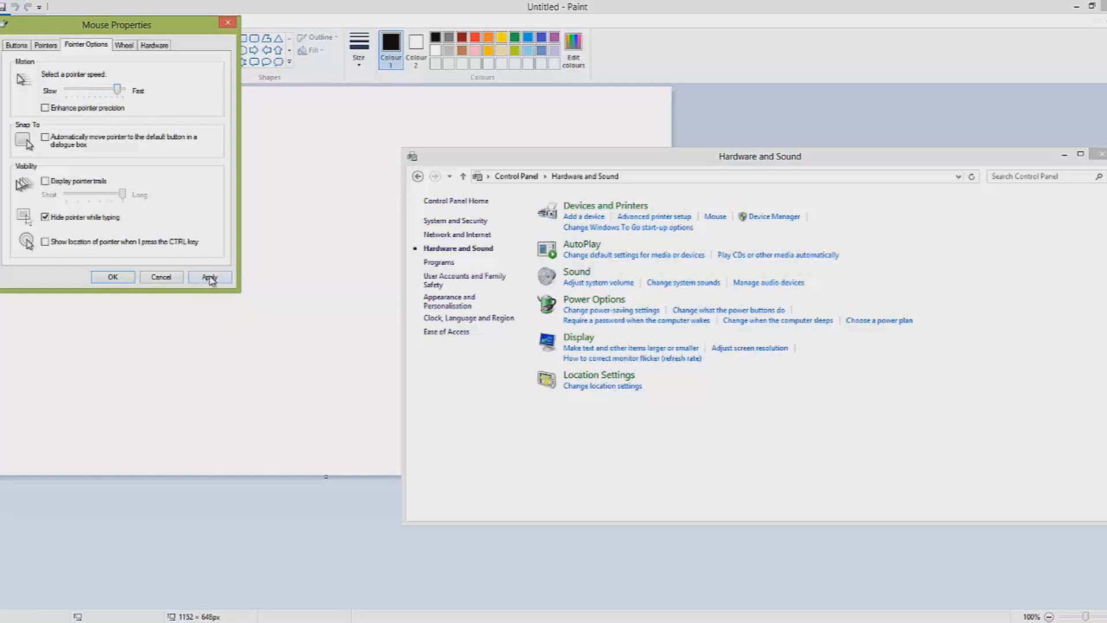
click(209, 276)
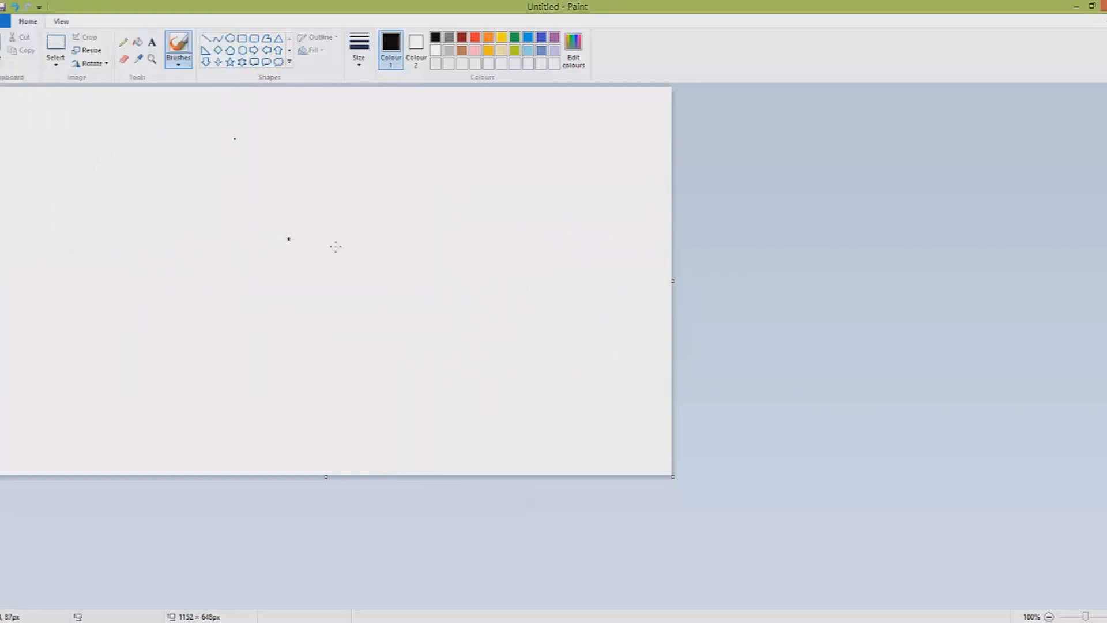
mouse_move(521, 247)
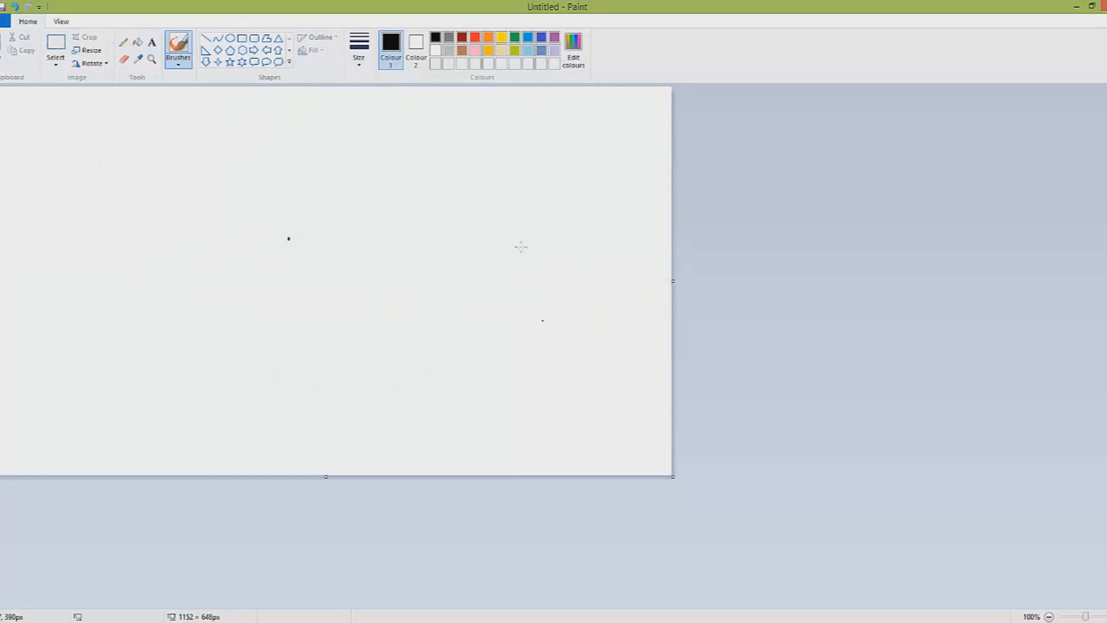
Draw looping brush strokes to feel the faster pointer, then reach the file commands
drag(346, 190, 219, 392)
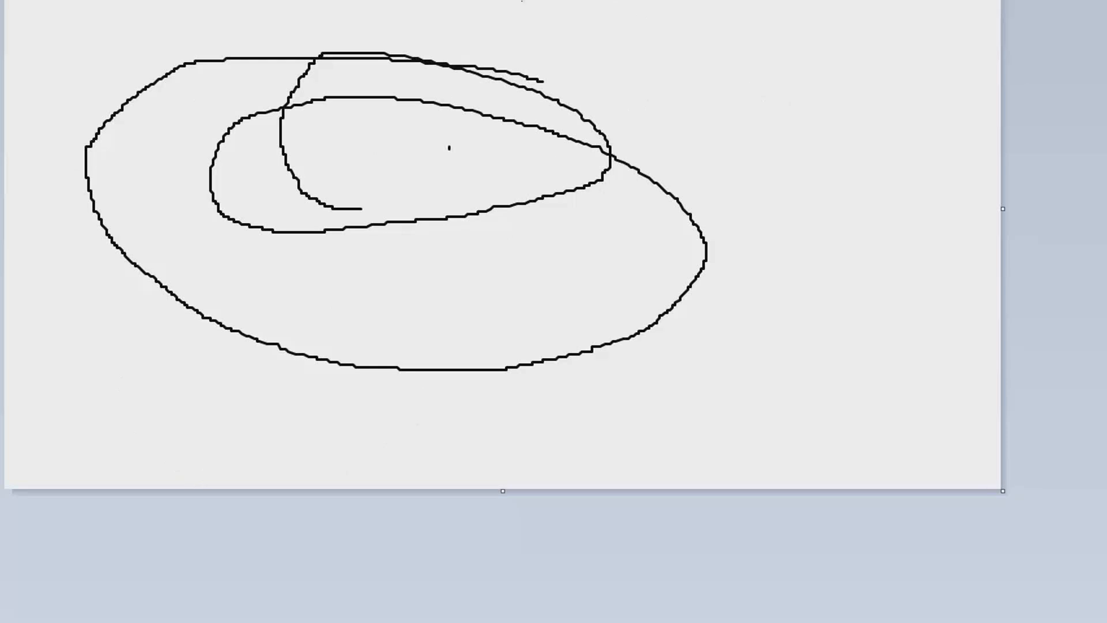
click(8, 7)
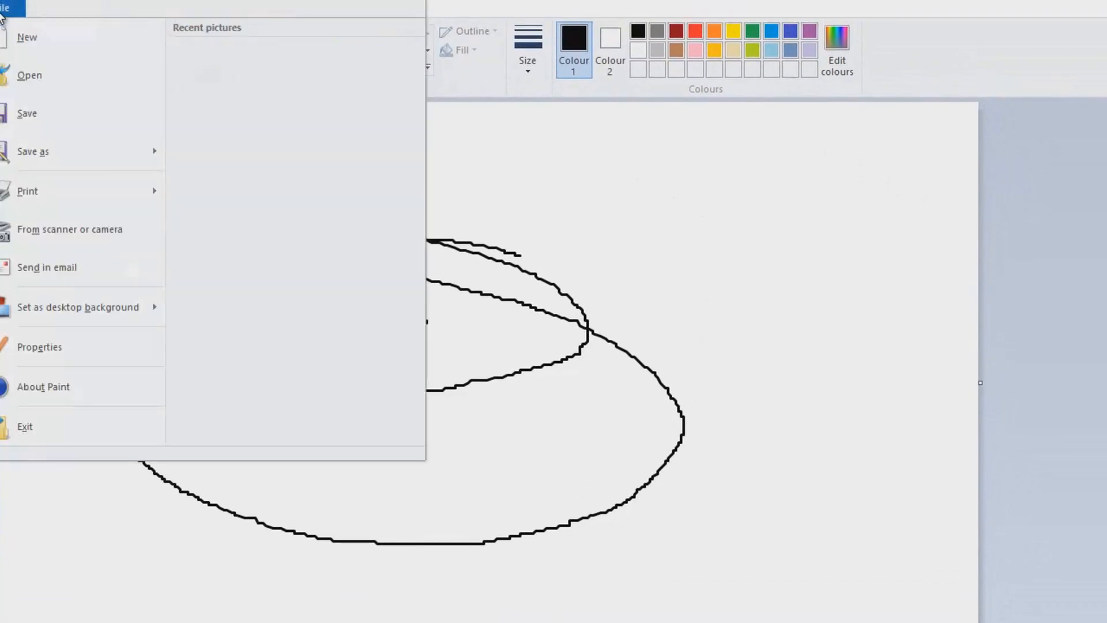
Start a new blank Paint picture, discarding the test strokes
click(24, 426)
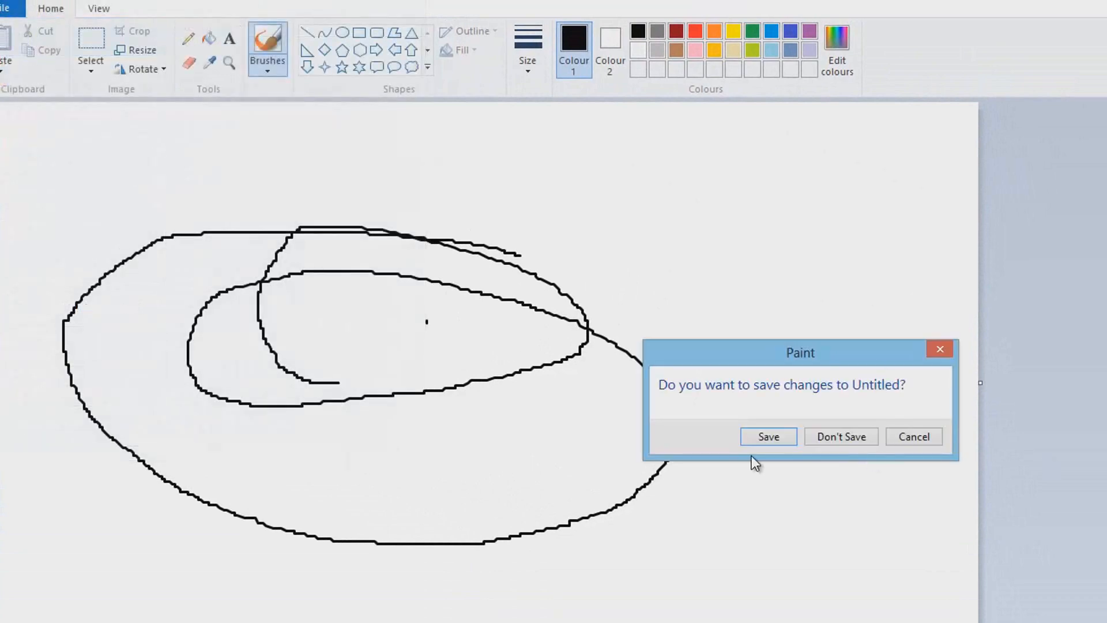
click(841, 436)
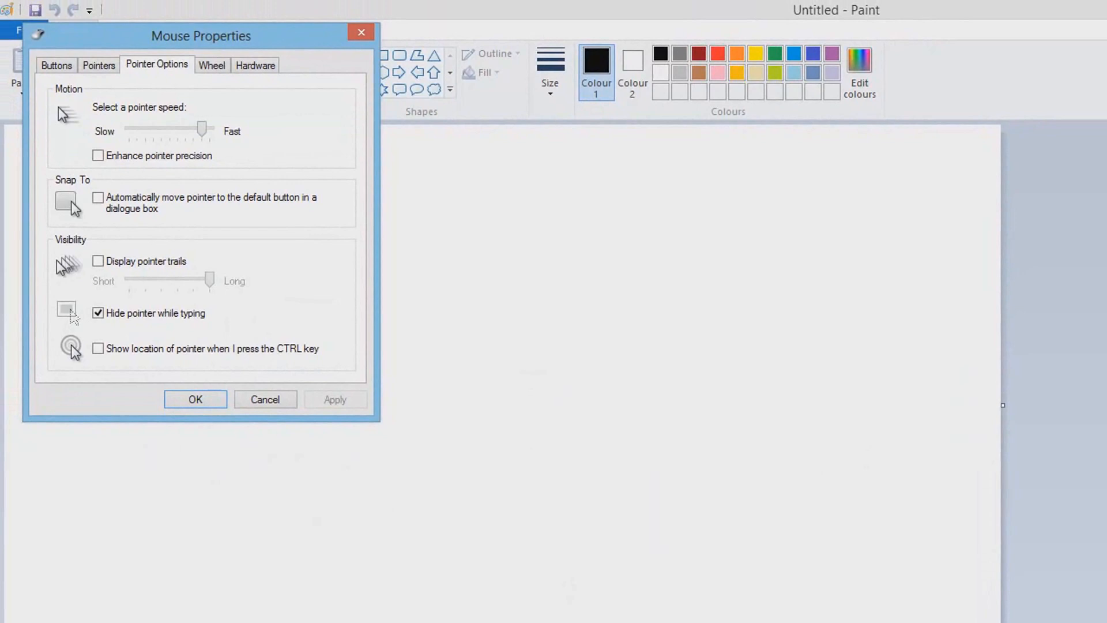
mouse_move(162, 39)
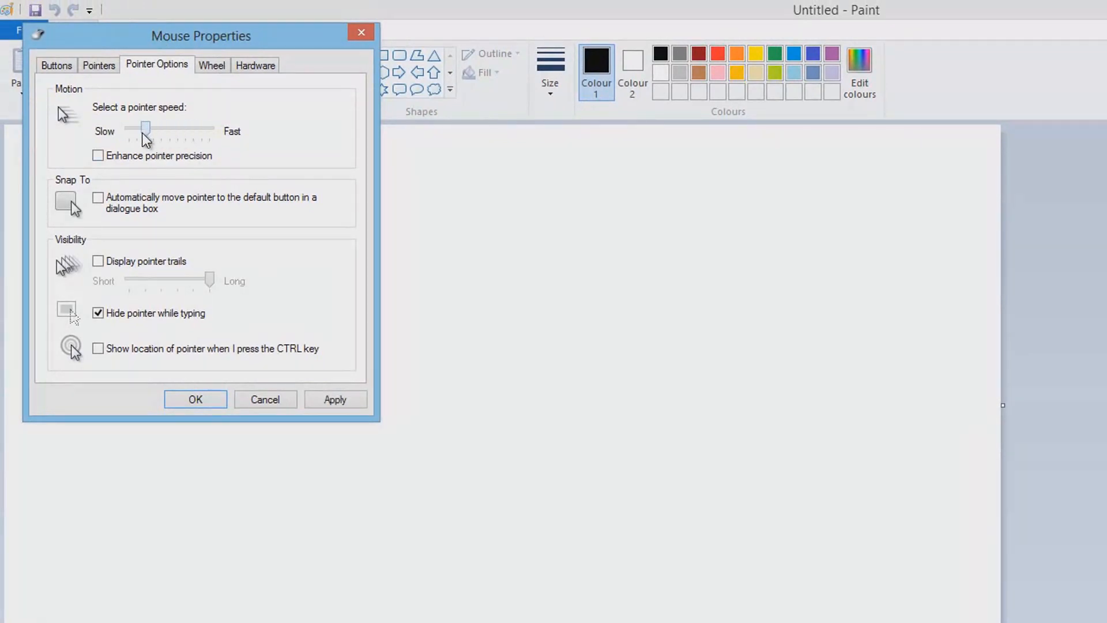
Return the pointer speed slider to the middle notch, apply and confirm with OK
drag(146, 128, 170, 129)
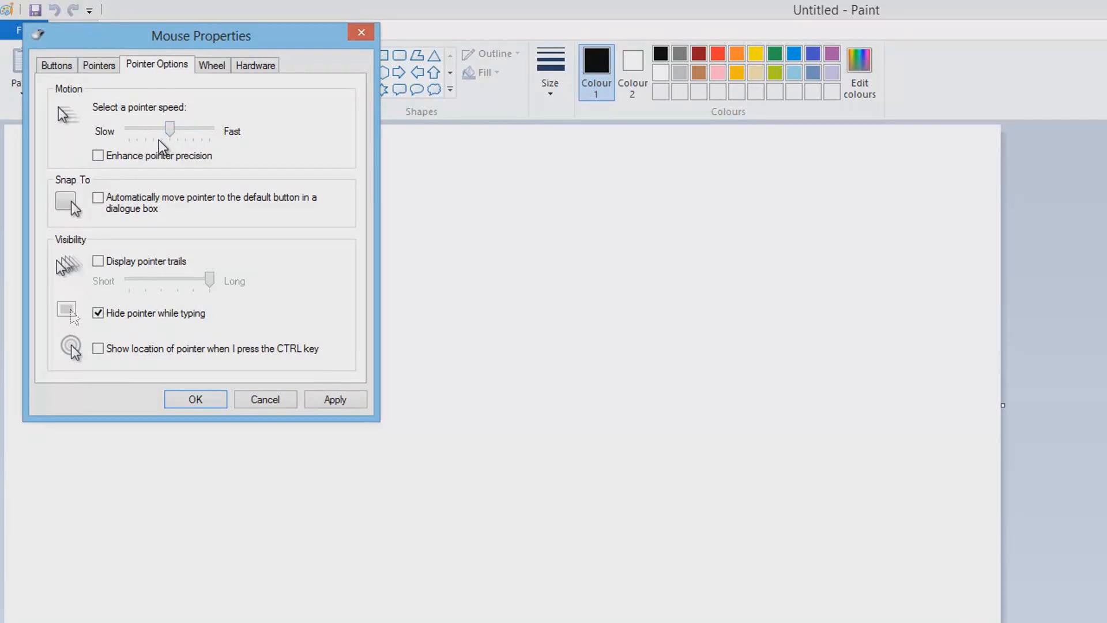
click(335, 399)
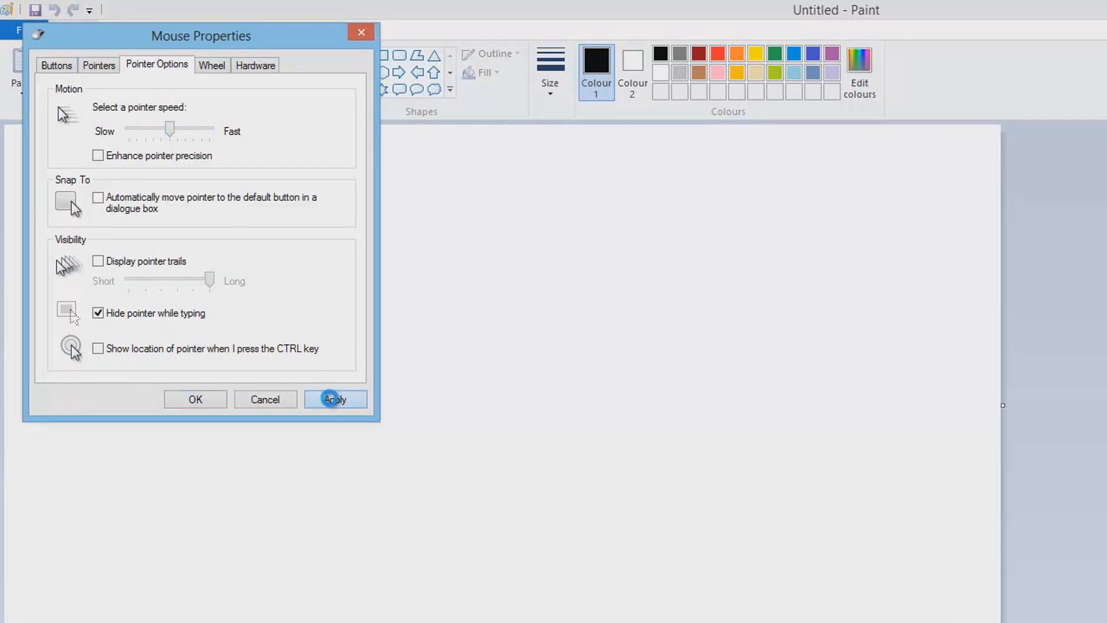
click(336, 399)
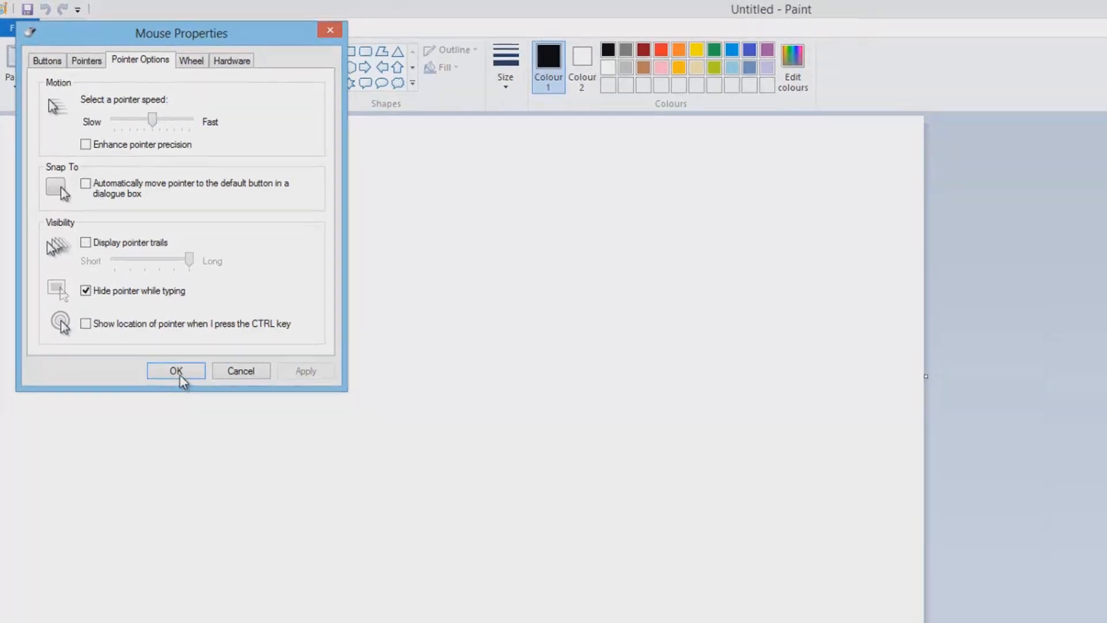
click(175, 370)
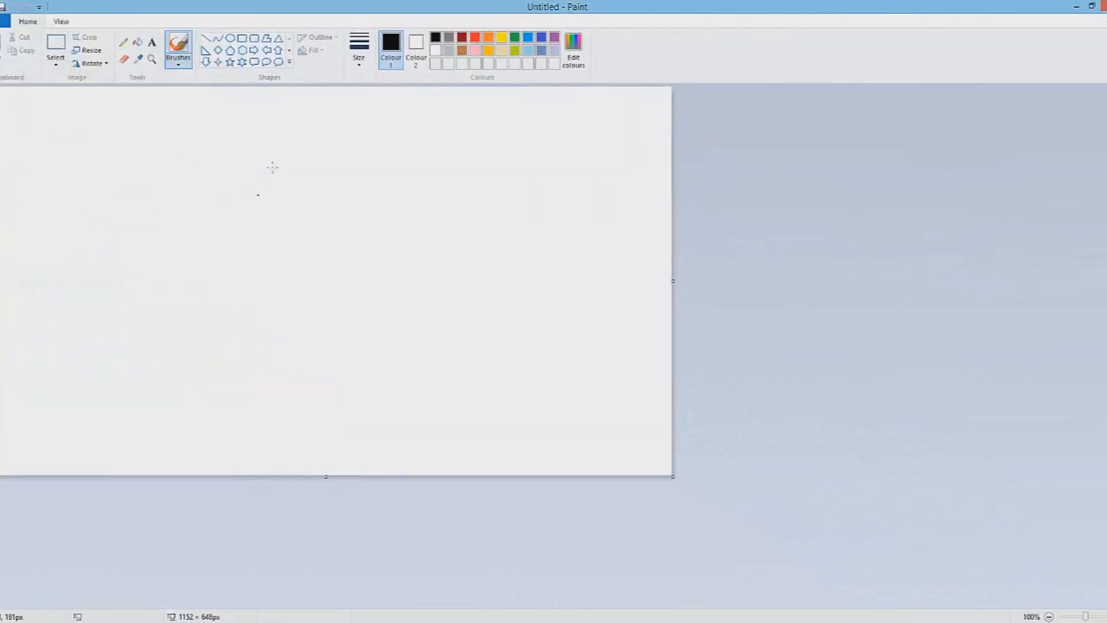
mouse_move(317, 157)
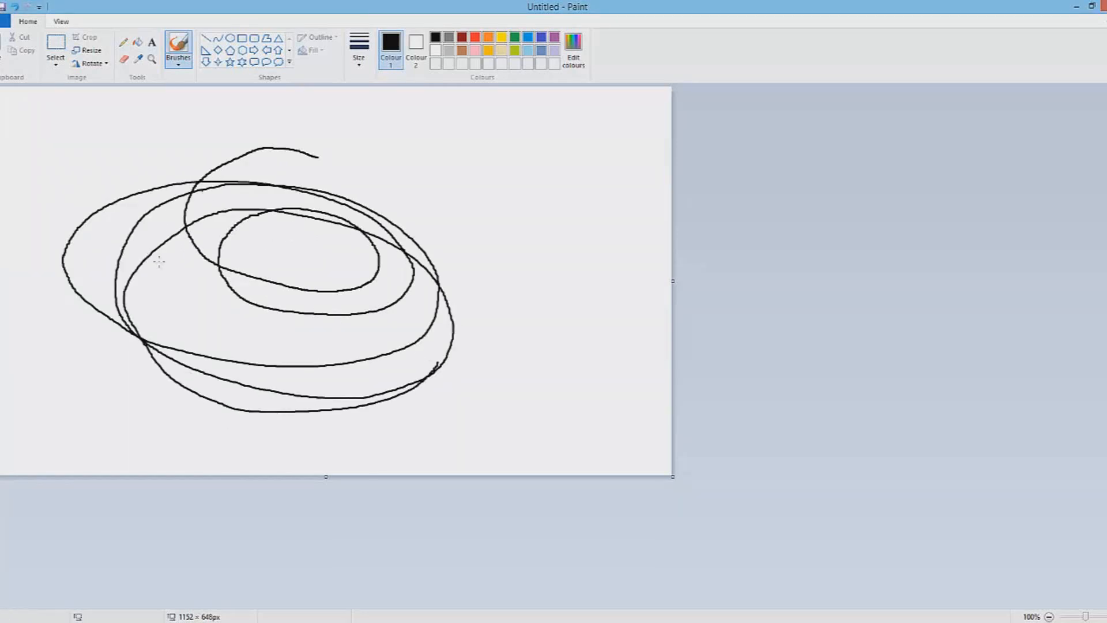
mouse_move(140, 175)
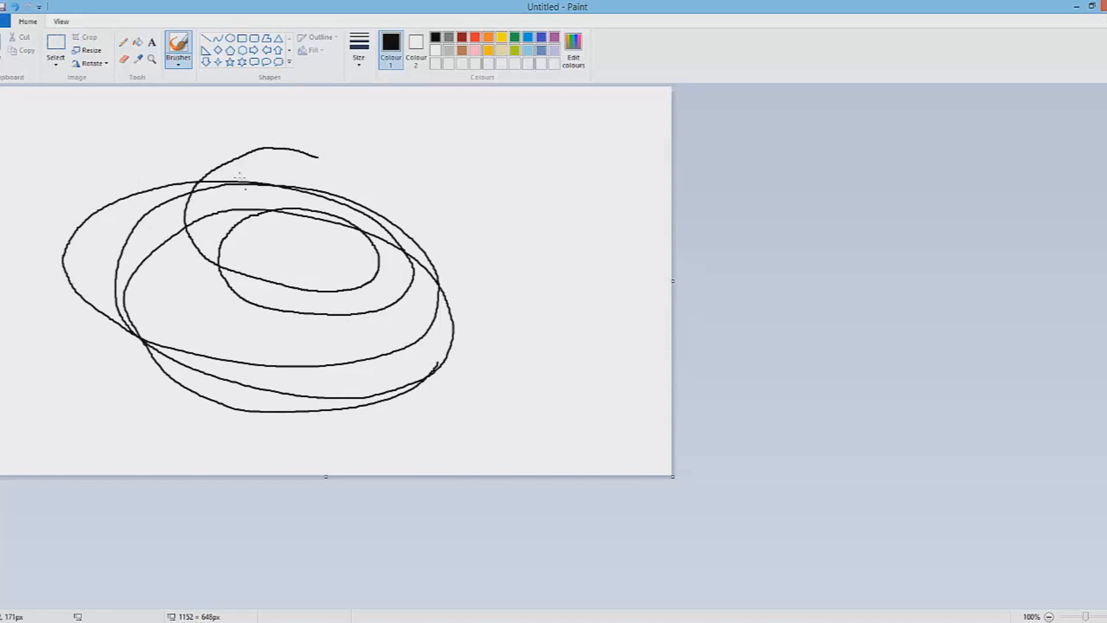
mouse_move(479, 250)
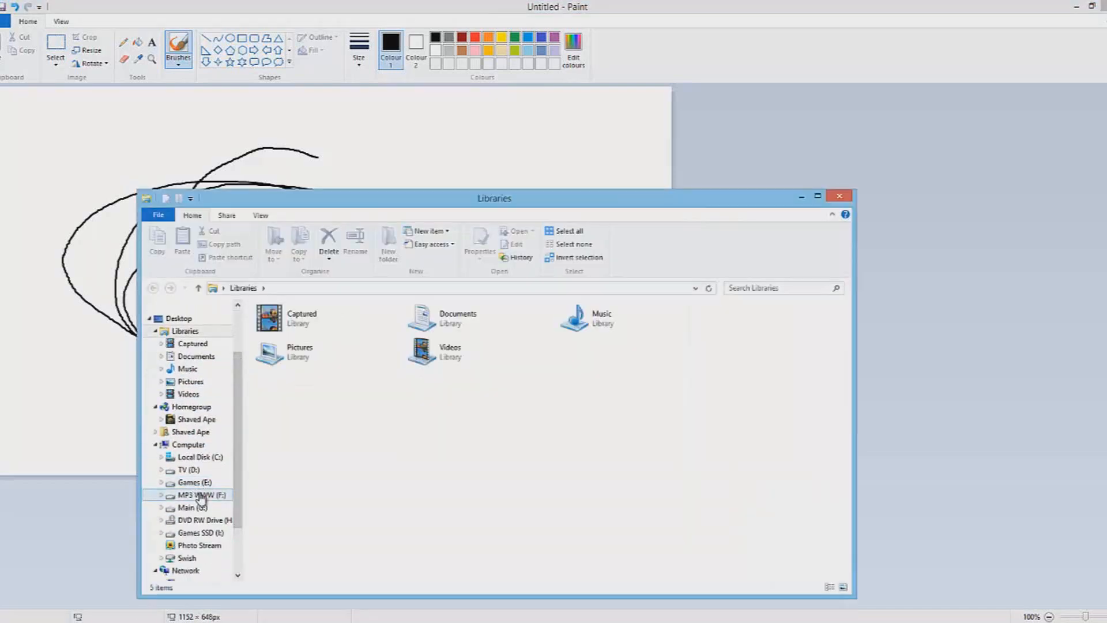
Browse into Windows 8 Fixes, run the 100% text size MarkC registry fix, and go back to the main fix folder
click(193, 508)
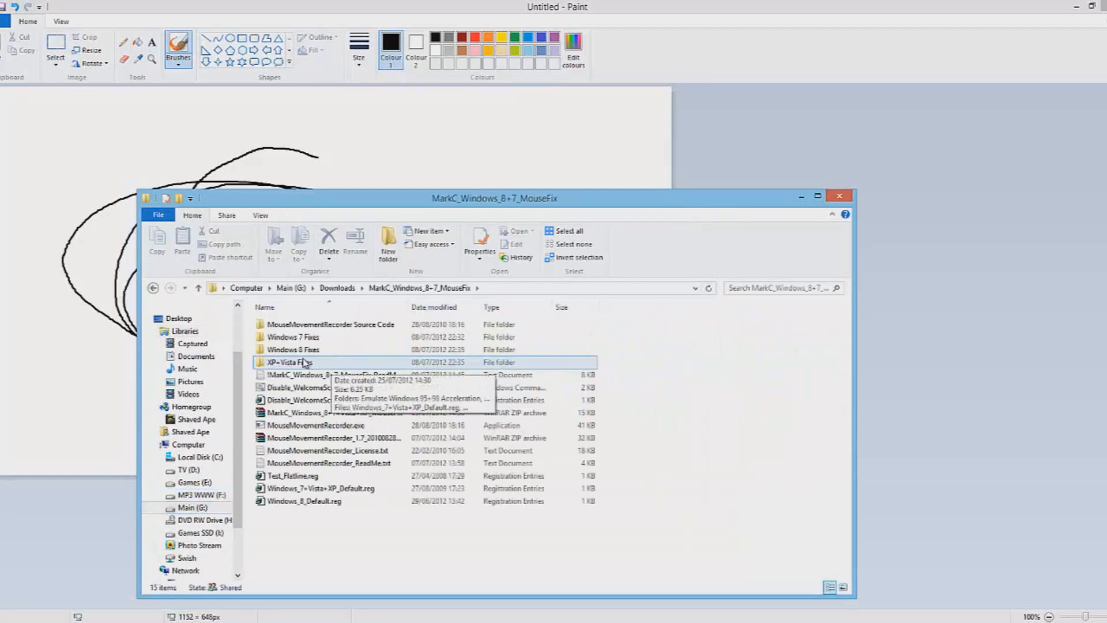
mouse_move(293, 350)
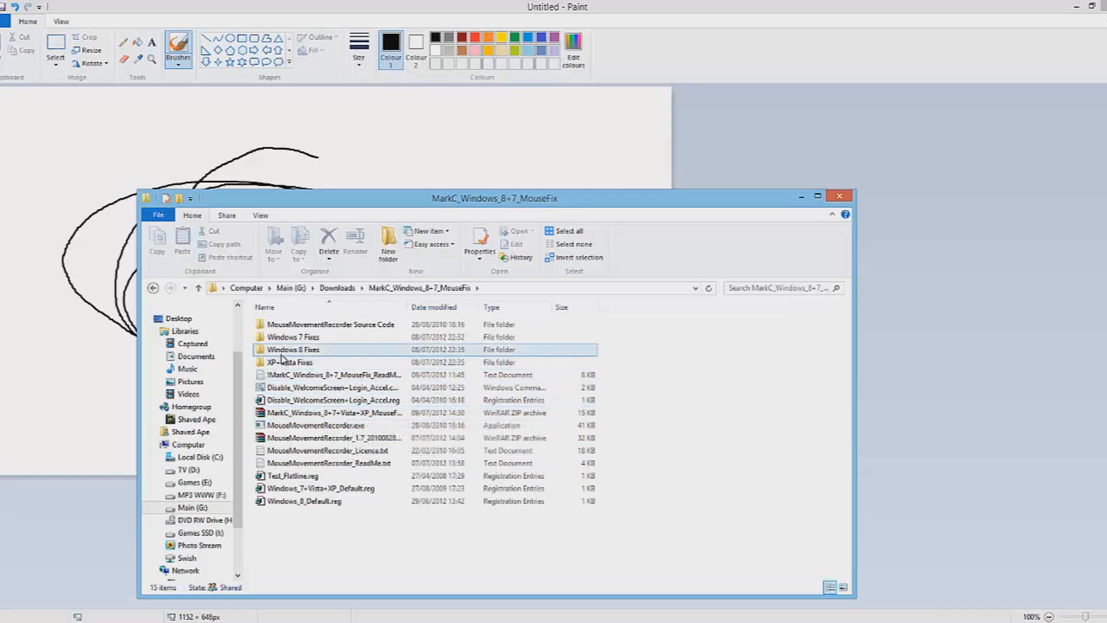
double_click(293, 349)
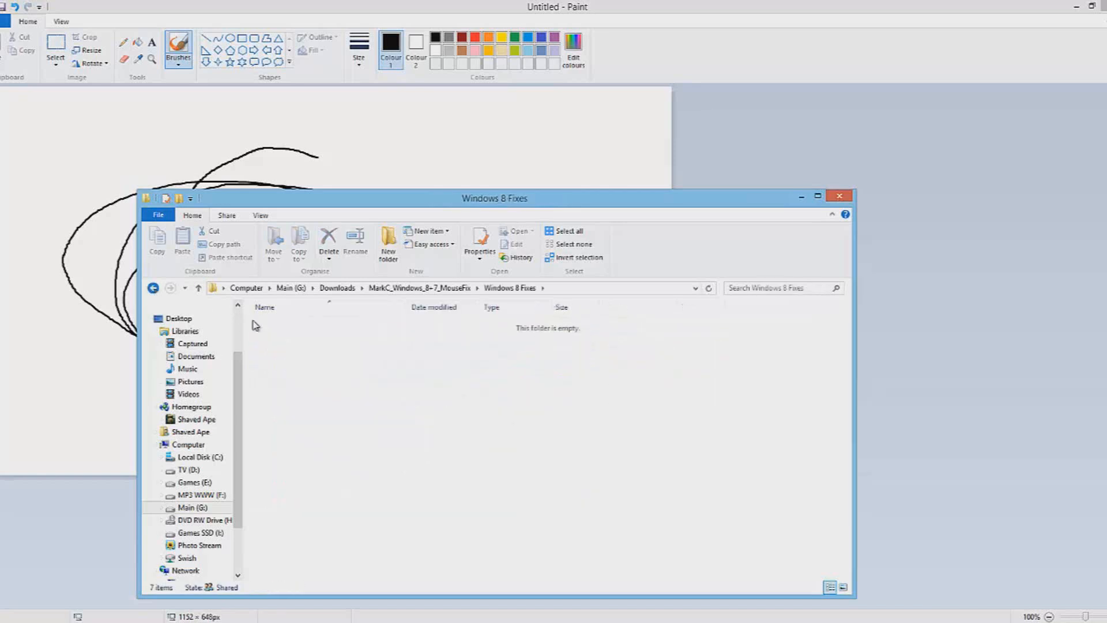
click(378, 374)
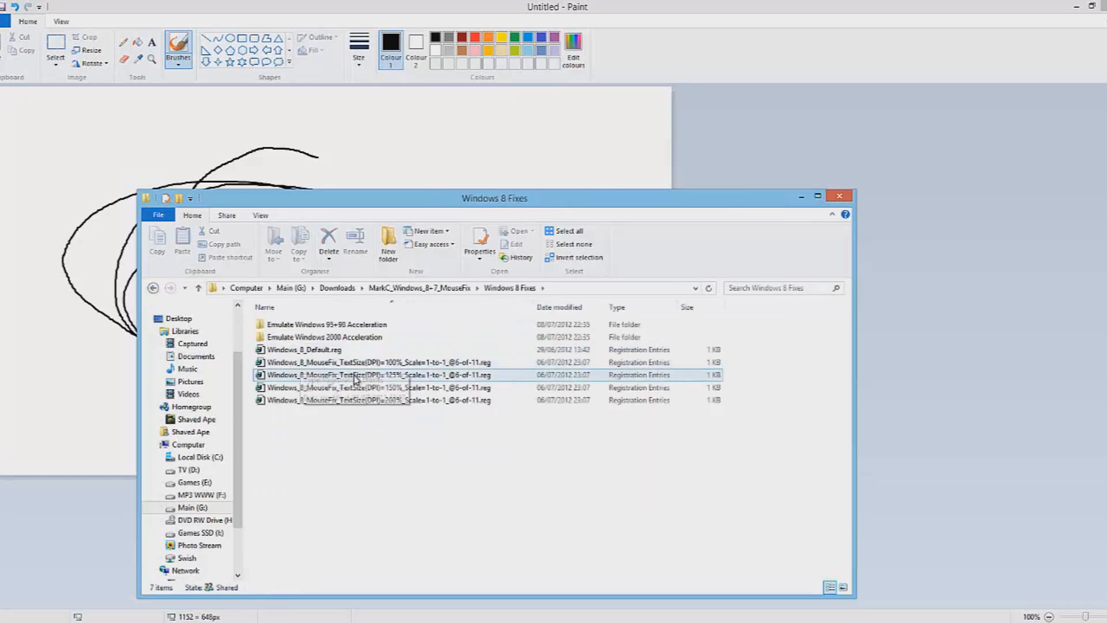
mouse_move(367, 362)
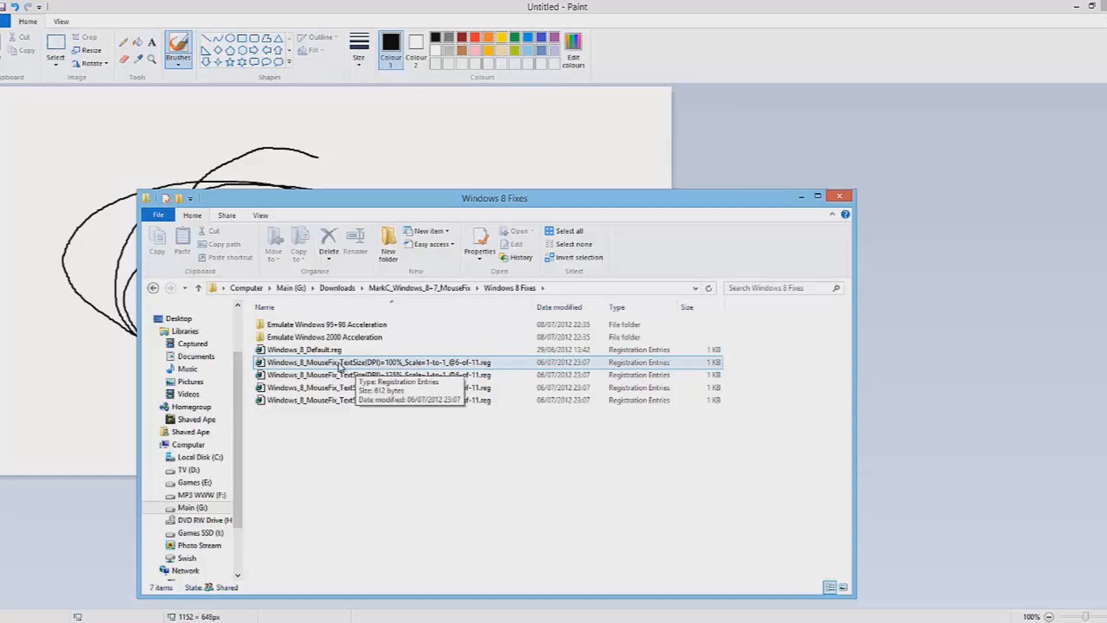
double_click(383, 361)
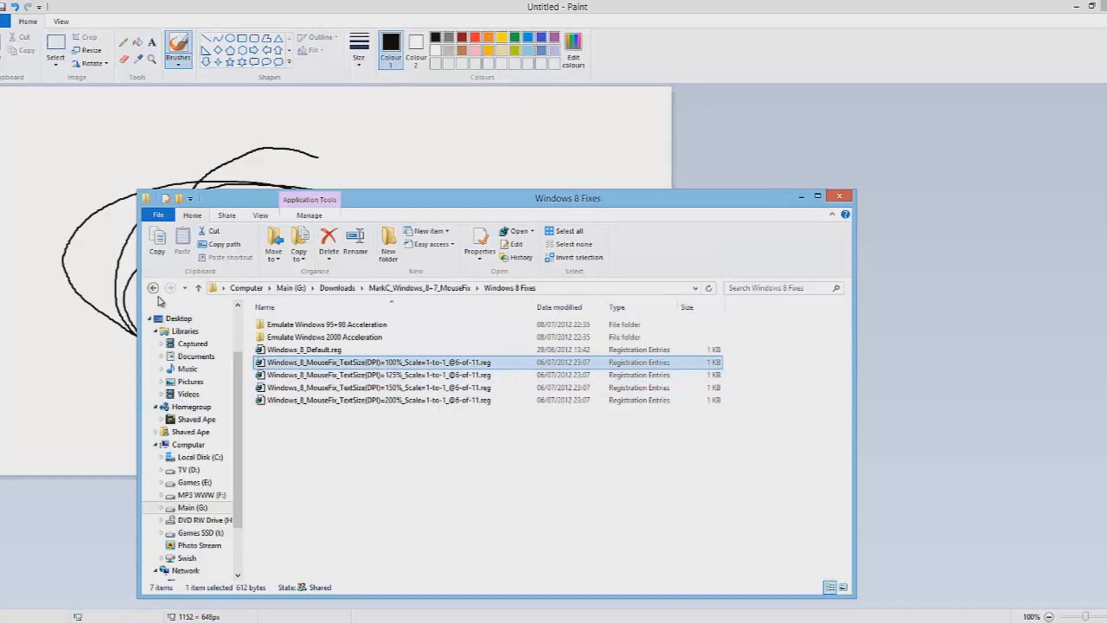
mouse_move(152, 288)
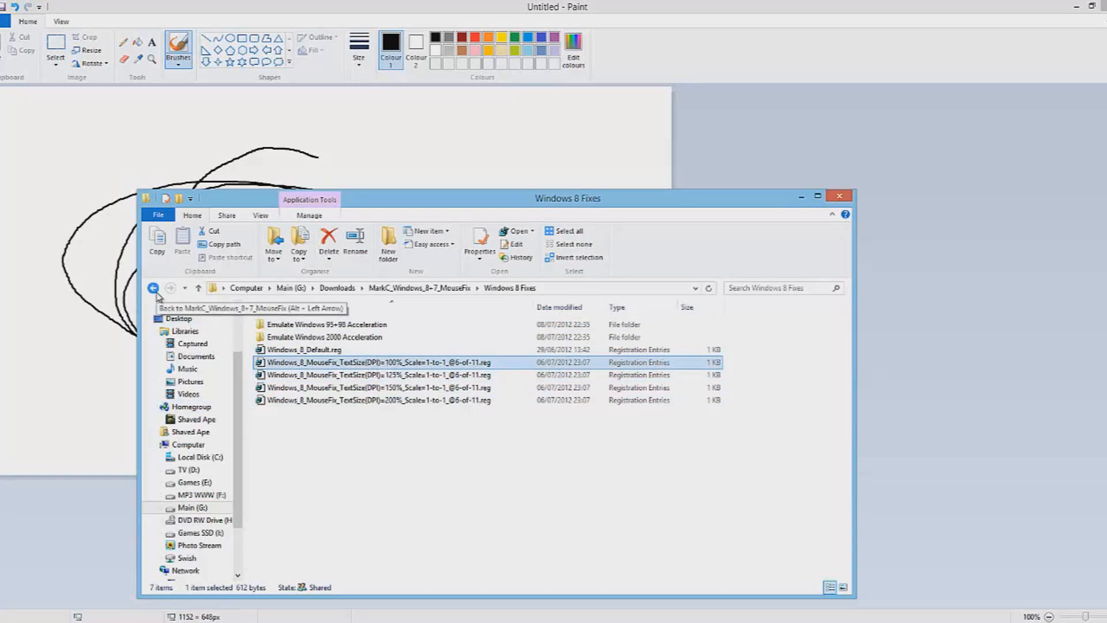
click(153, 288)
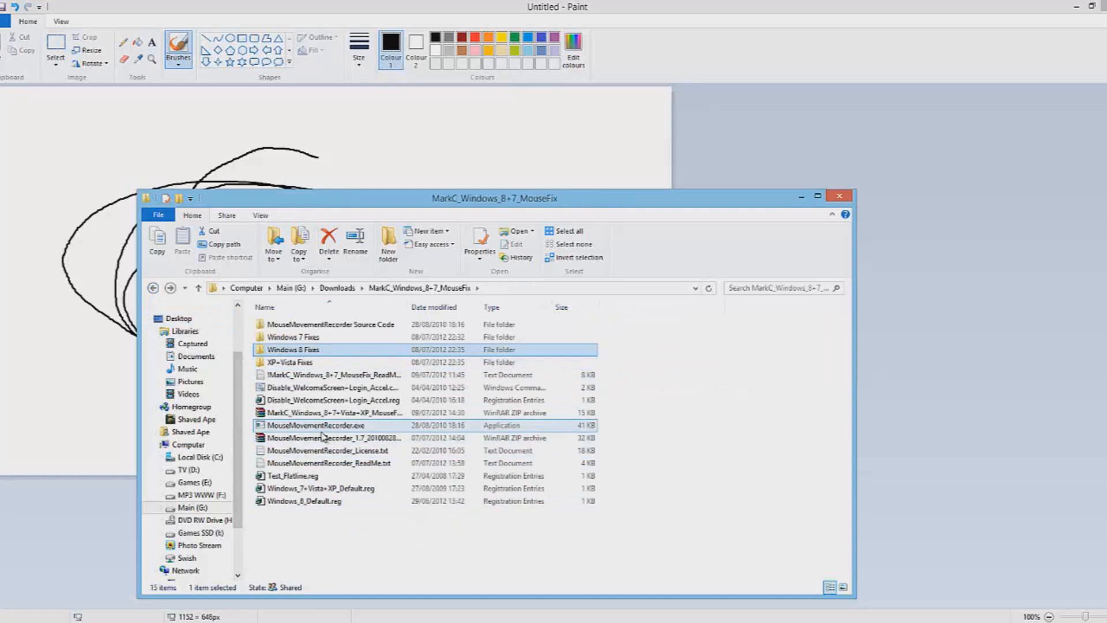
mouse_move(322, 438)
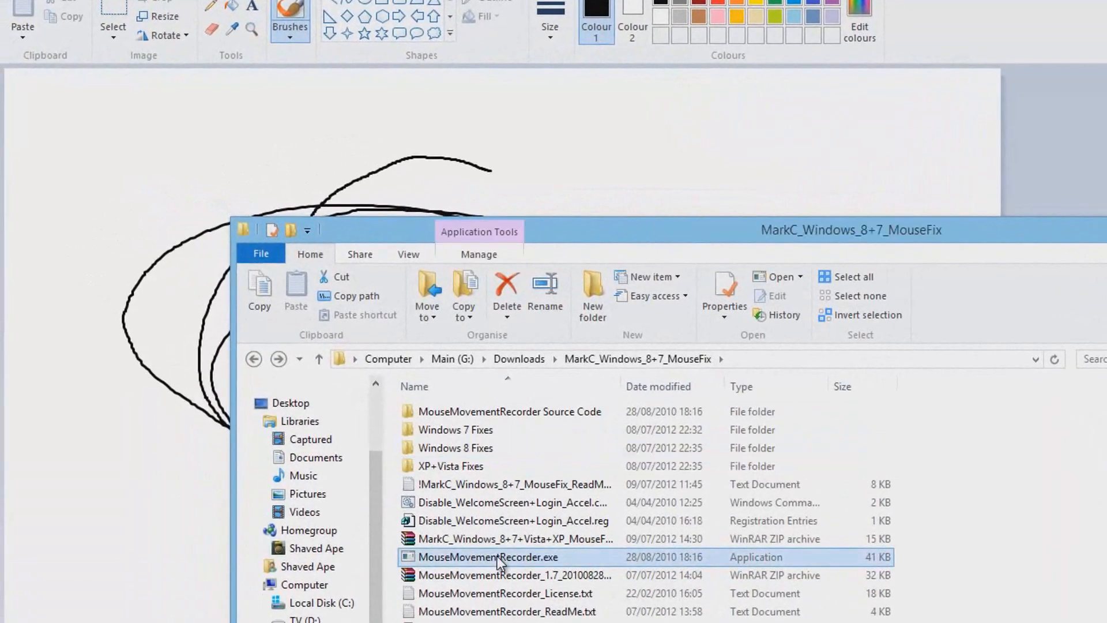
double_click(487, 557)
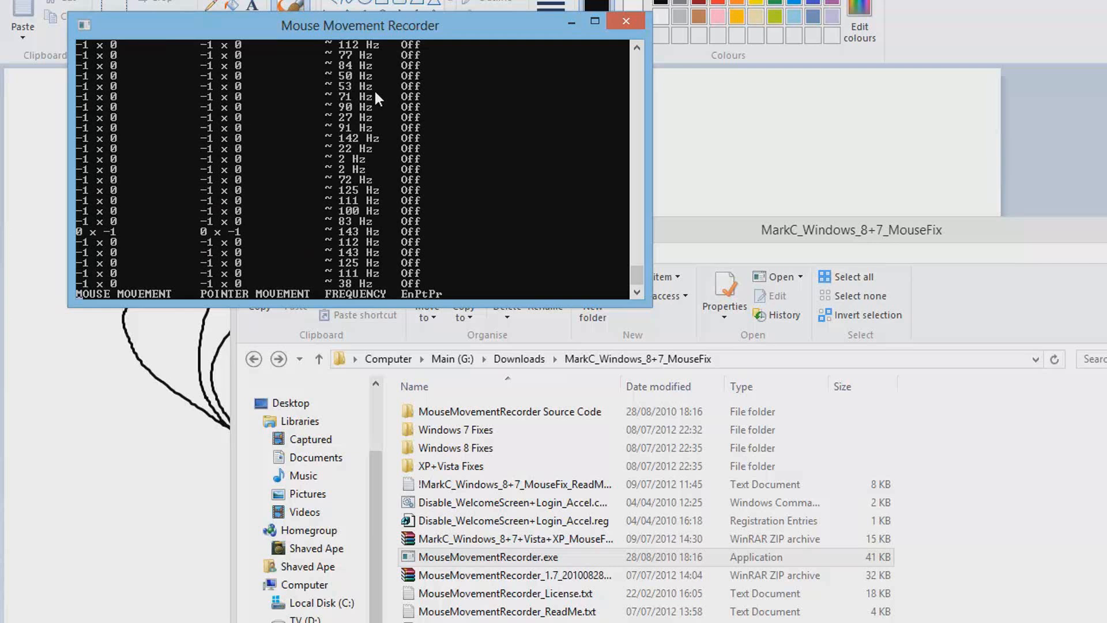
mouse_move(232, 176)
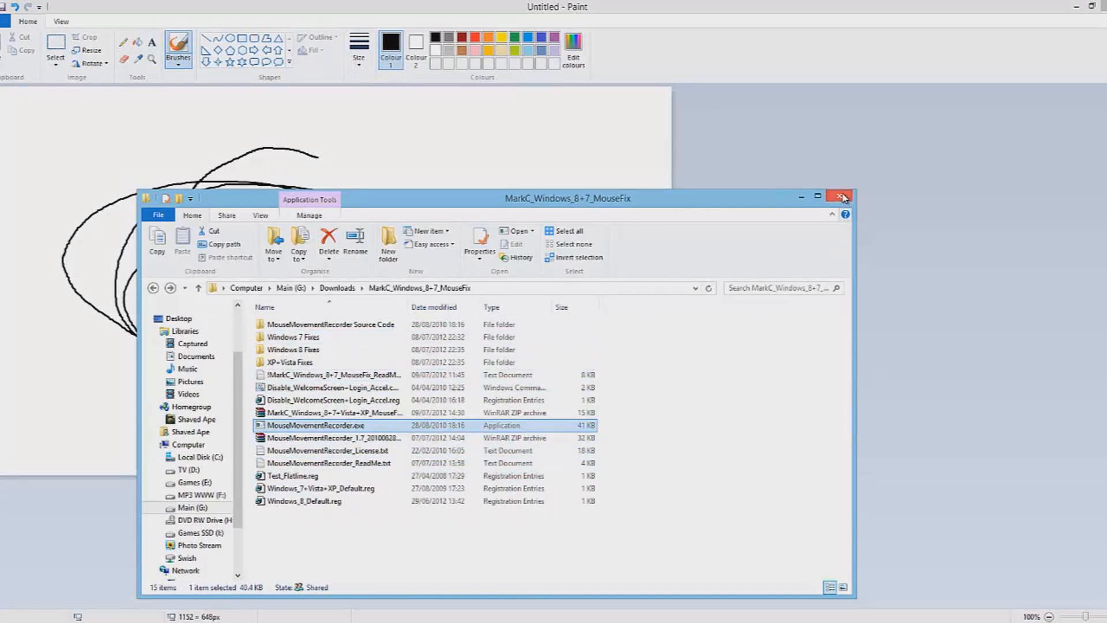
Close the fix folder and launch Razer Synapse 2.0 from the hidden tray icons
click(842, 196)
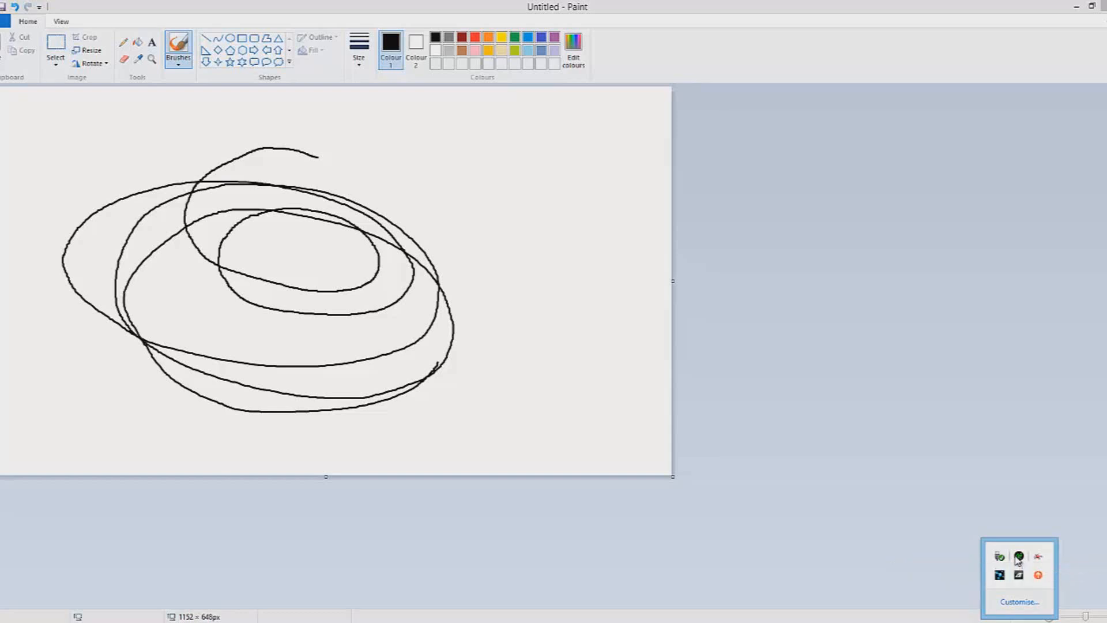
click(1020, 556)
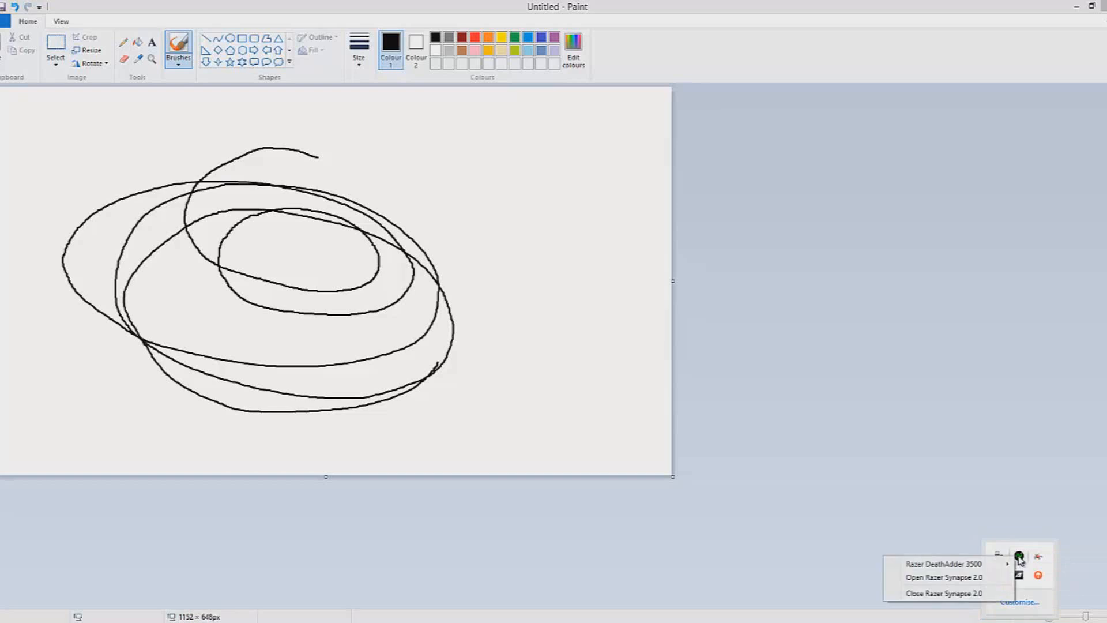
mouse_move(974, 557)
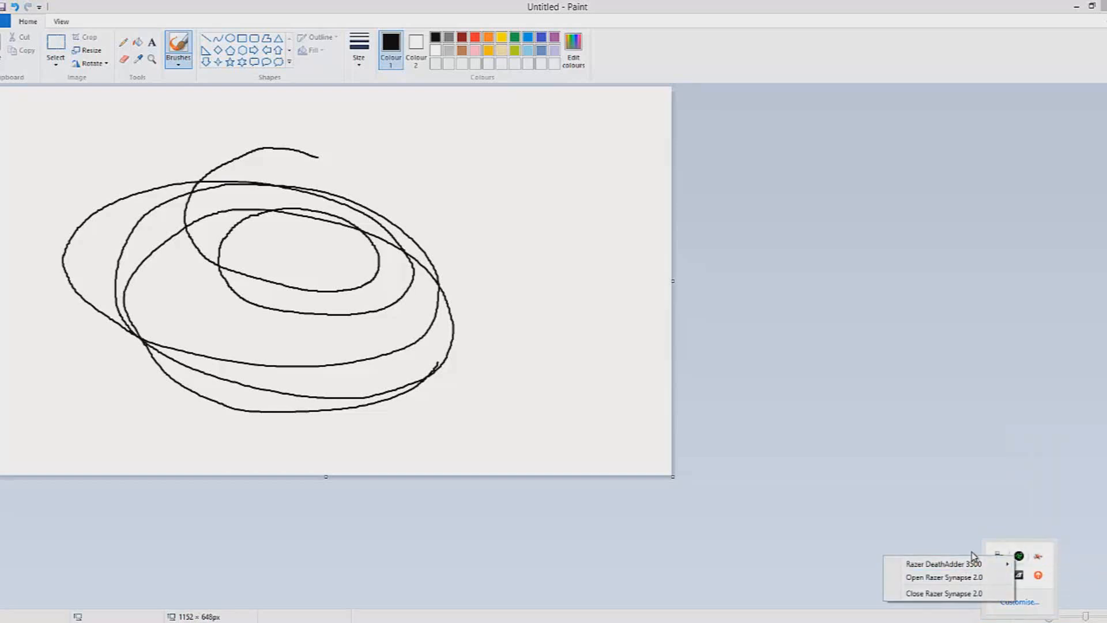
click(945, 577)
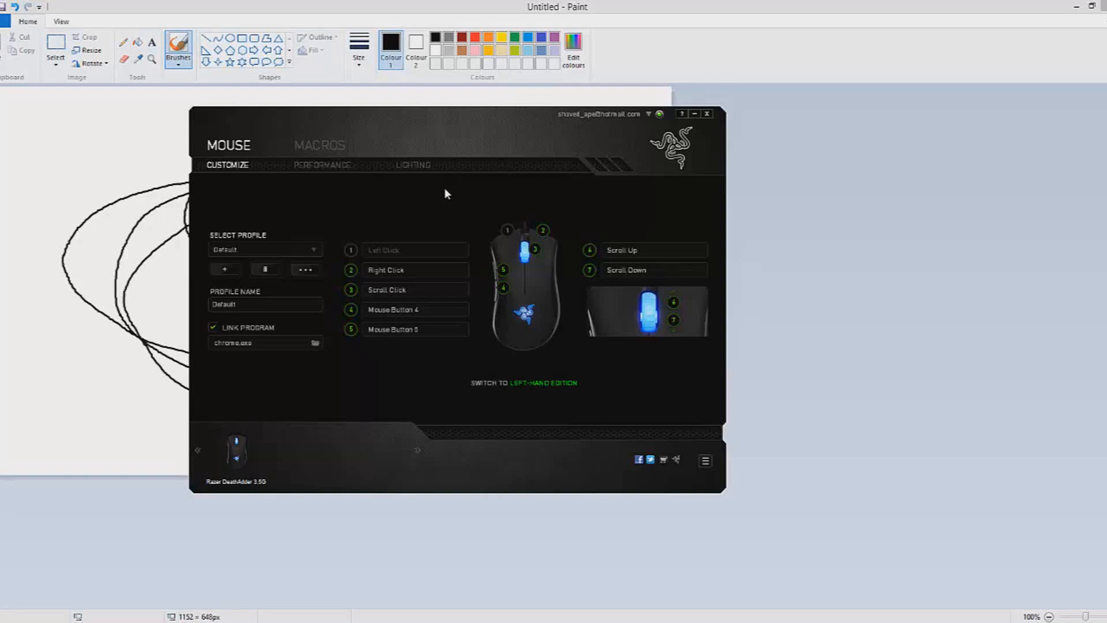
mouse_move(528, 348)
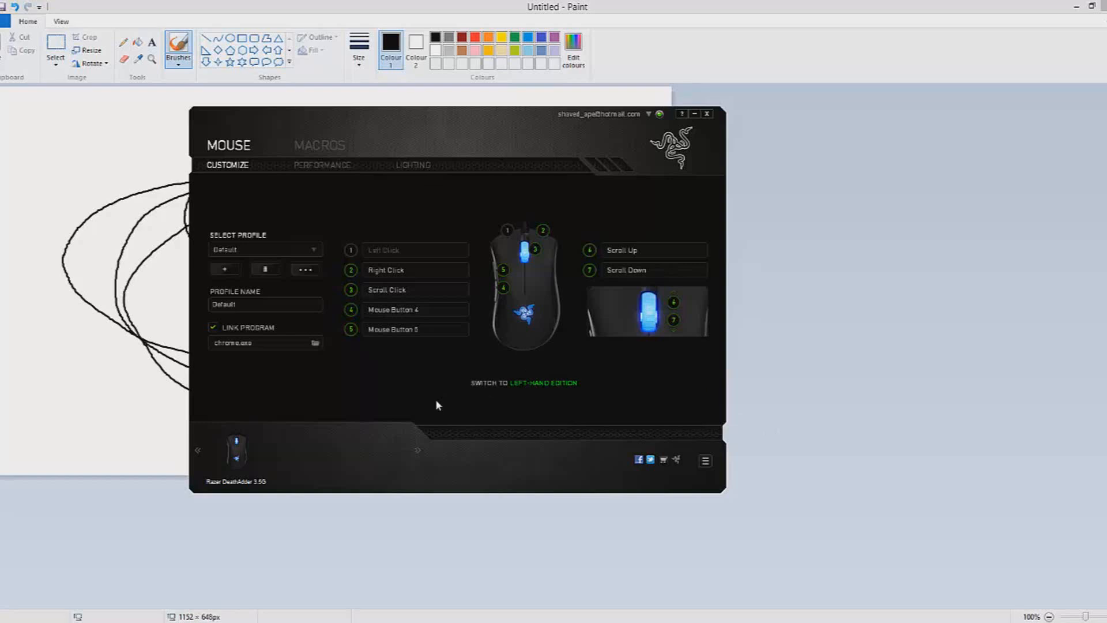
mouse_move(427, 359)
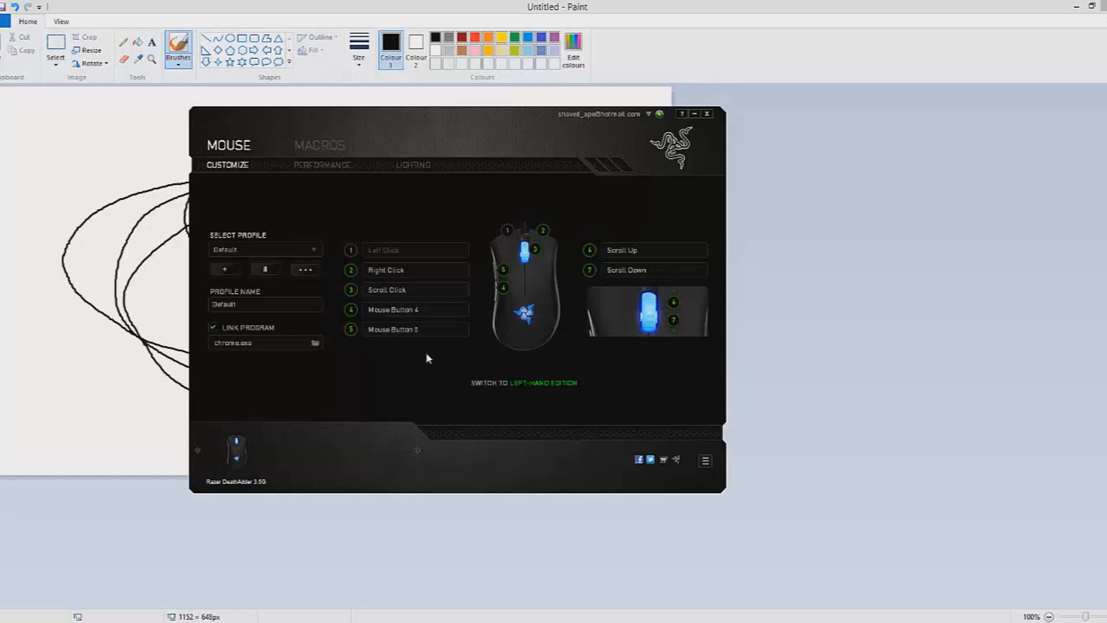
mouse_move(460, 355)
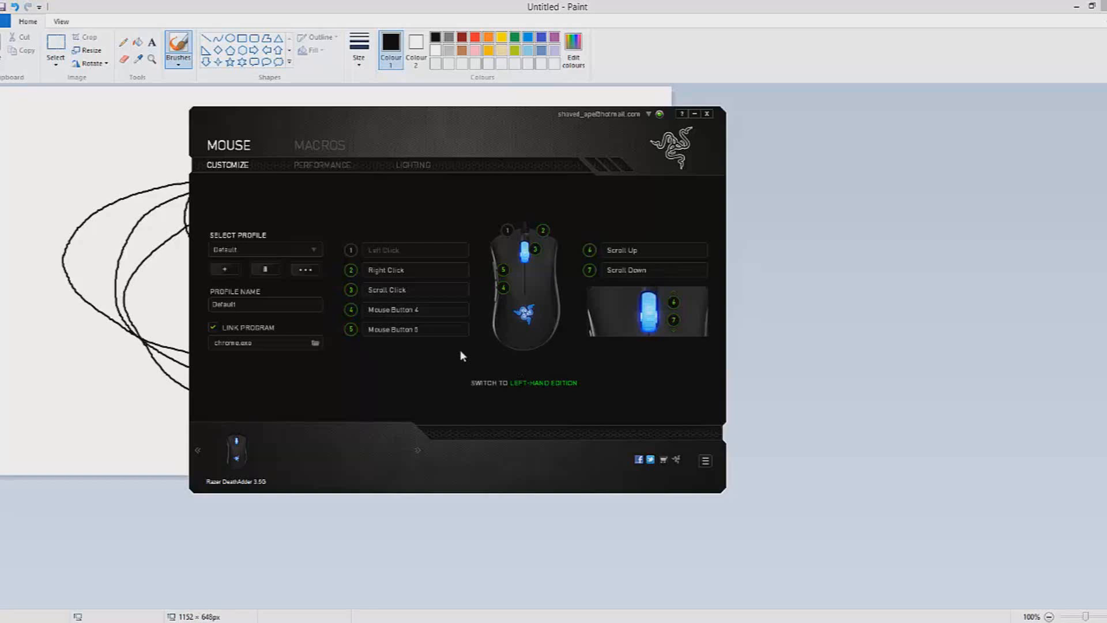
mouse_move(906, 261)
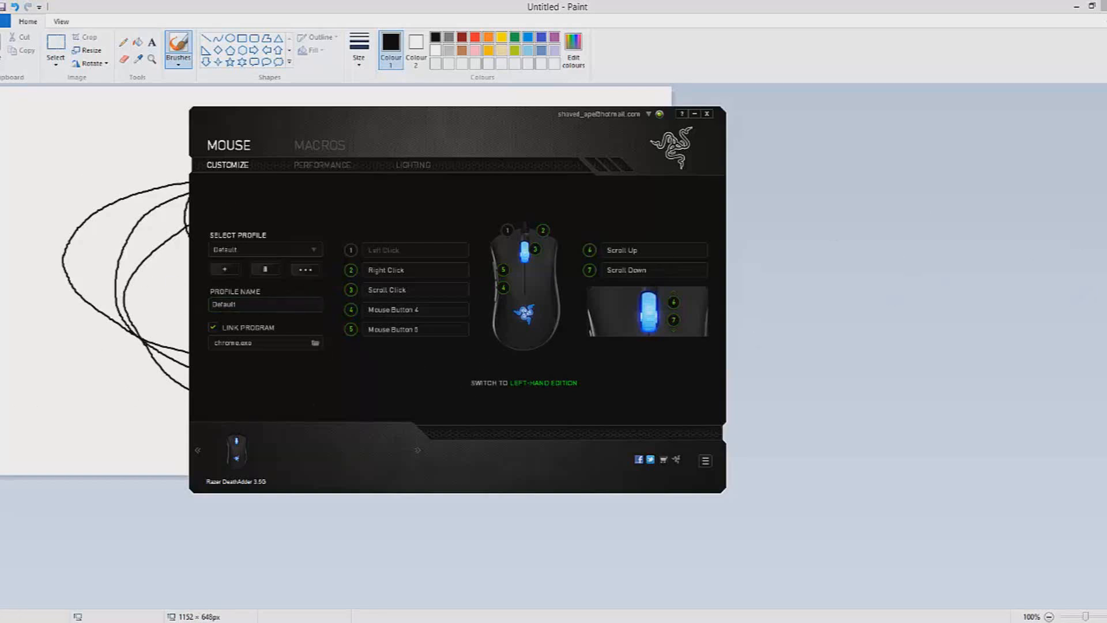
mouse_move(427, 358)
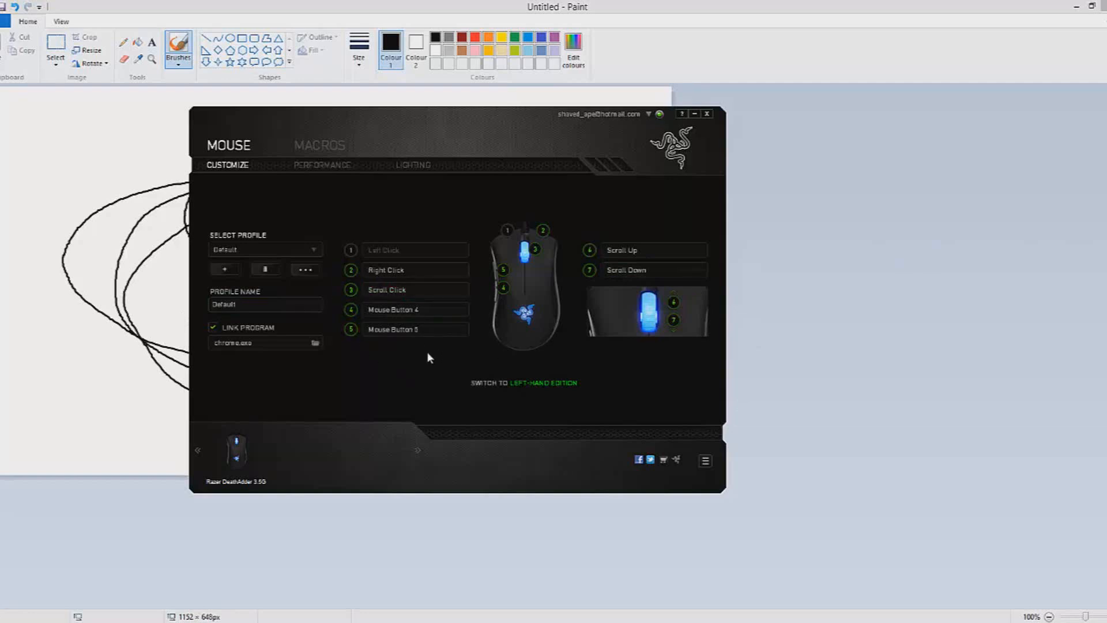
Select the DeathAdder mouse in Synapse and show its Performance settings
click(416, 328)
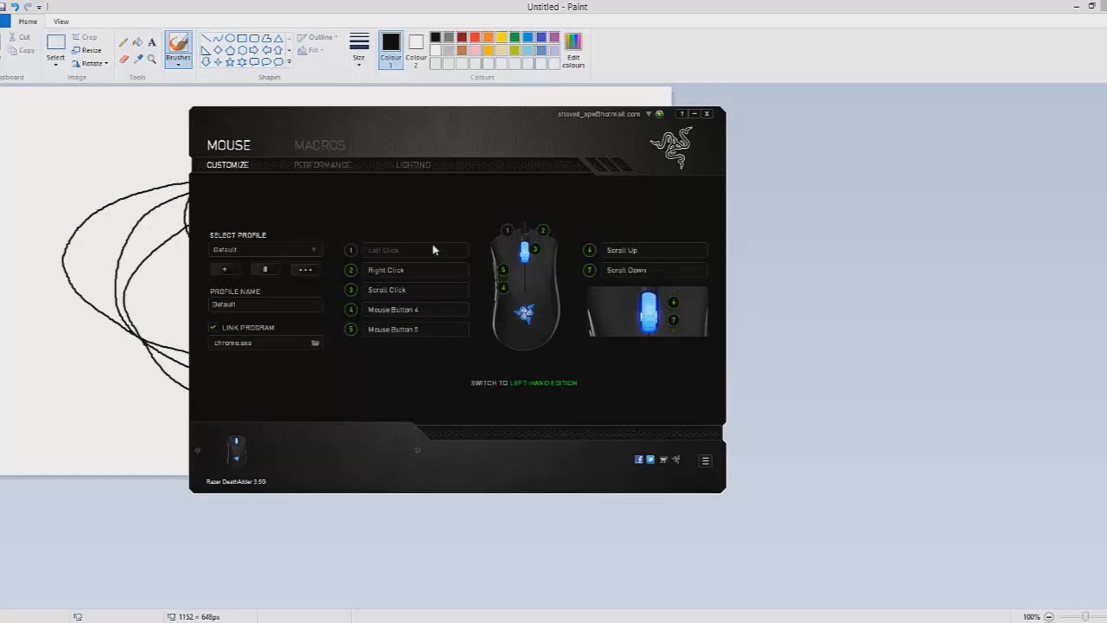
mouse_move(461, 318)
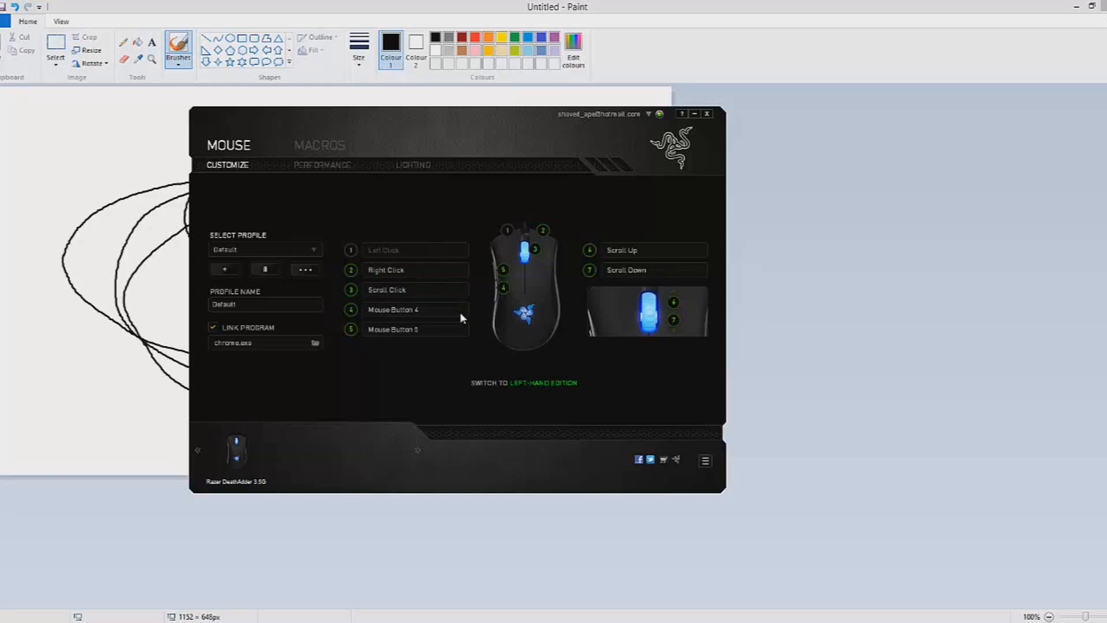
mouse_move(449, 360)
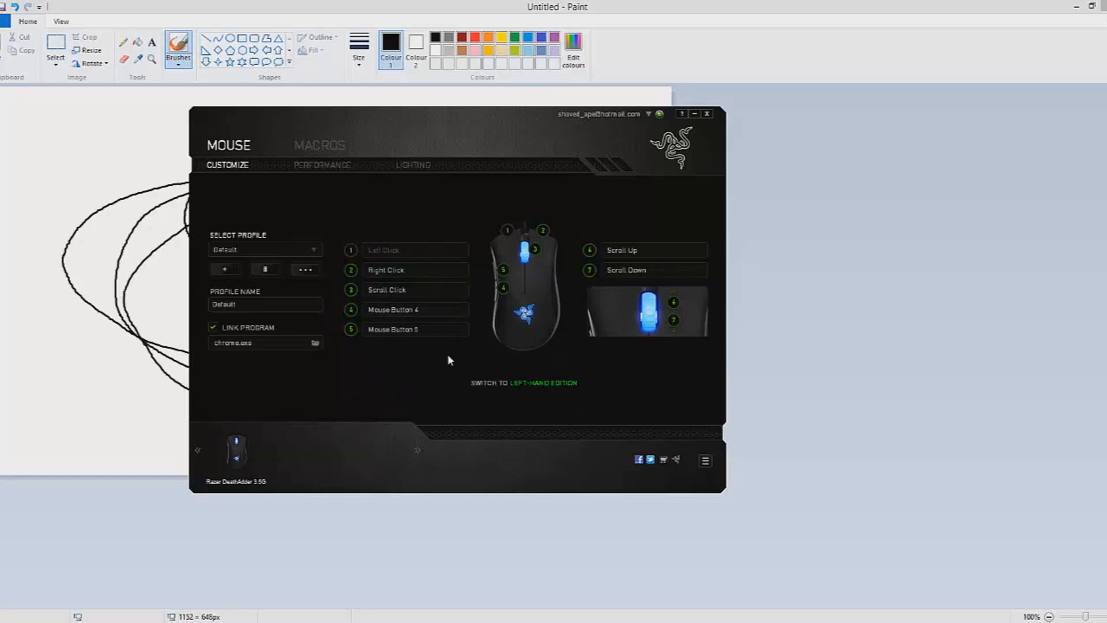
mouse_move(419, 362)
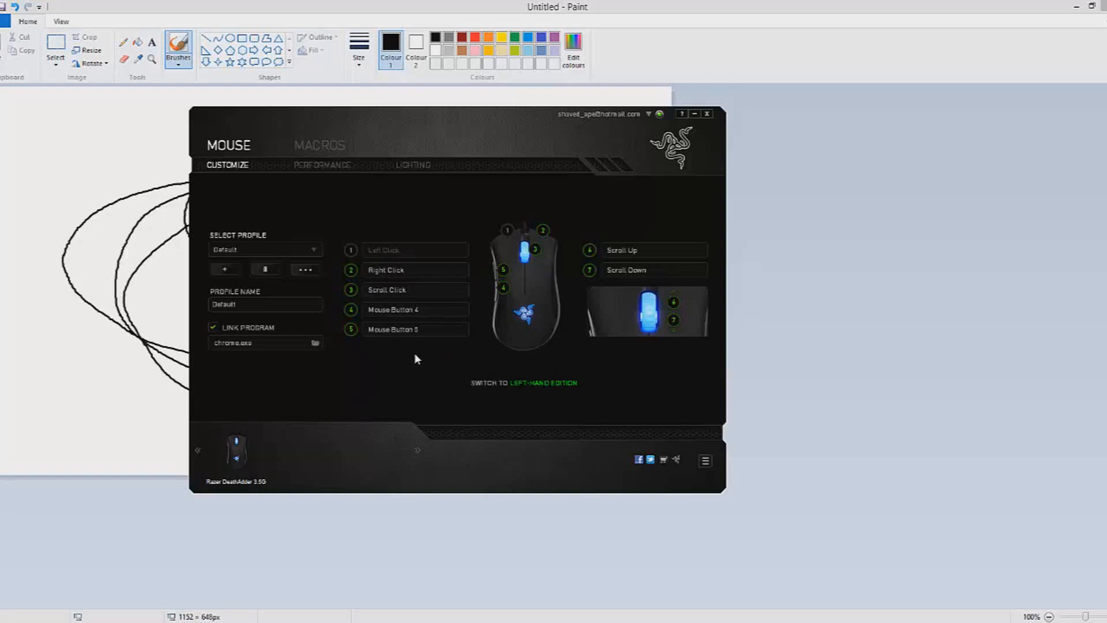
mouse_move(348, 345)
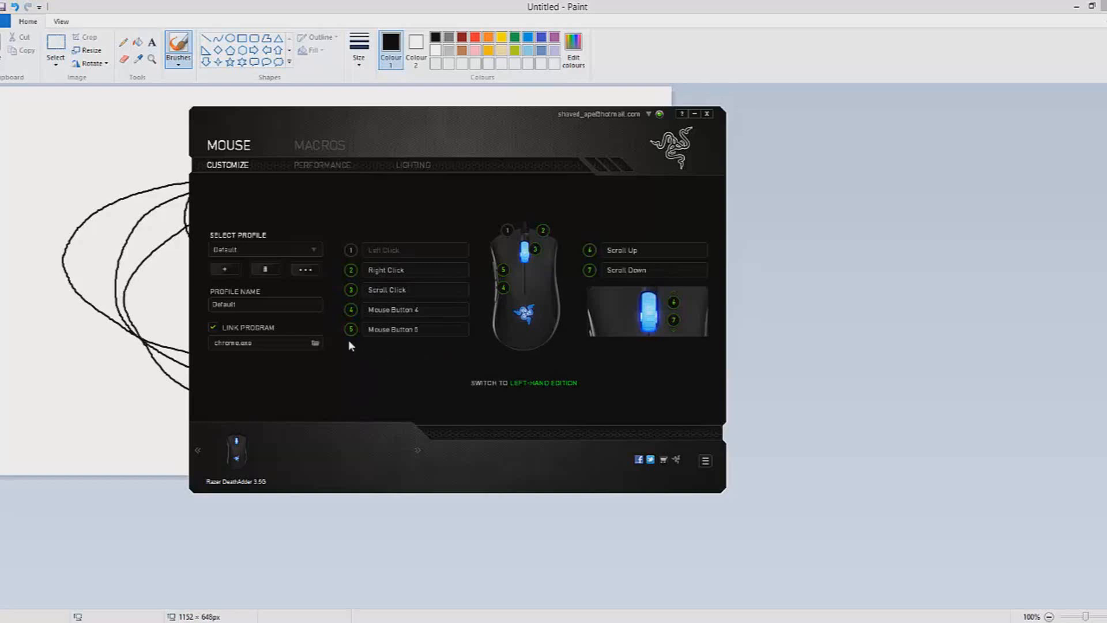
mouse_move(408, 229)
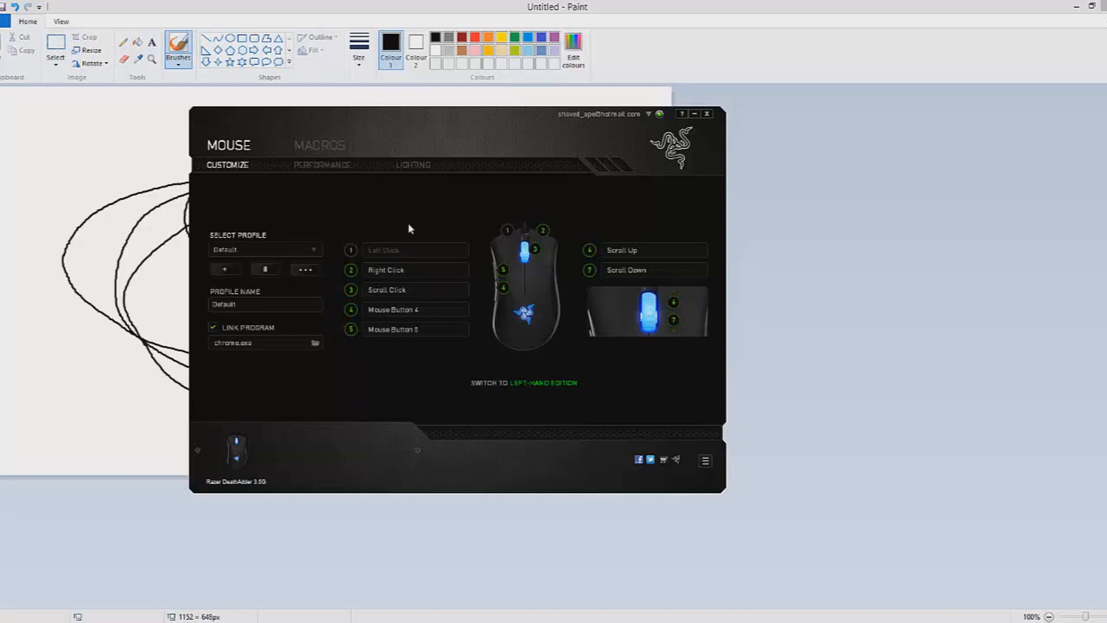
click(415, 289)
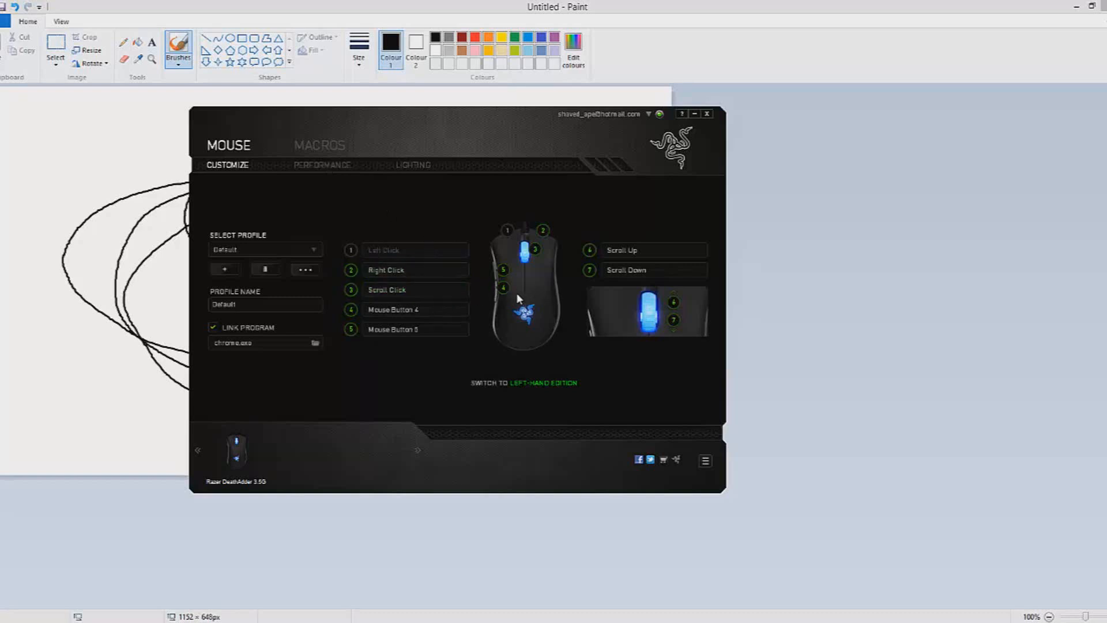
mouse_move(374, 196)
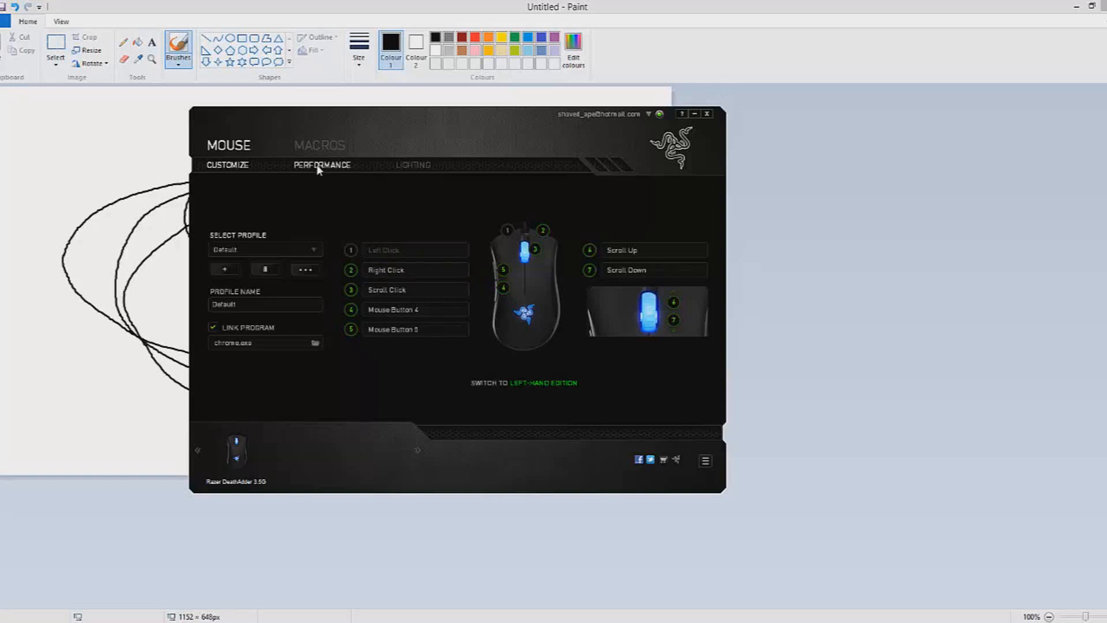
click(322, 165)
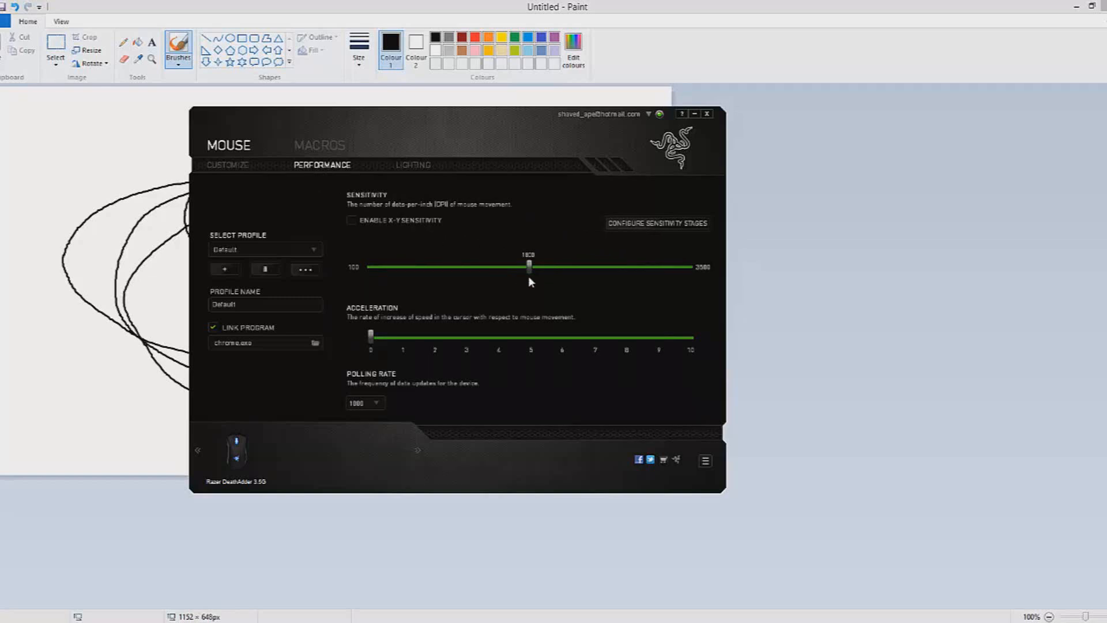
mouse_move(514, 278)
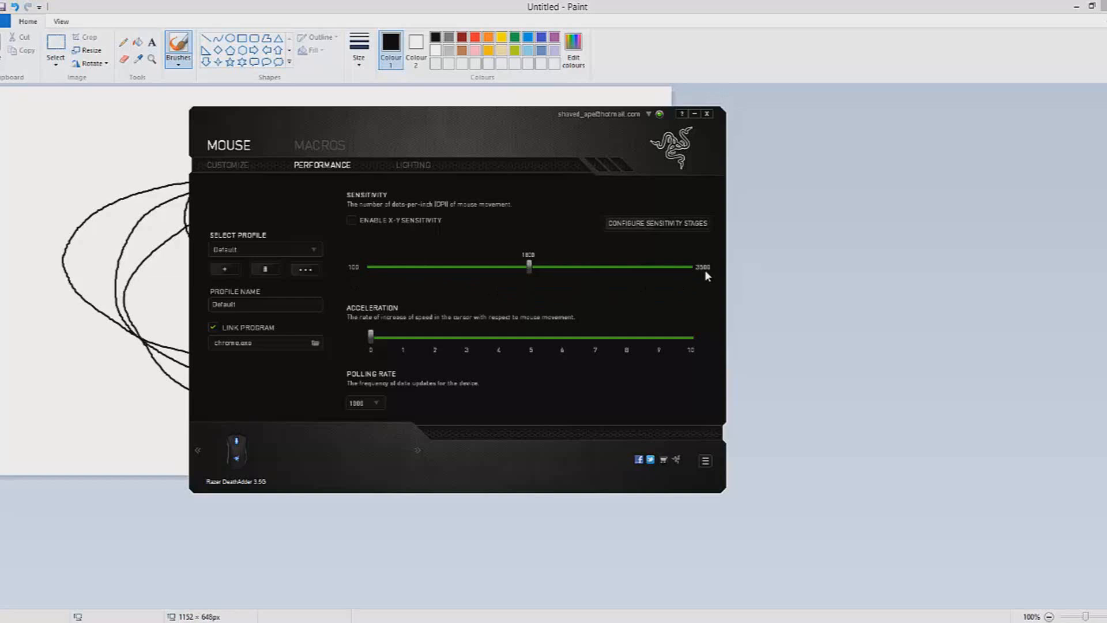
mouse_move(706, 278)
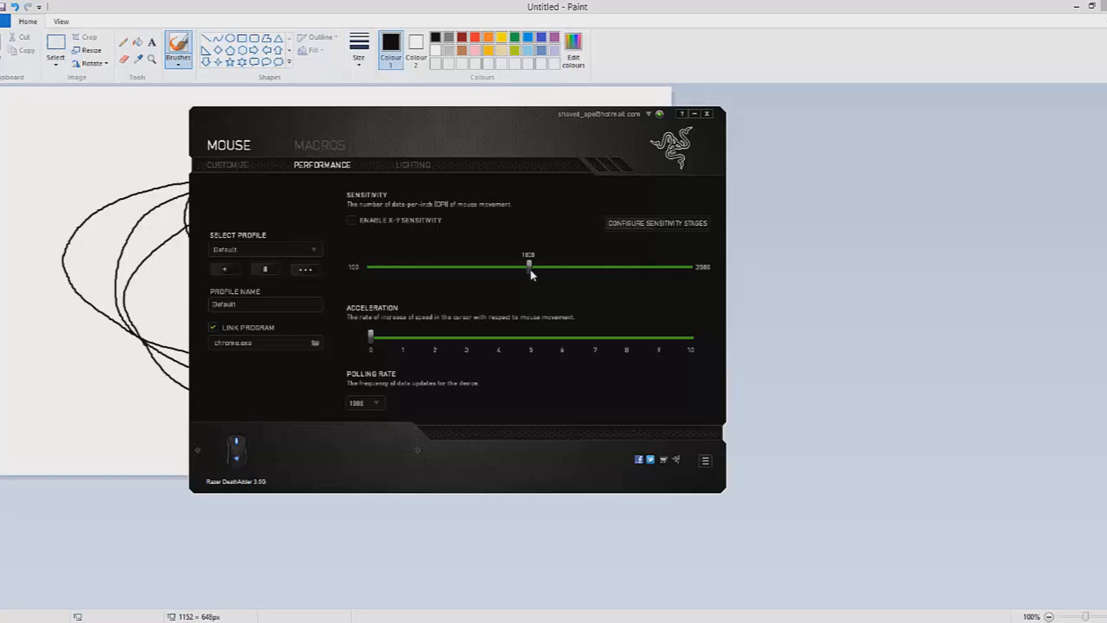
mouse_move(368, 363)
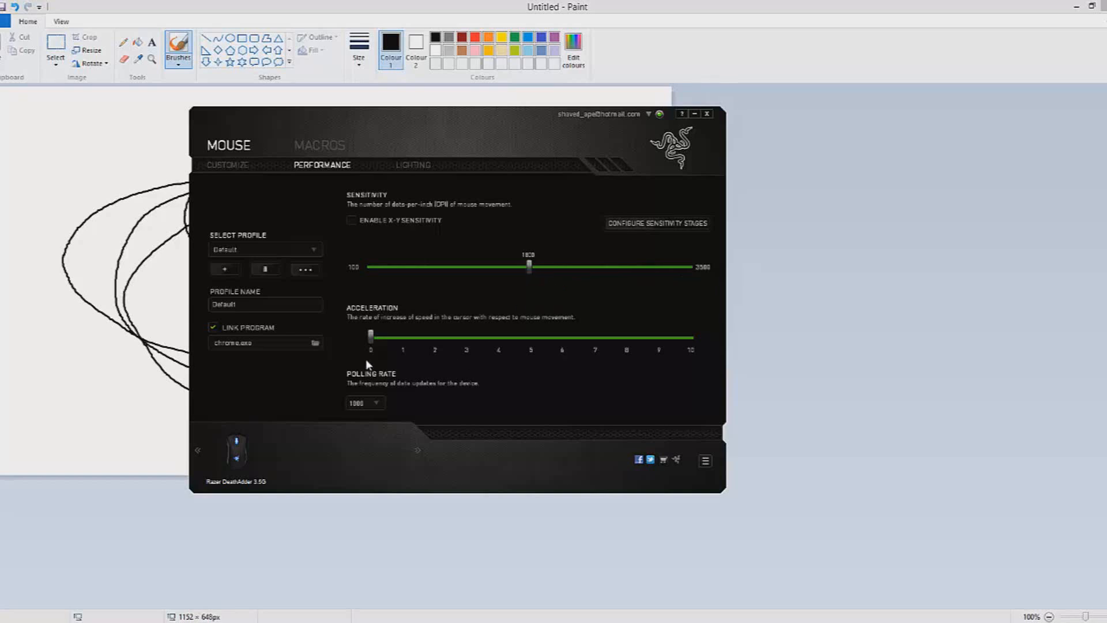
mouse_move(494, 334)
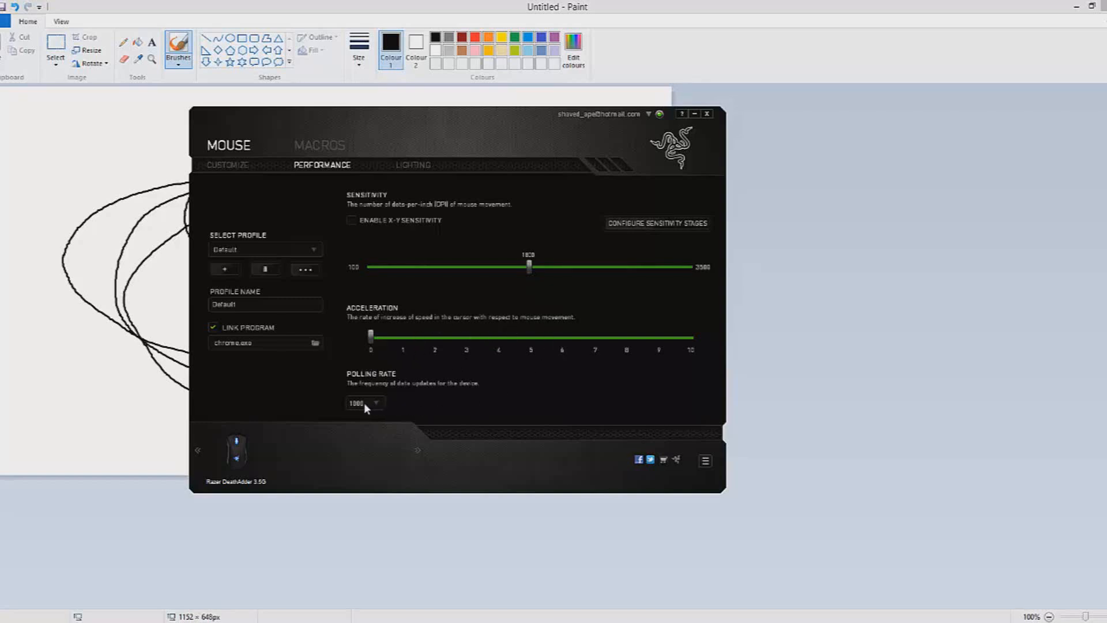
Expand the Polling Rate list offering 125, 500 and 1000
click(363, 403)
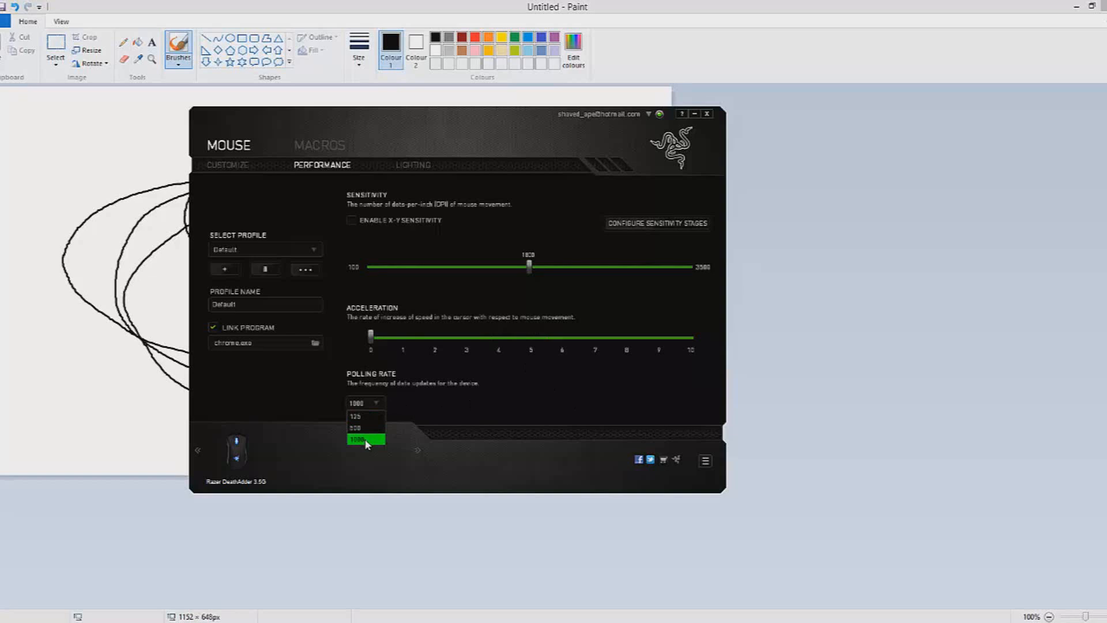
Choose 1000 Hz as the polling rate
click(364, 439)
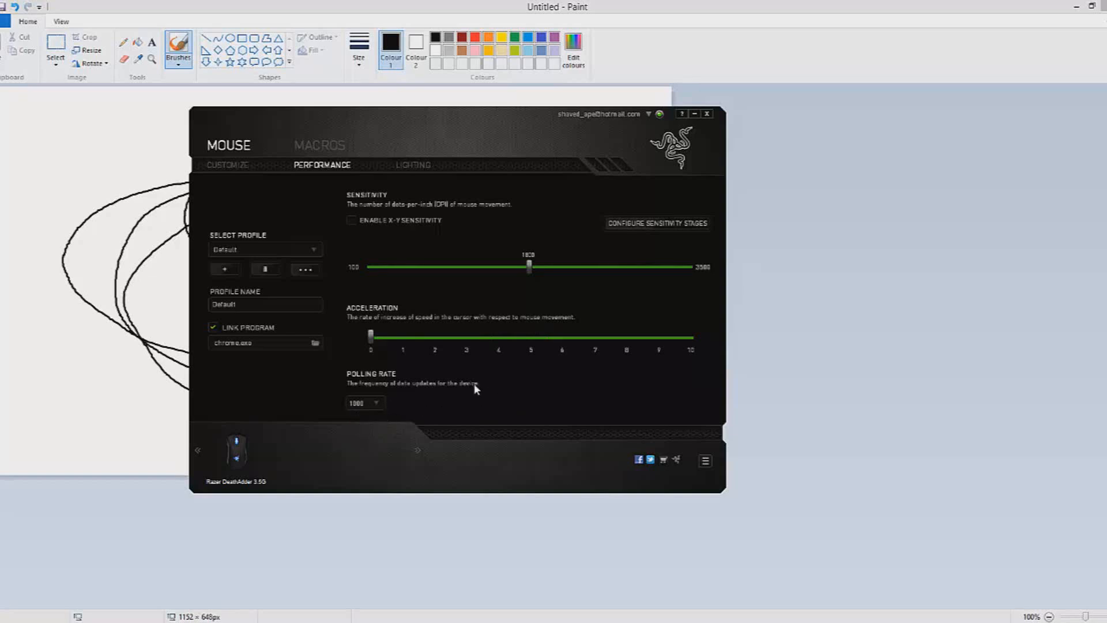
mouse_move(578, 376)
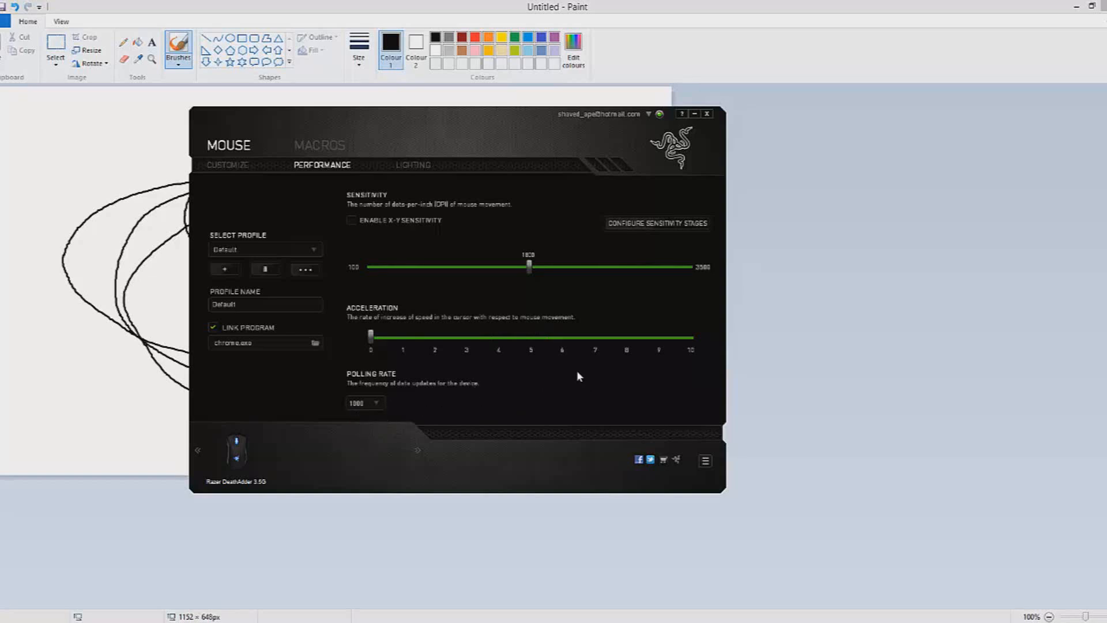
mouse_move(588, 393)
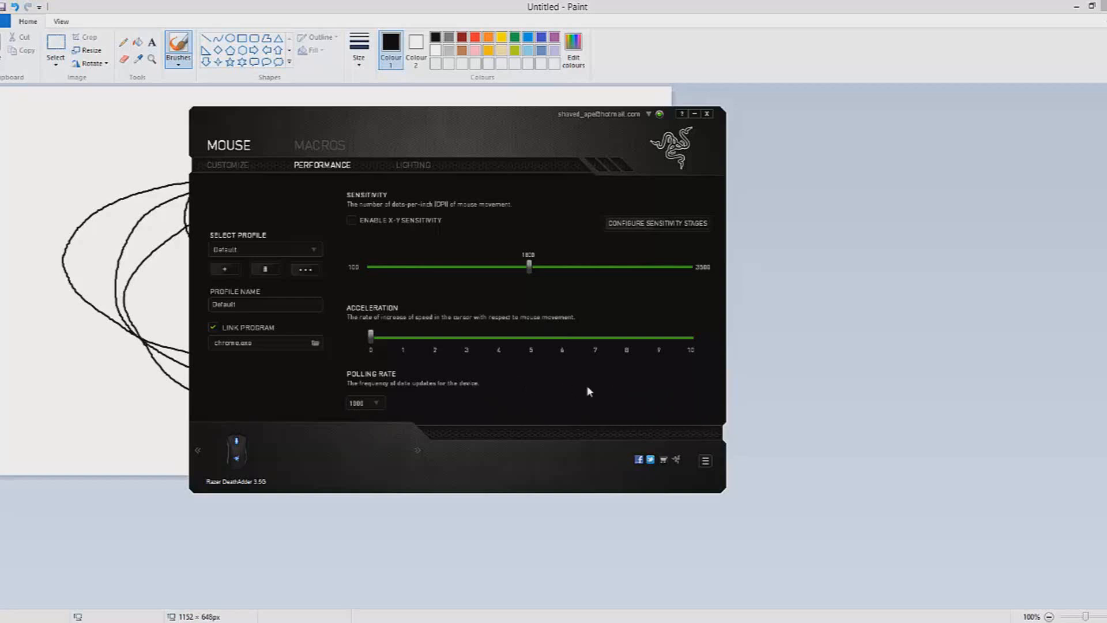
mouse_move(565, 398)
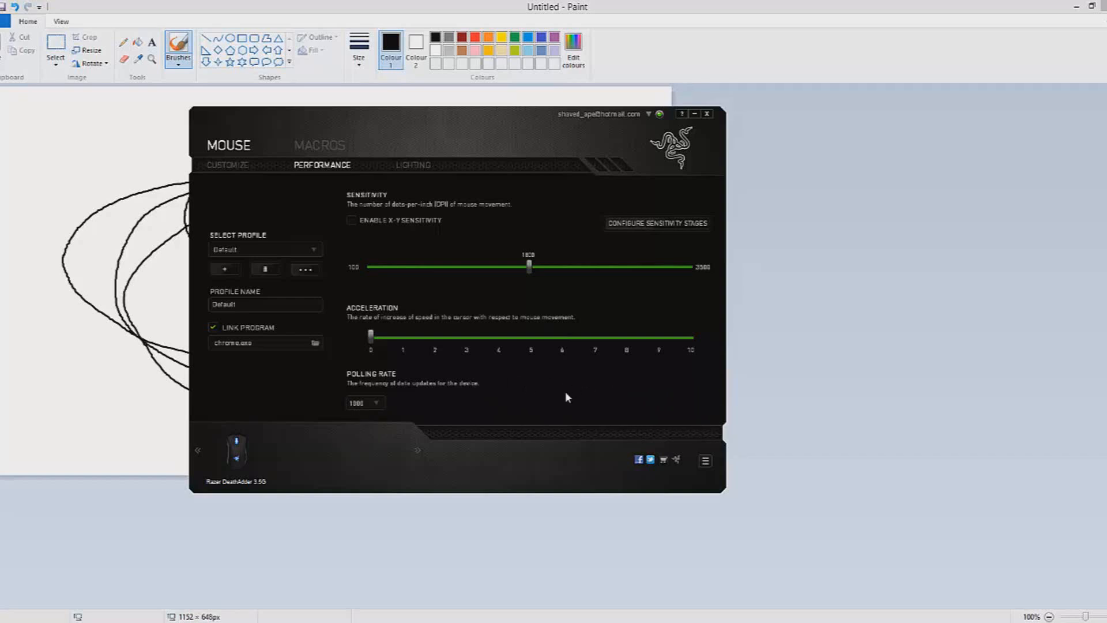
mouse_move(516, 414)
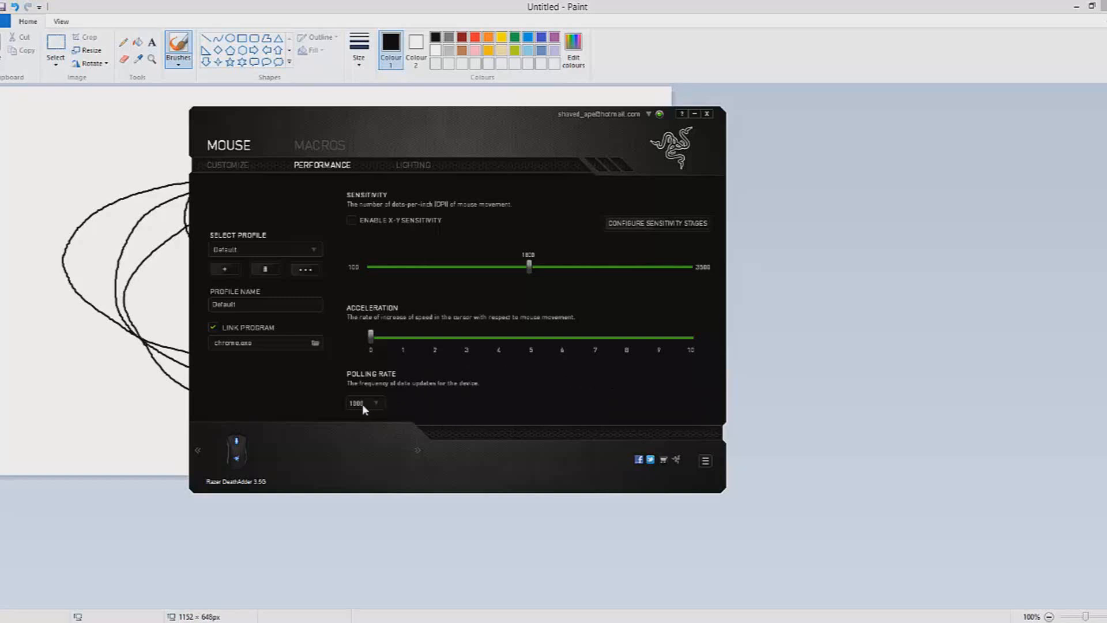
mouse_move(529, 401)
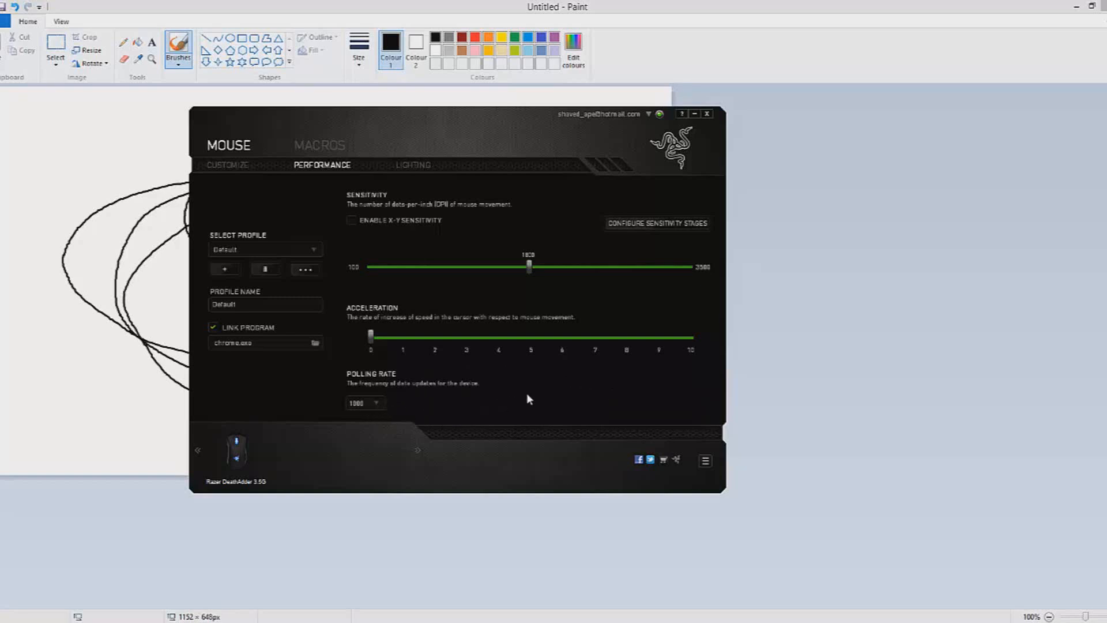
mouse_move(510, 360)
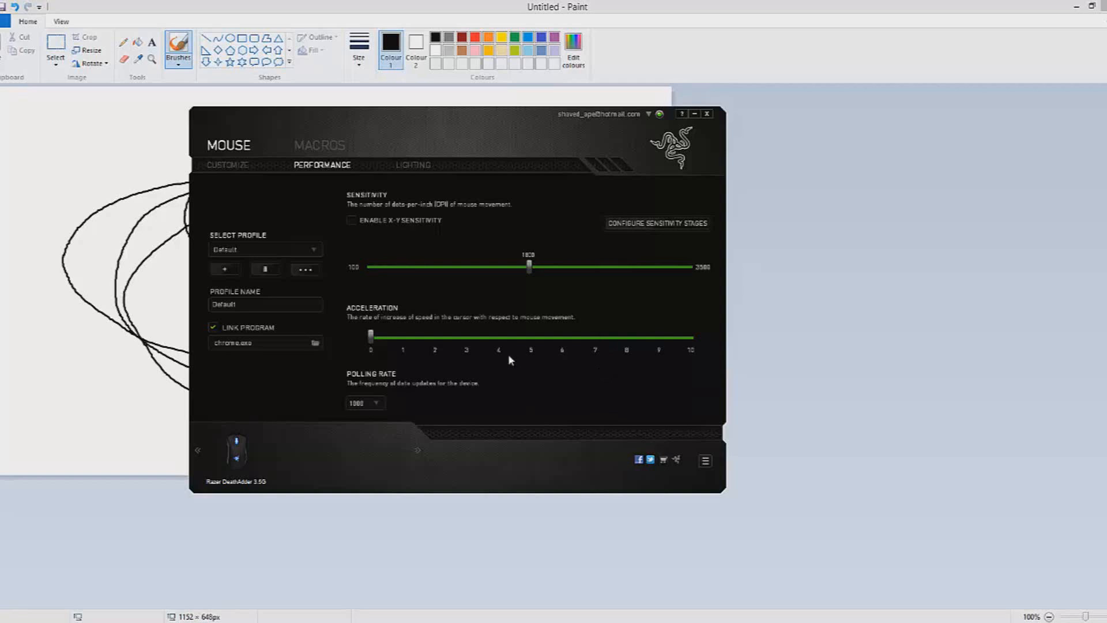
mouse_move(529, 335)
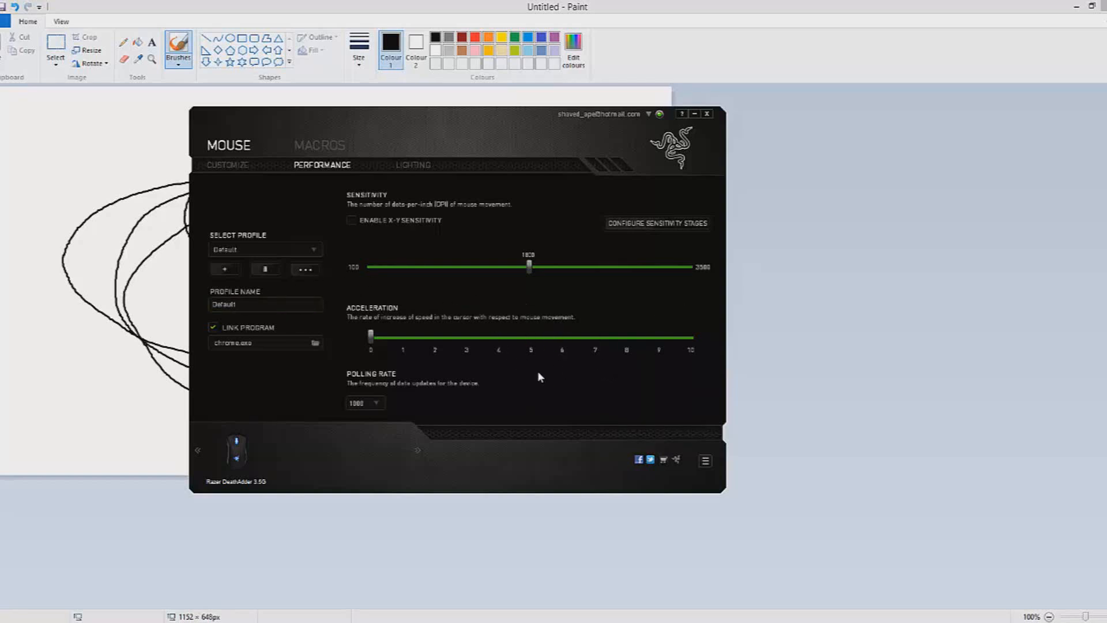
mouse_move(393, 244)
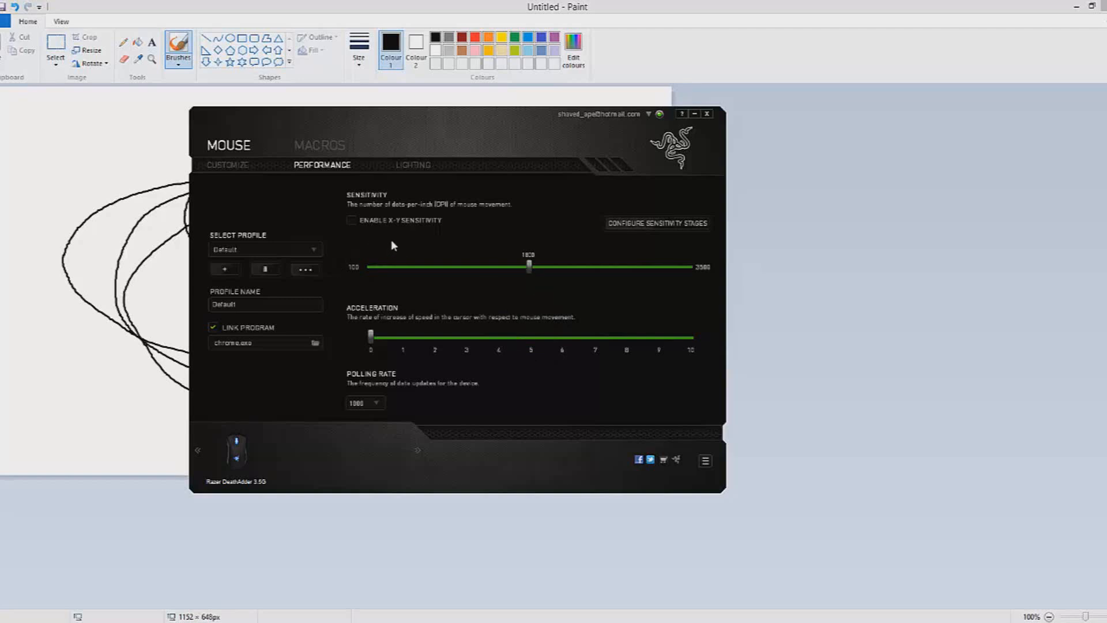
mouse_move(528, 276)
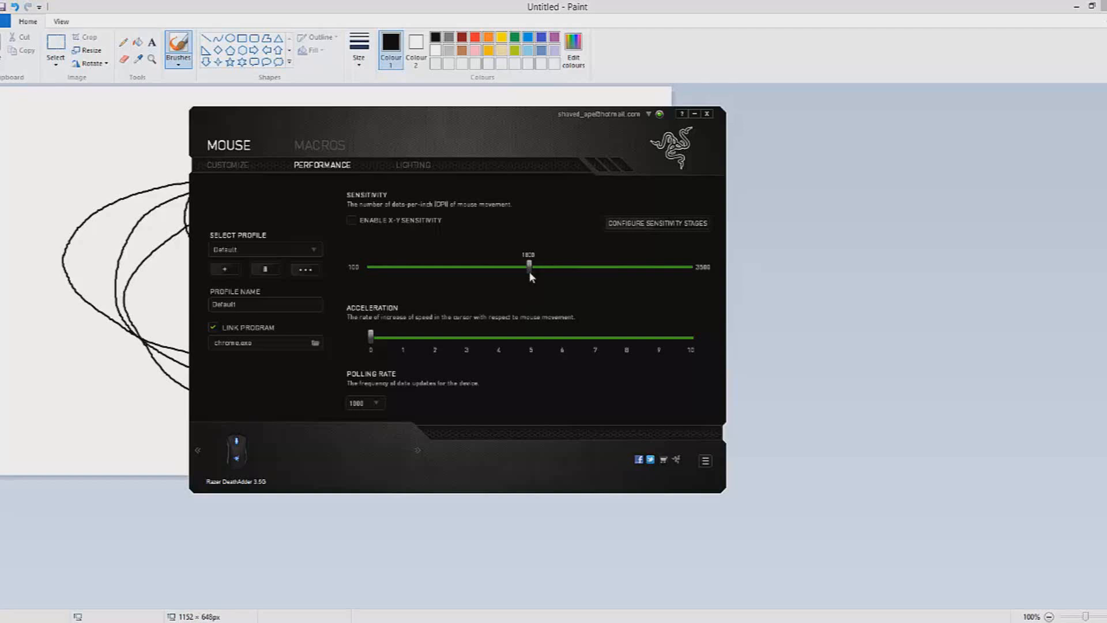
mouse_move(429, 215)
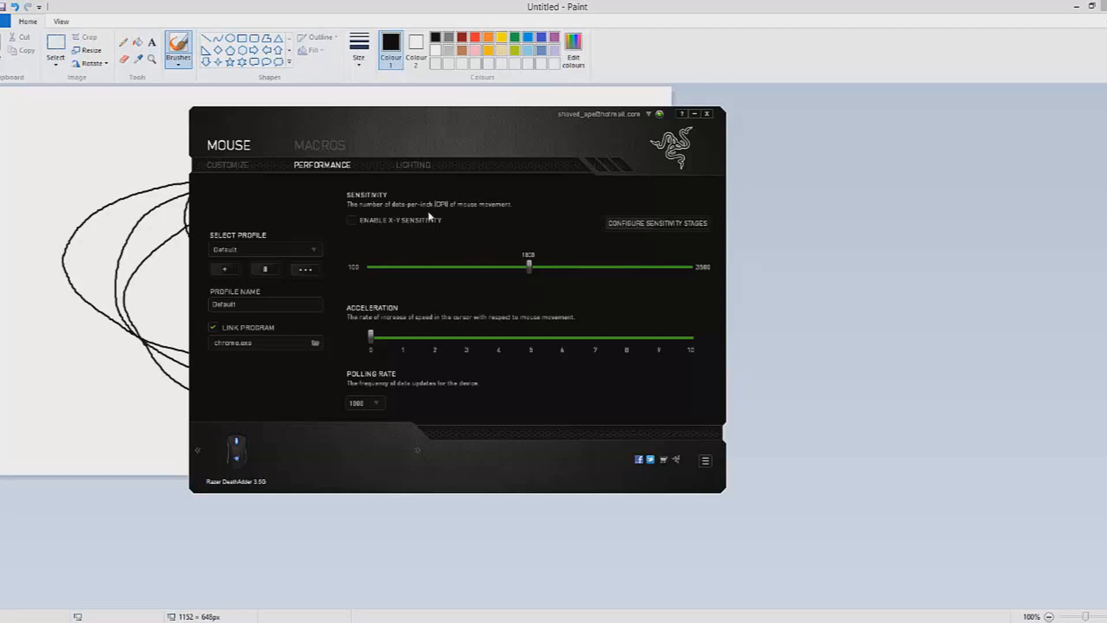
mouse_move(529, 282)
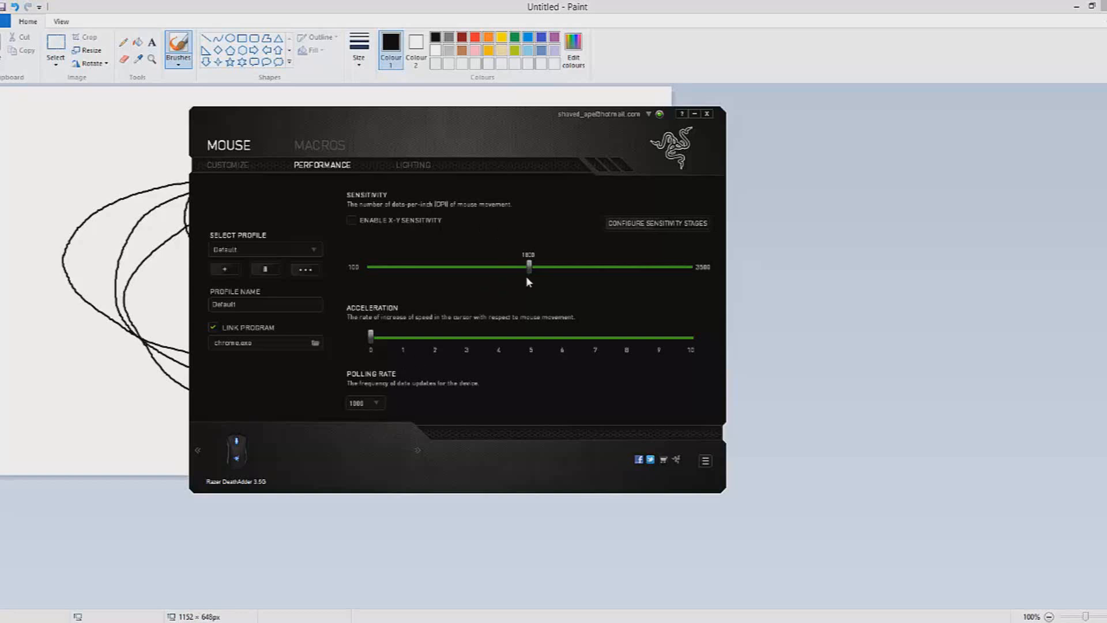
mouse_move(531, 274)
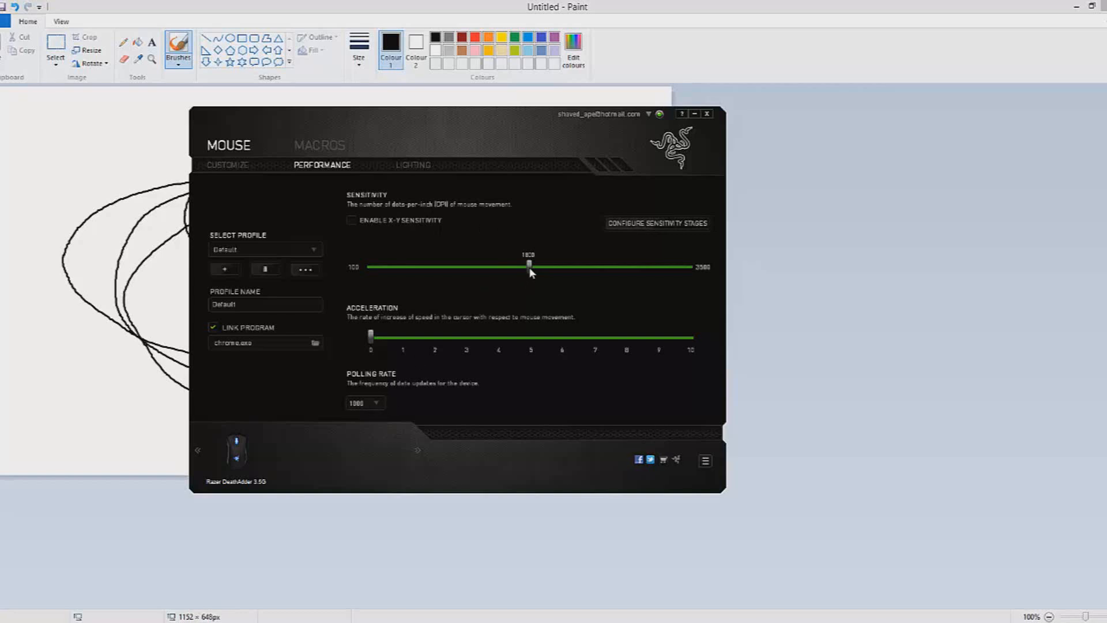
mouse_move(612, 327)
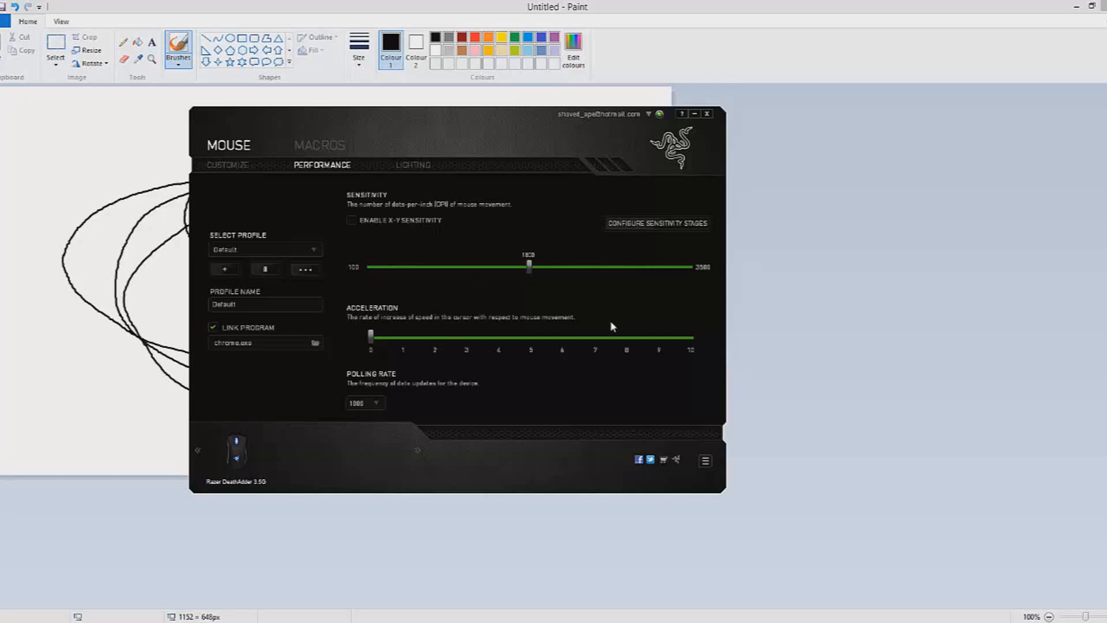
mouse_move(715, 283)
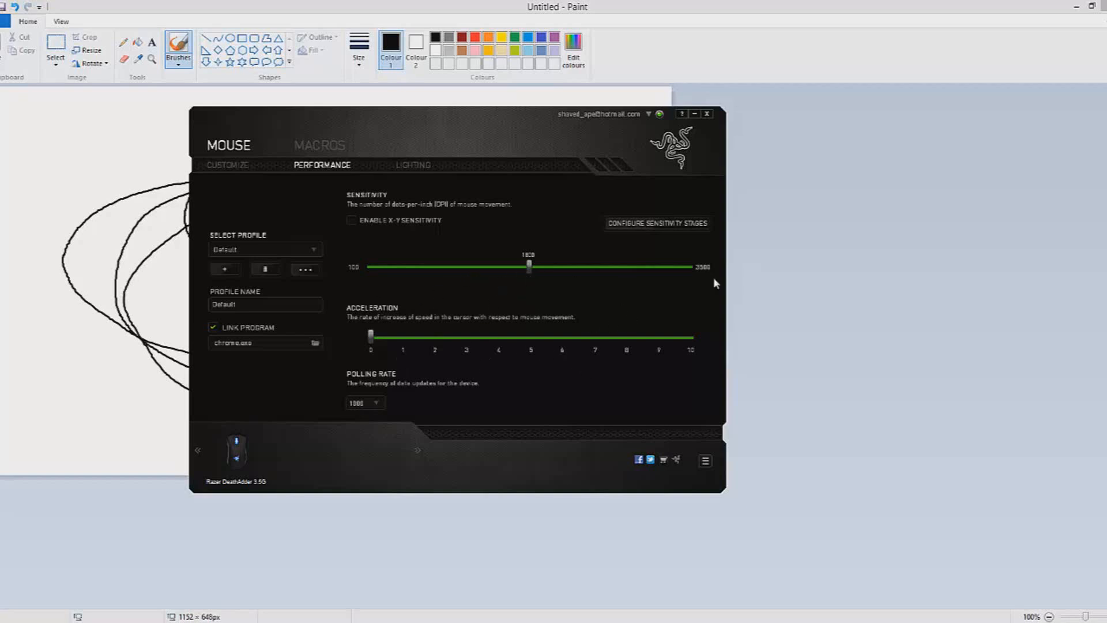
mouse_move(601, 294)
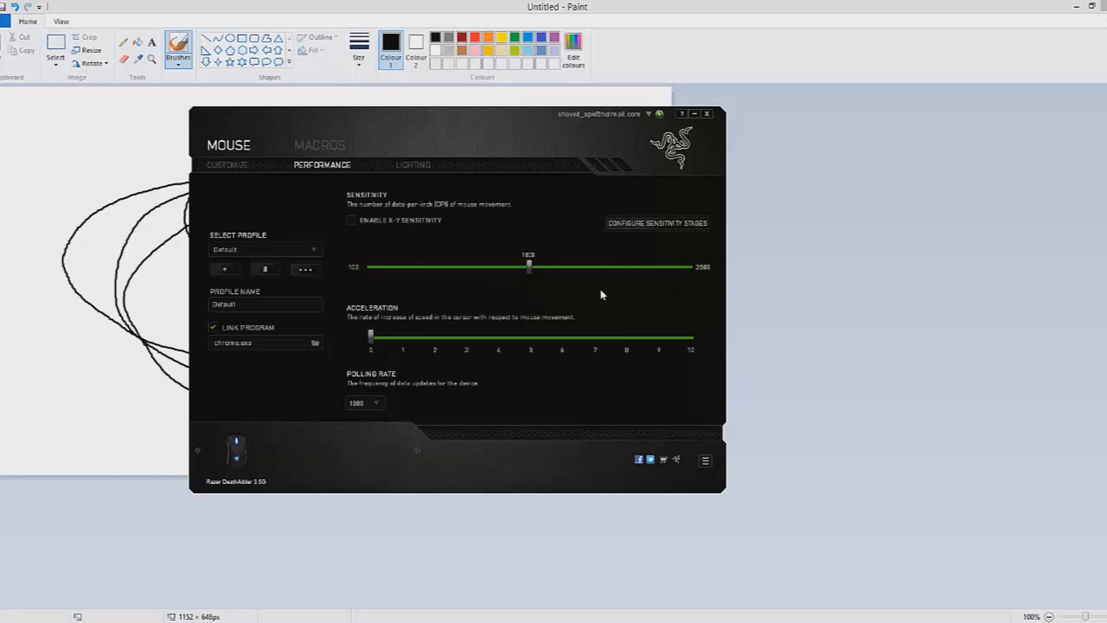
mouse_move(543, 281)
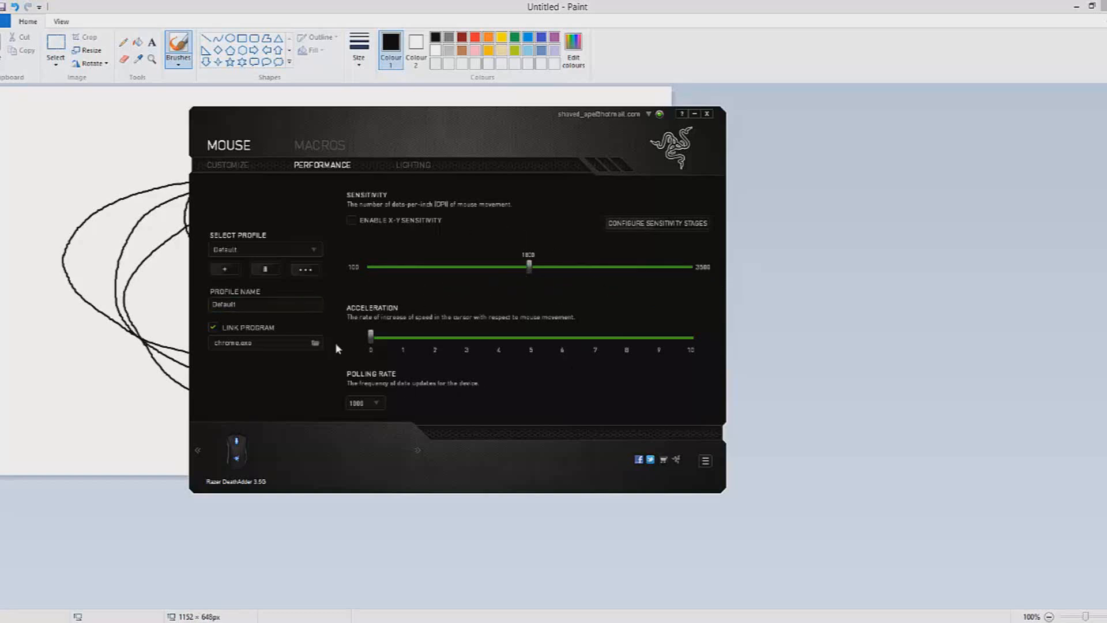
mouse_move(543, 316)
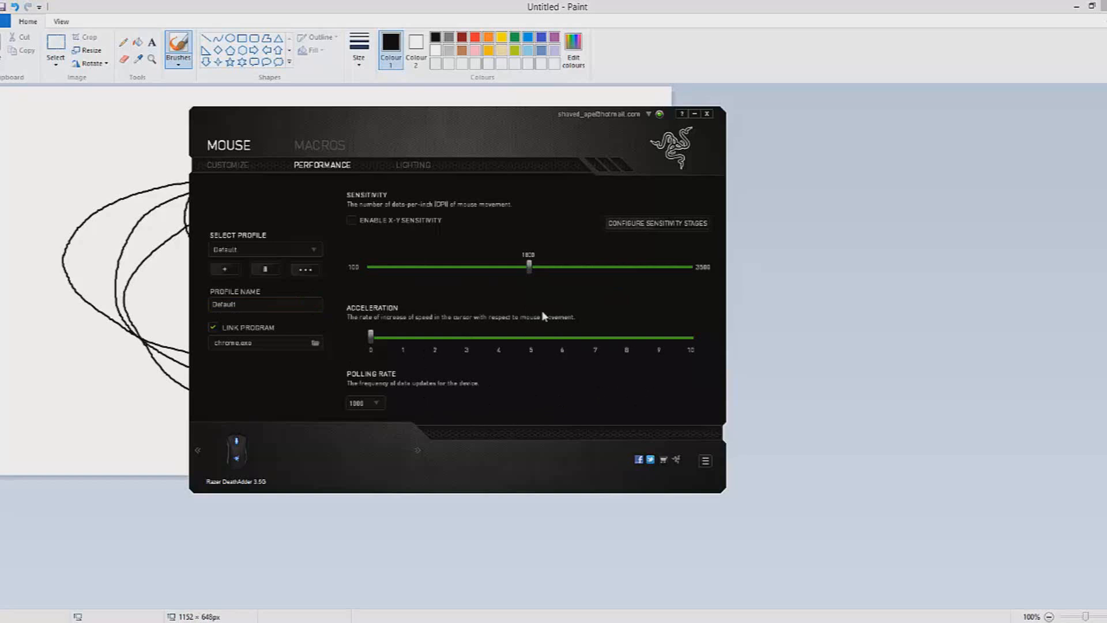
mouse_move(539, 373)
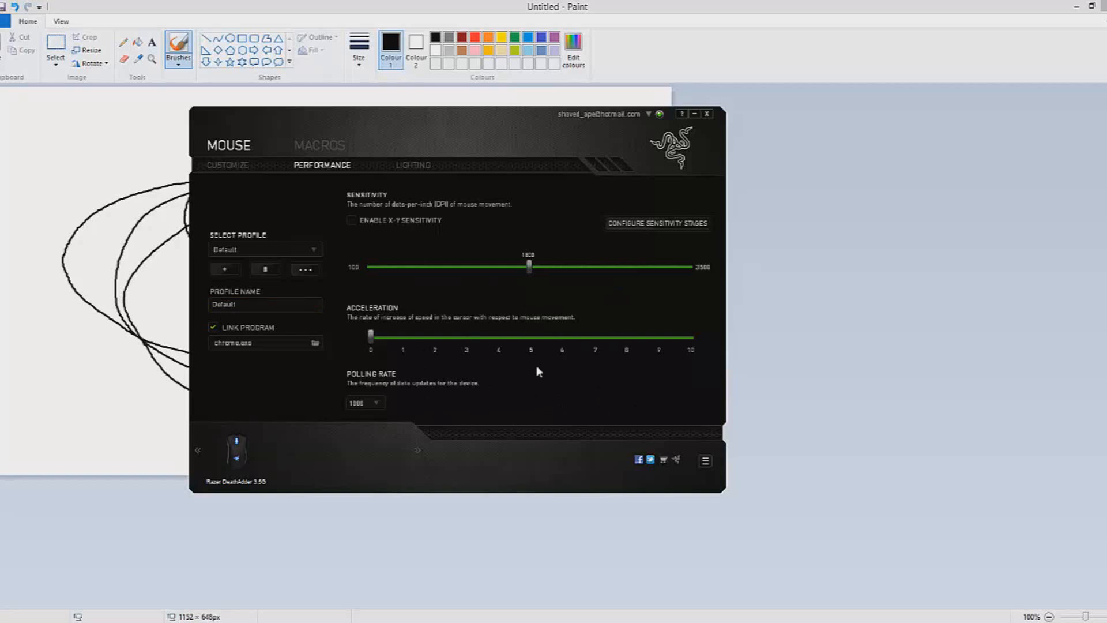
mouse_move(581, 366)
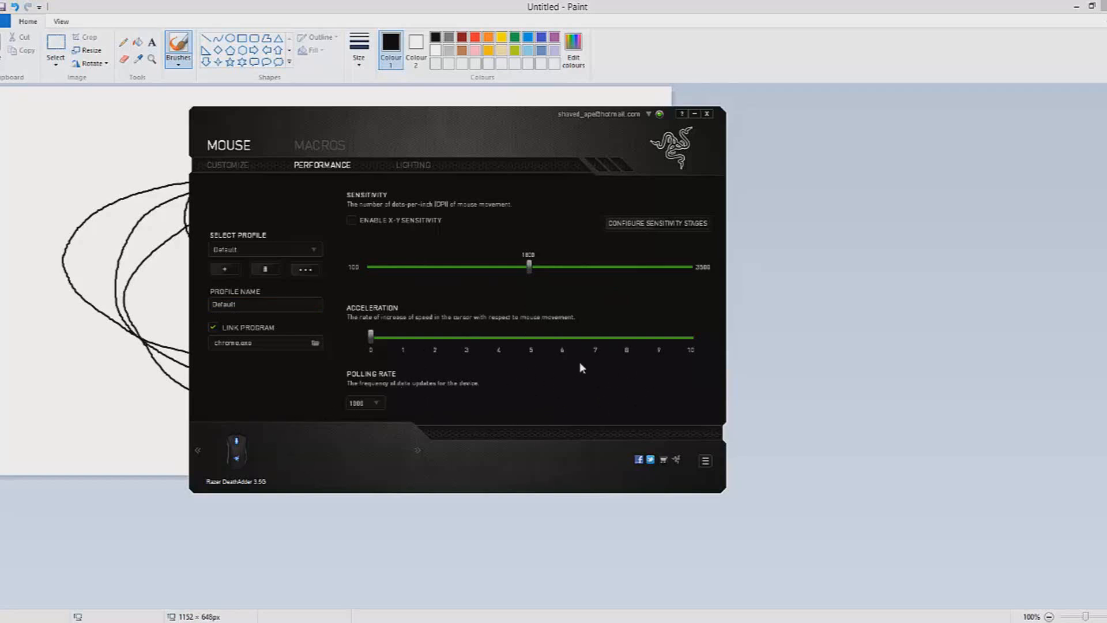
mouse_move(769, 384)
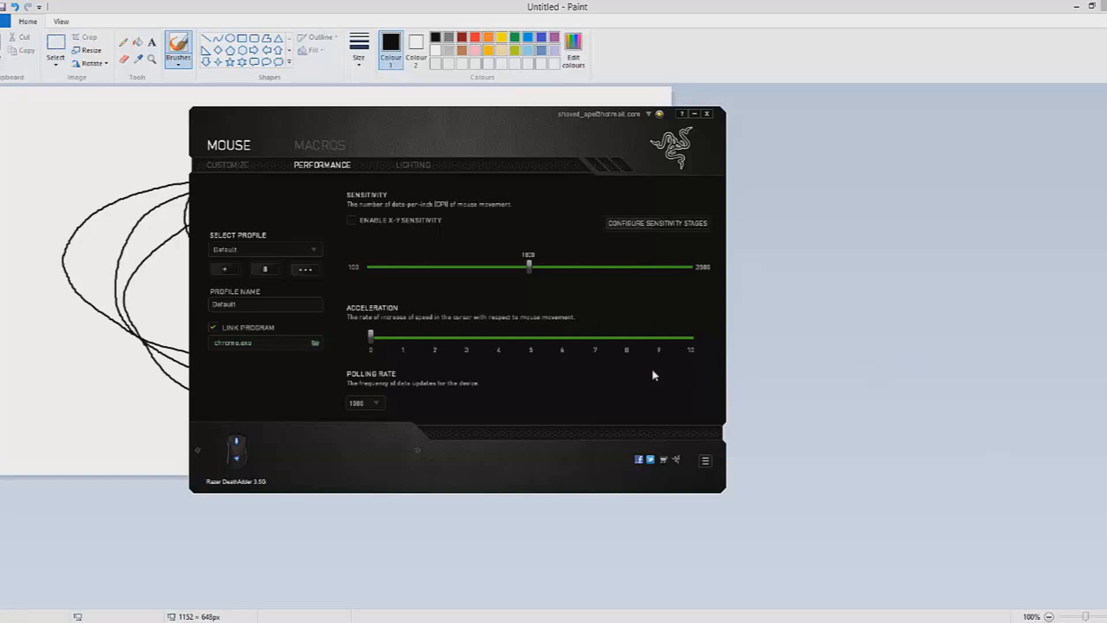
mouse_move(376, 379)
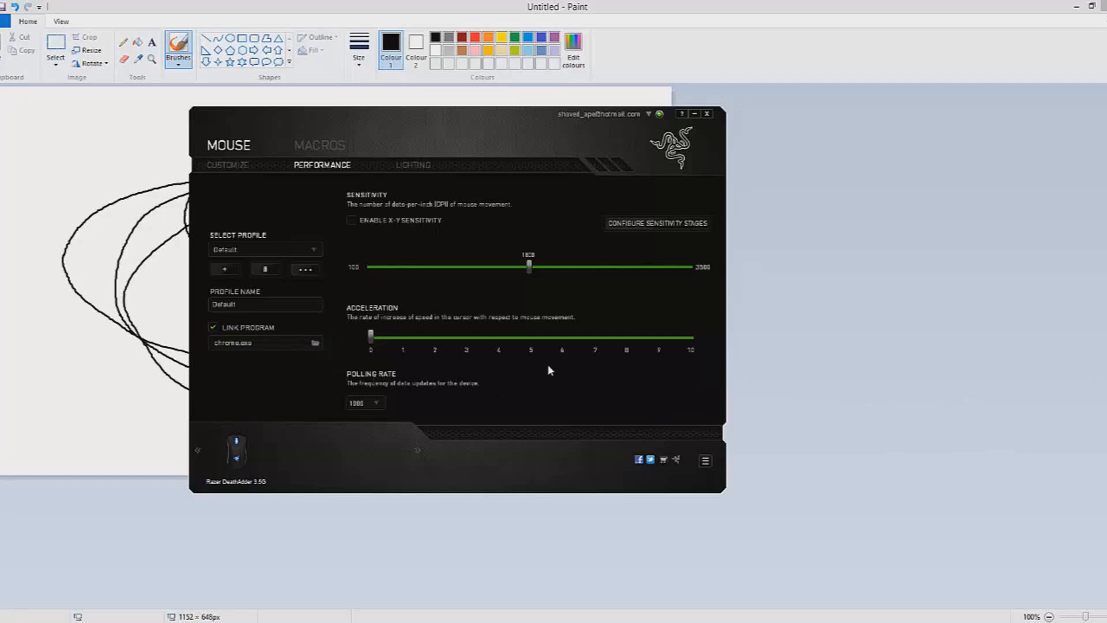
mouse_move(515, 375)
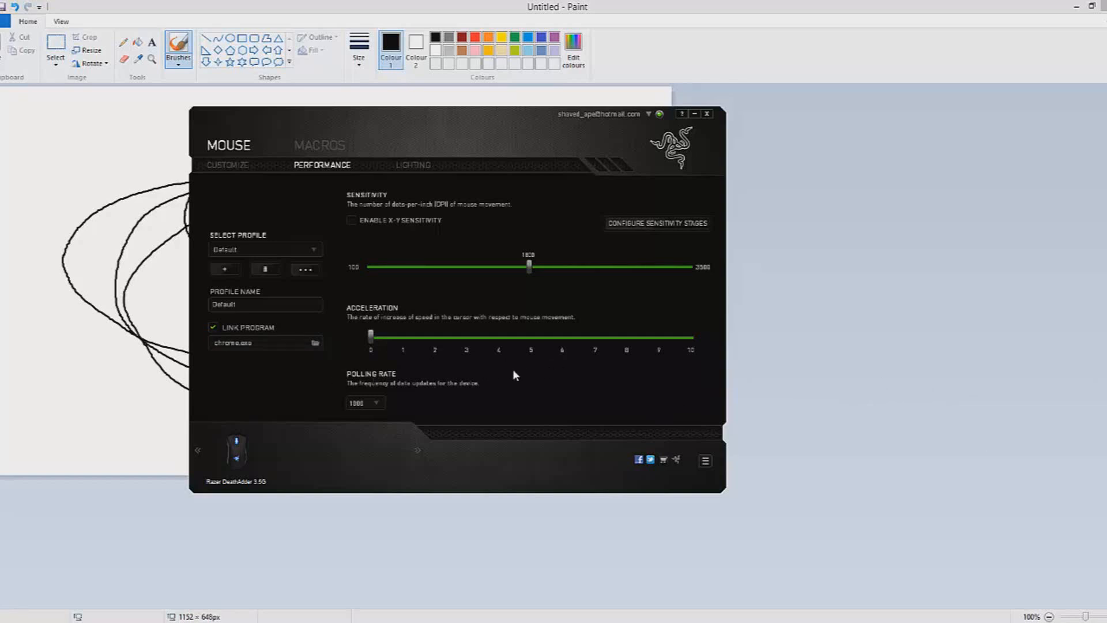
mouse_move(564, 383)
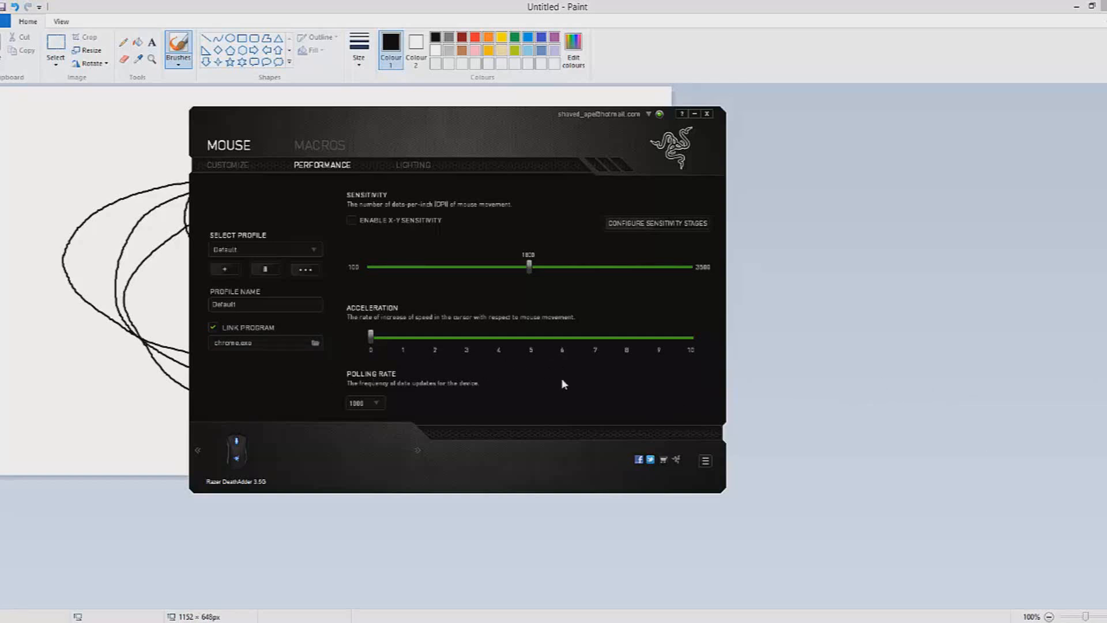
mouse_move(621, 388)
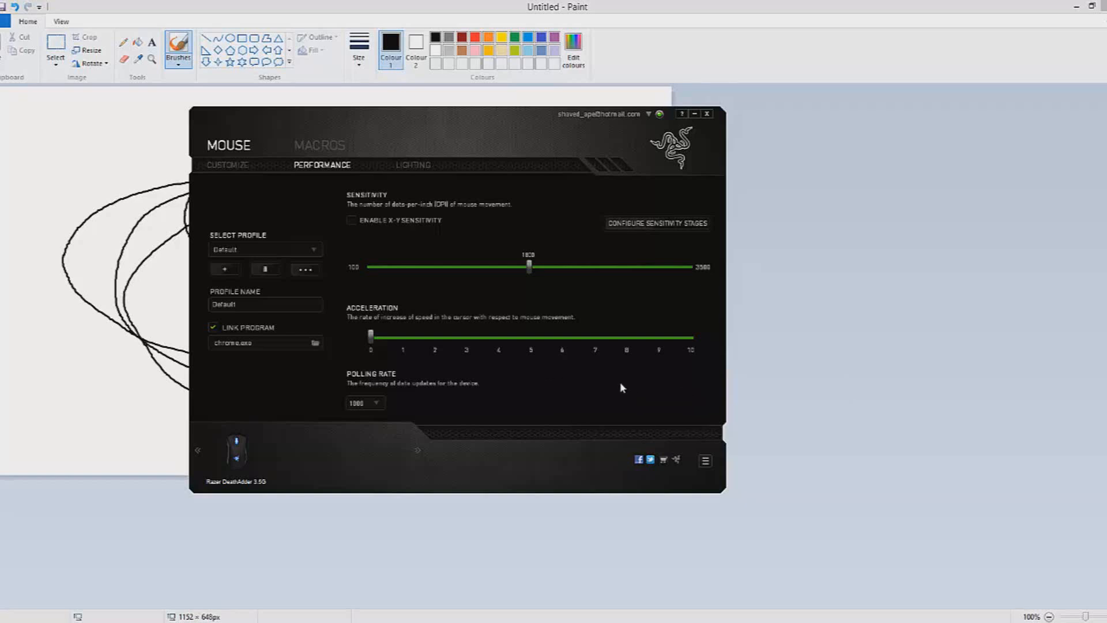
mouse_move(526, 396)
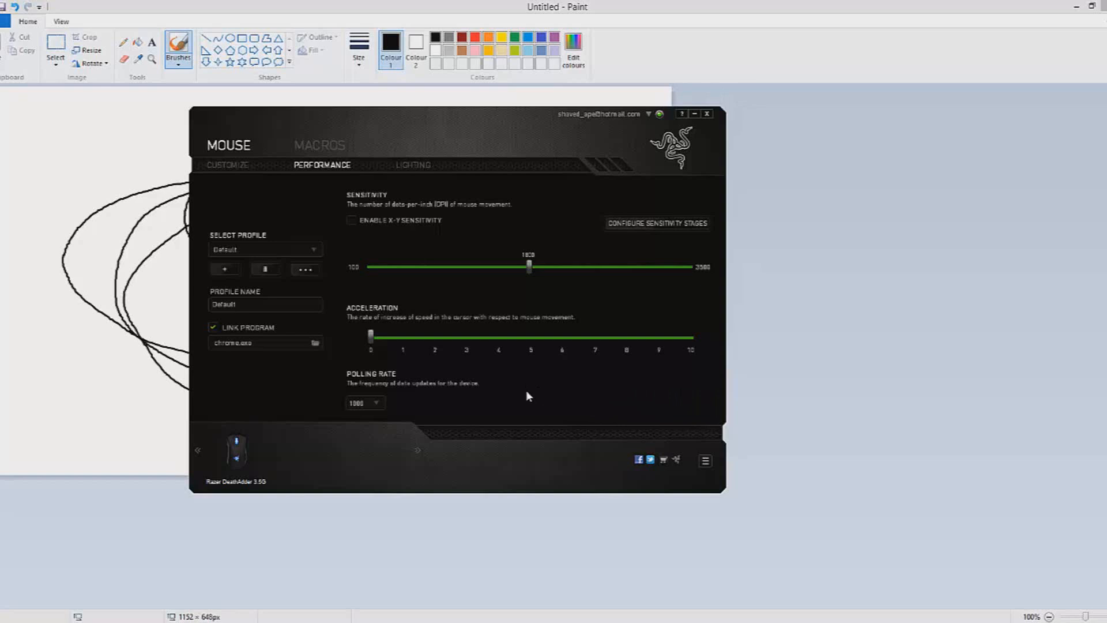
mouse_move(539, 389)
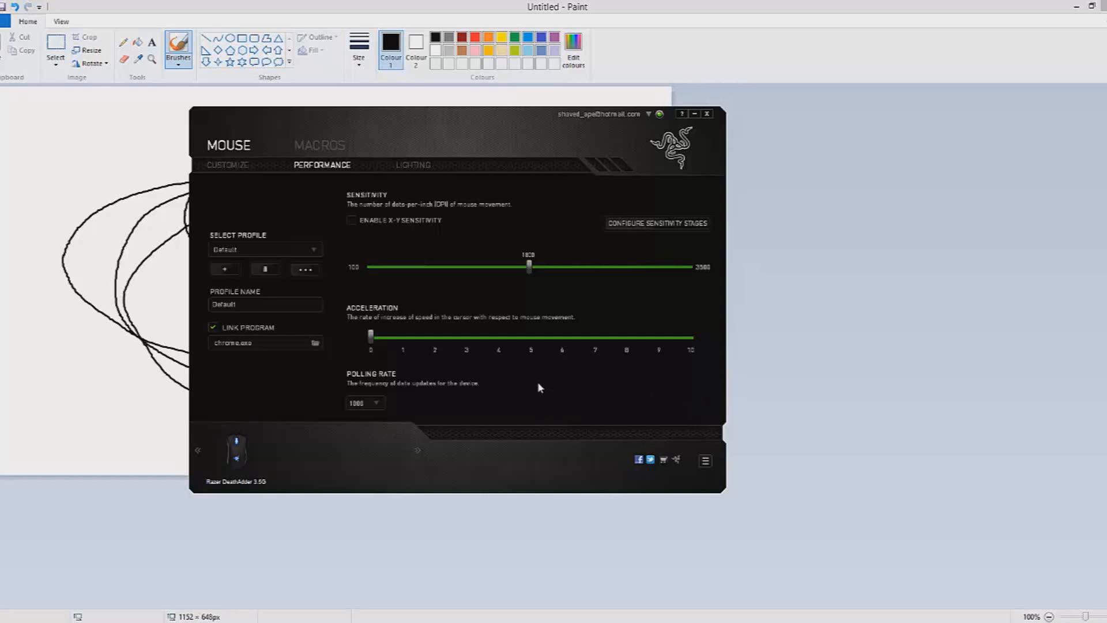
mouse_move(530, 379)
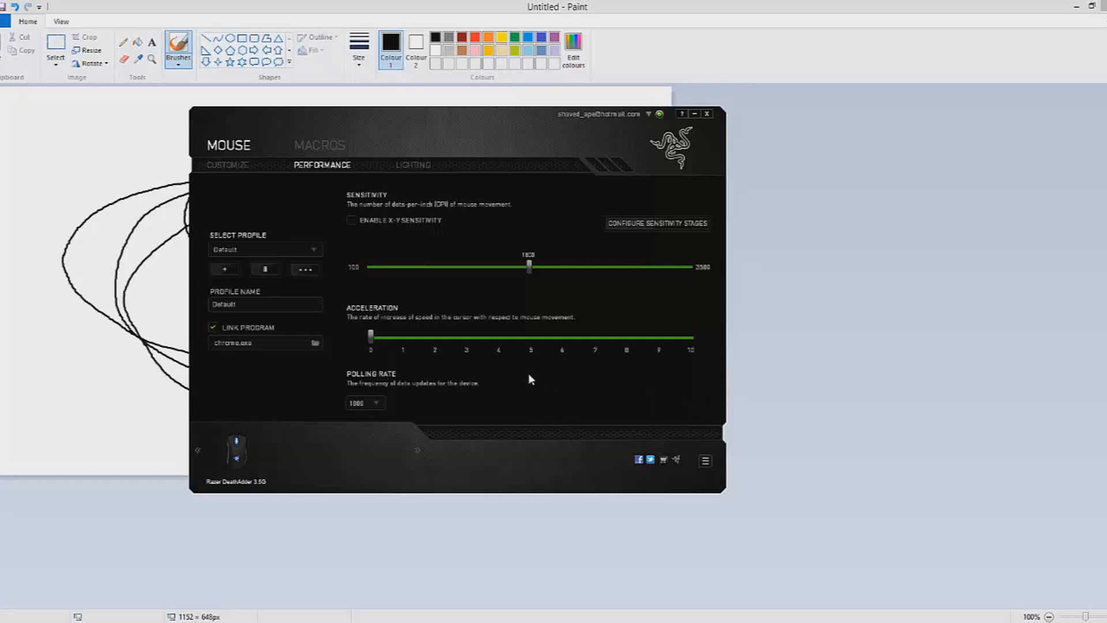
mouse_move(532, 382)
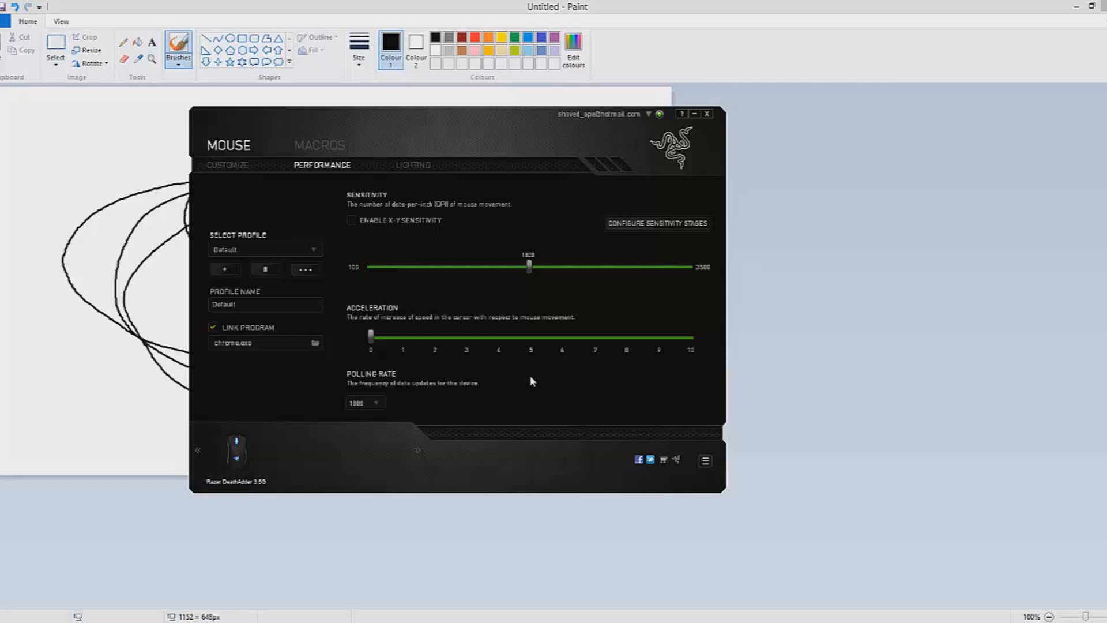
mouse_move(558, 380)
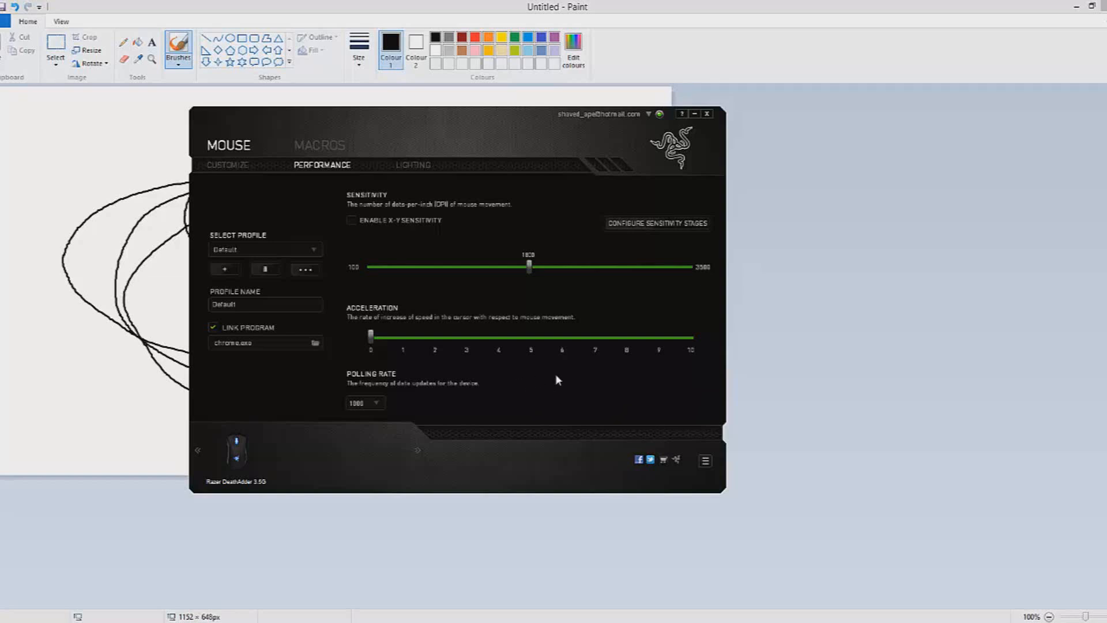
mouse_move(561, 383)
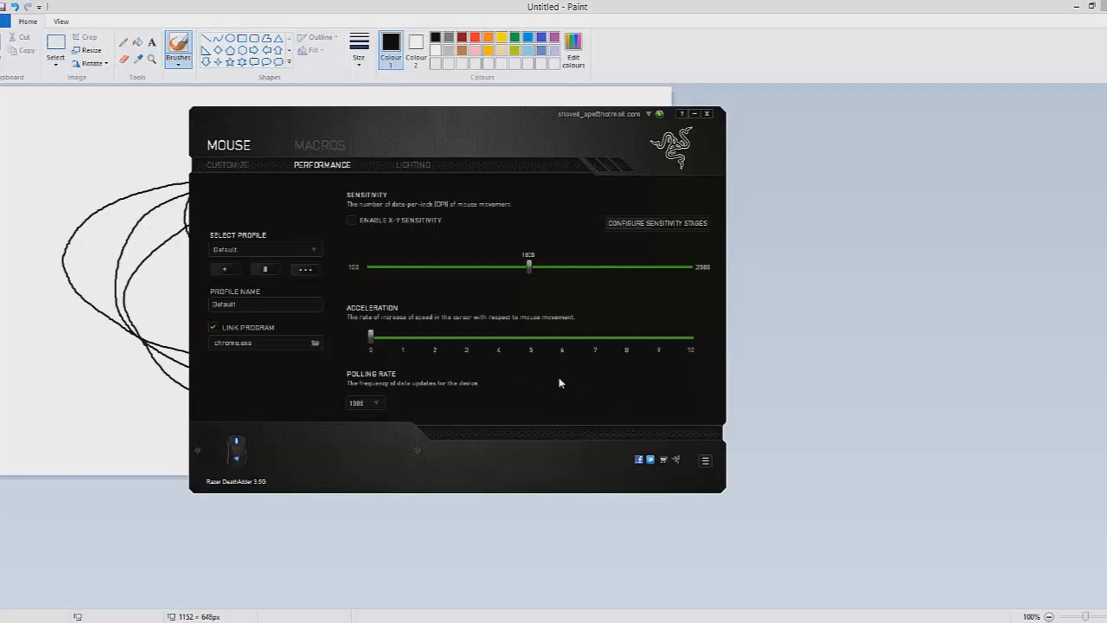
mouse_move(555, 385)
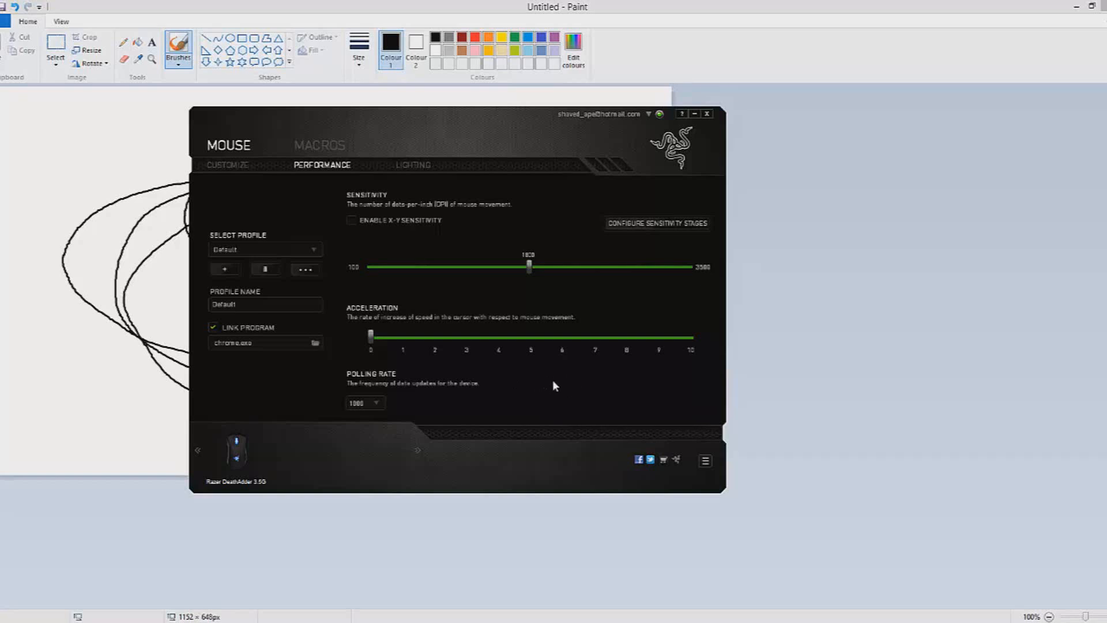
mouse_move(518, 398)
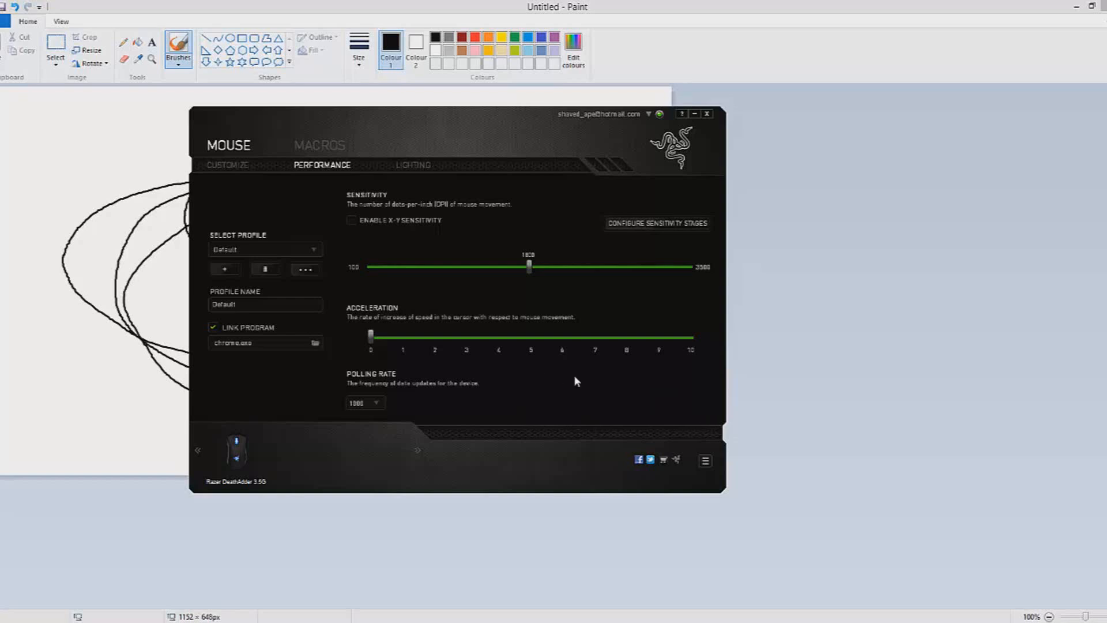
mouse_move(559, 388)
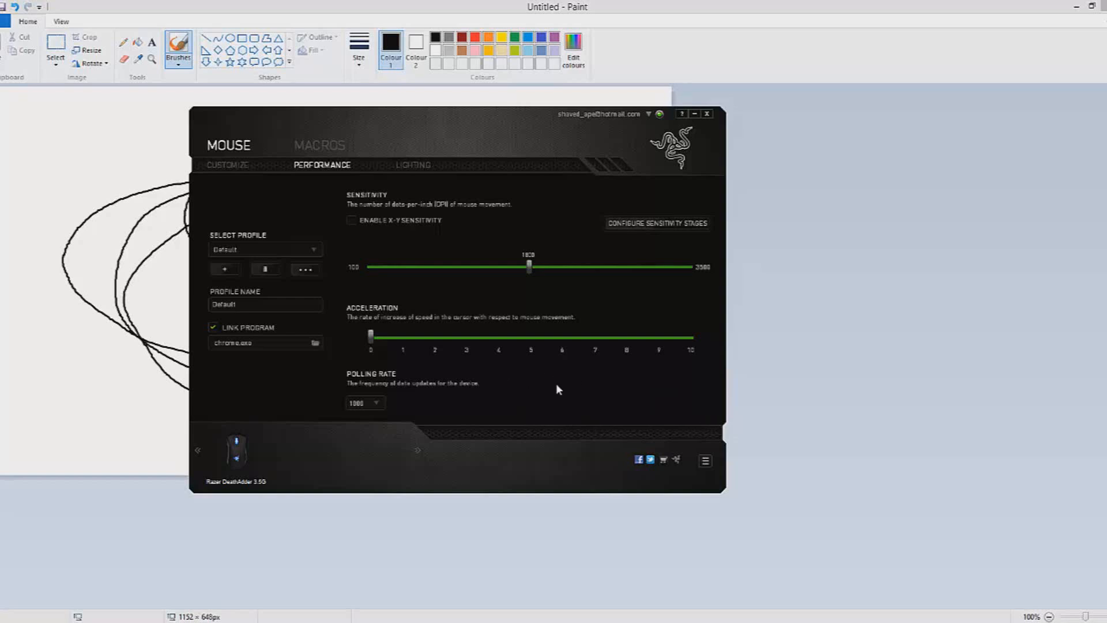
mouse_move(551, 378)
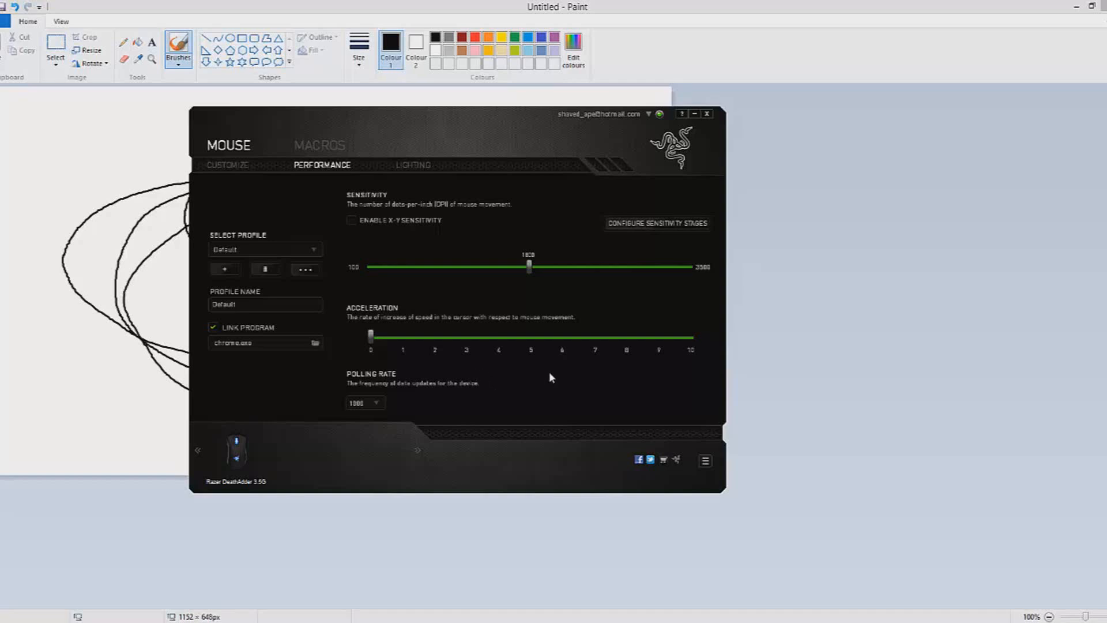
mouse_move(530, 395)
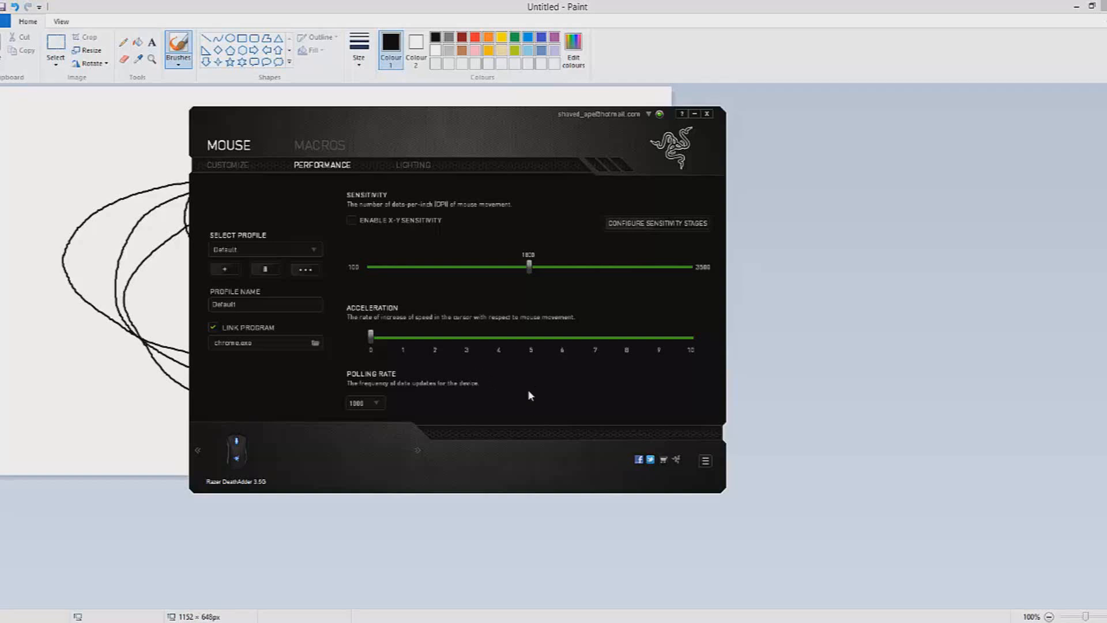
mouse_move(526, 396)
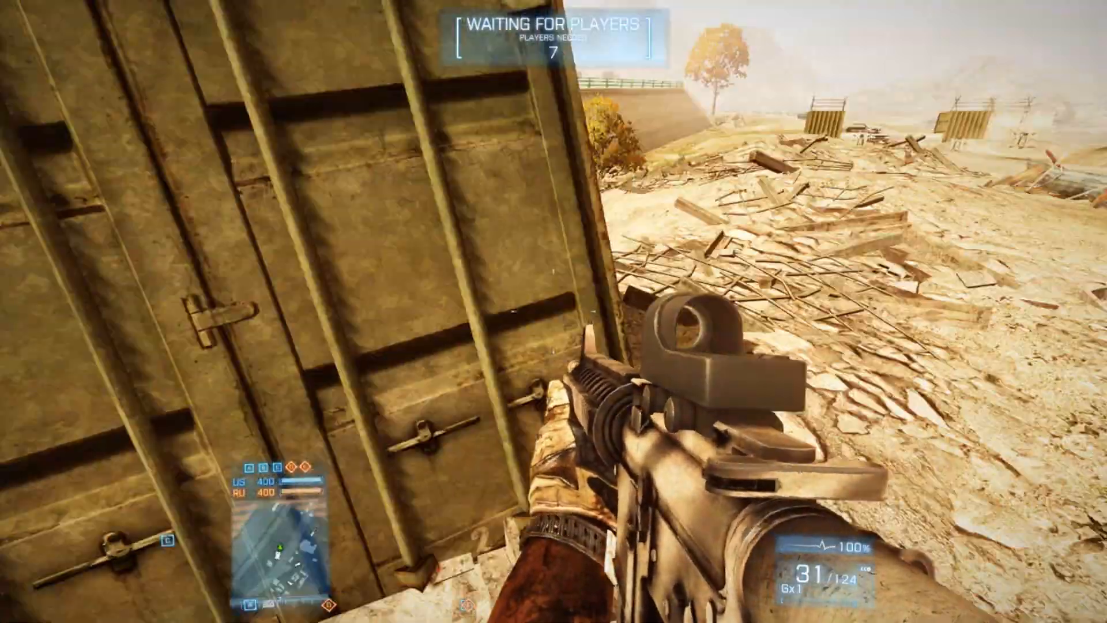
mouse_move(554, 312)
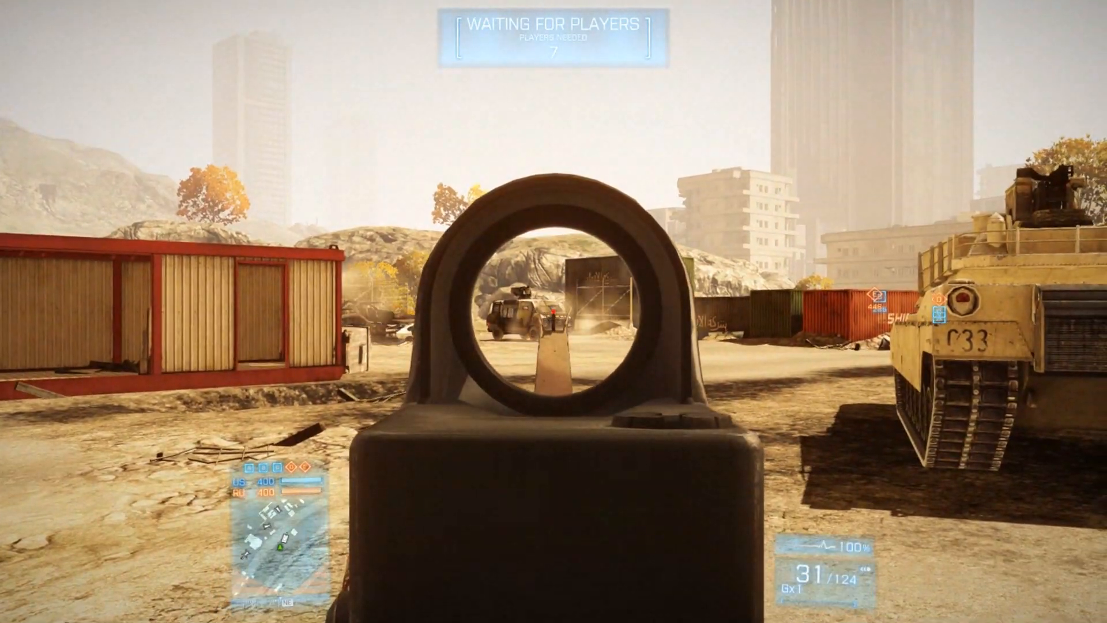
Fire test shots on the desert map to feel the aim before pausing
click(554, 311)
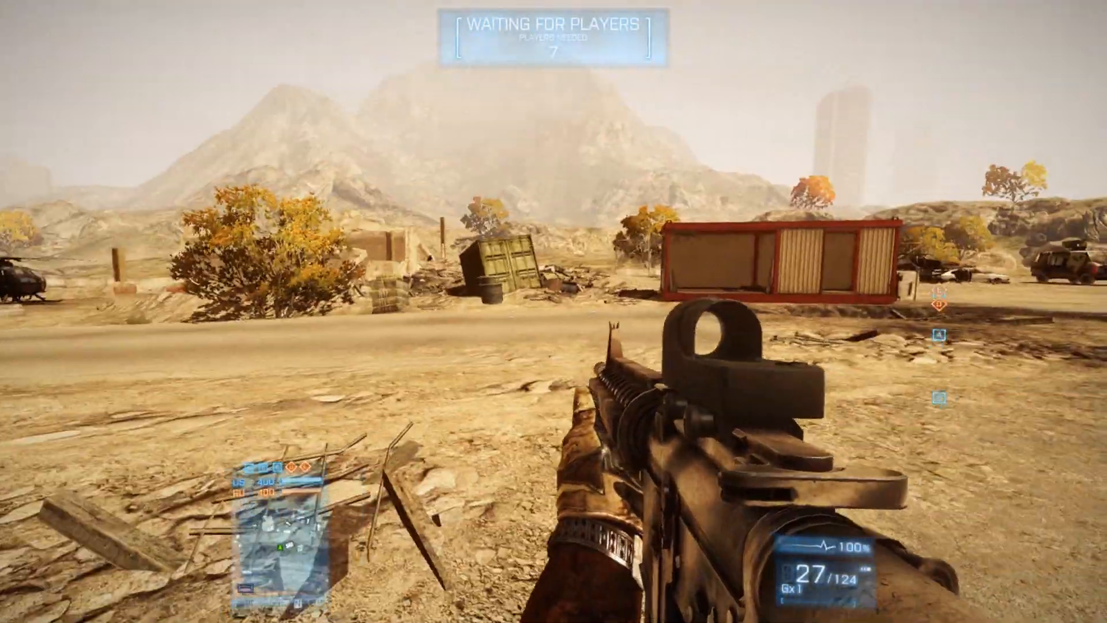
mouse_move(553, 311)
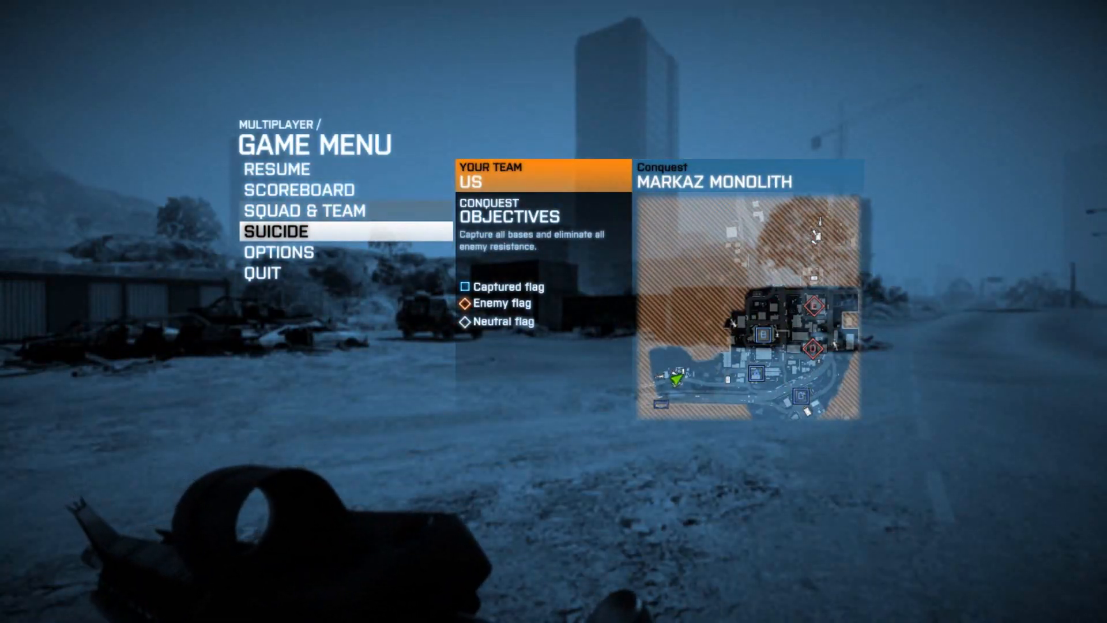
Lower soldier mouse sensitivity to nearly minimum in Controls and save the settings
click(278, 251)
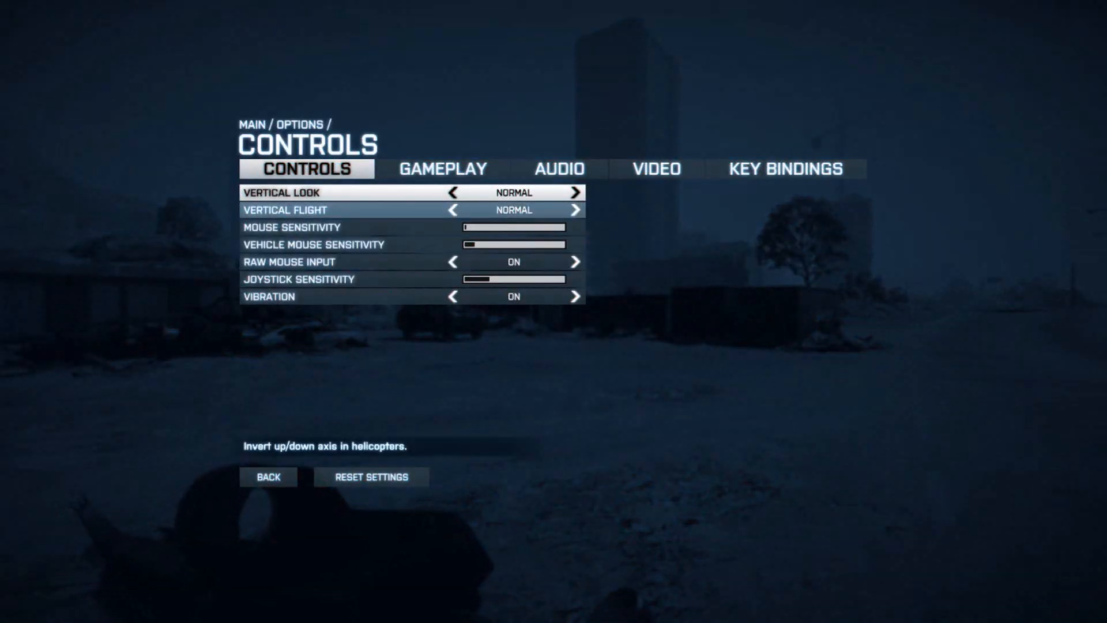
mouse_move(291, 227)
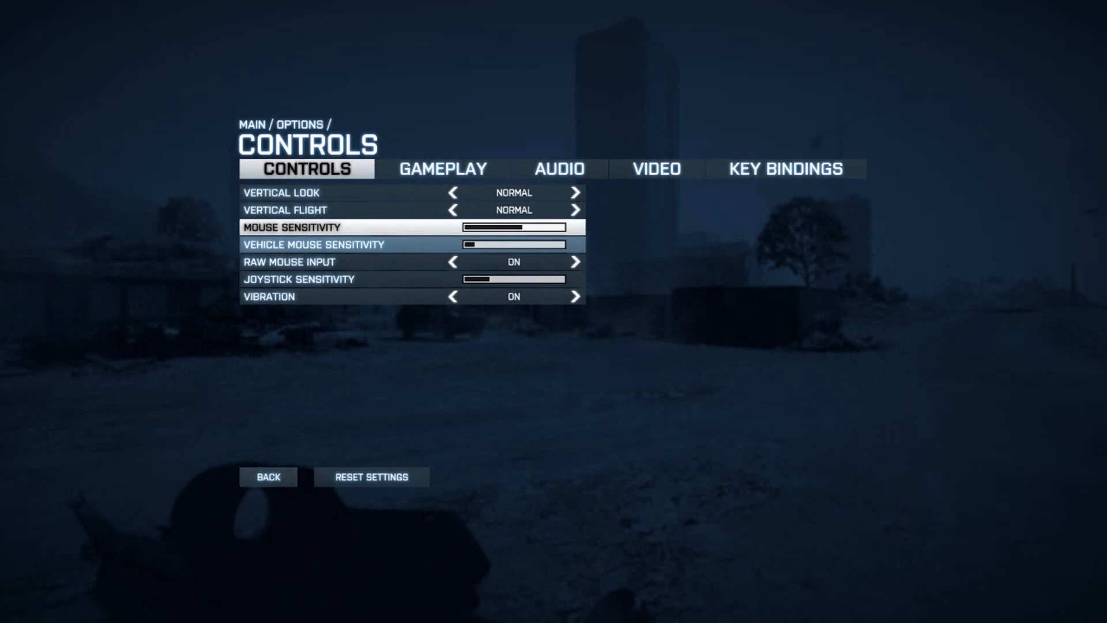
click(268, 477)
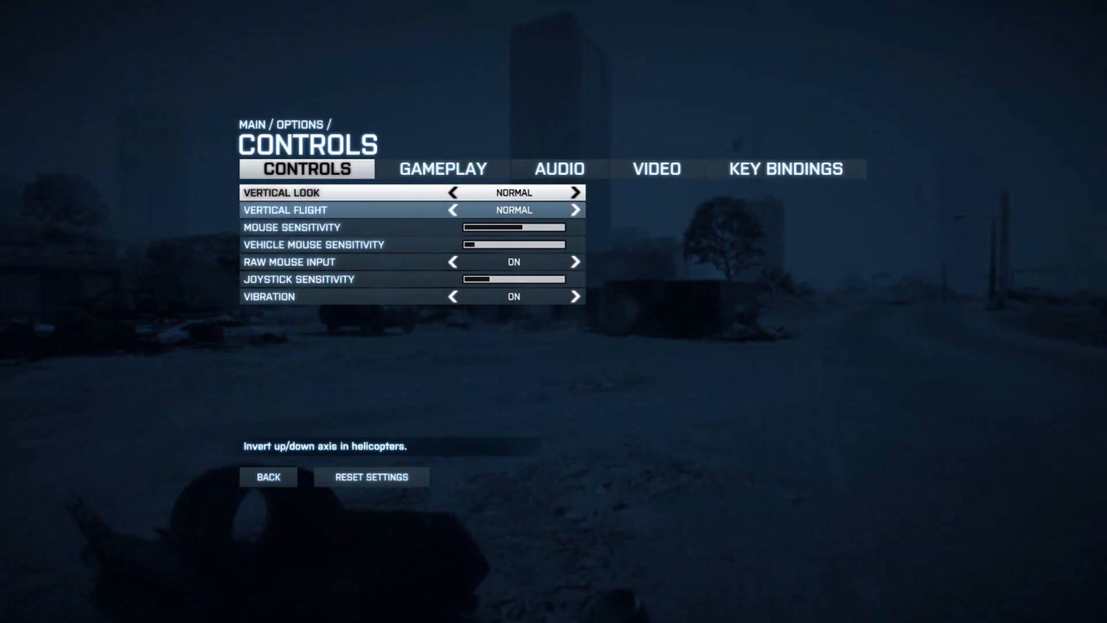
mouse_move(655, 168)
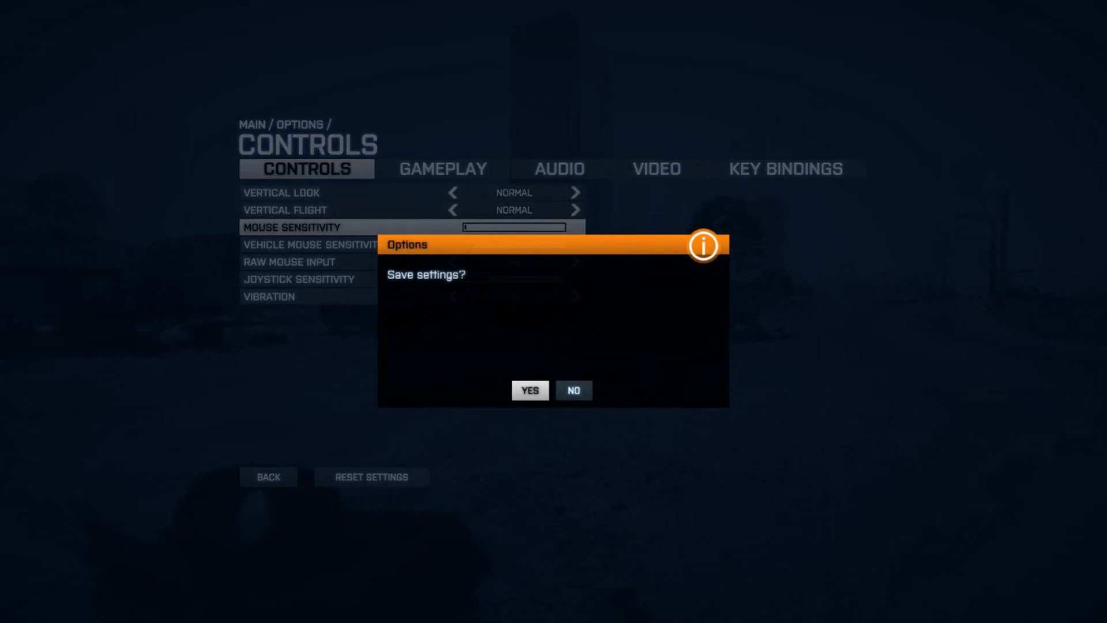
click(529, 390)
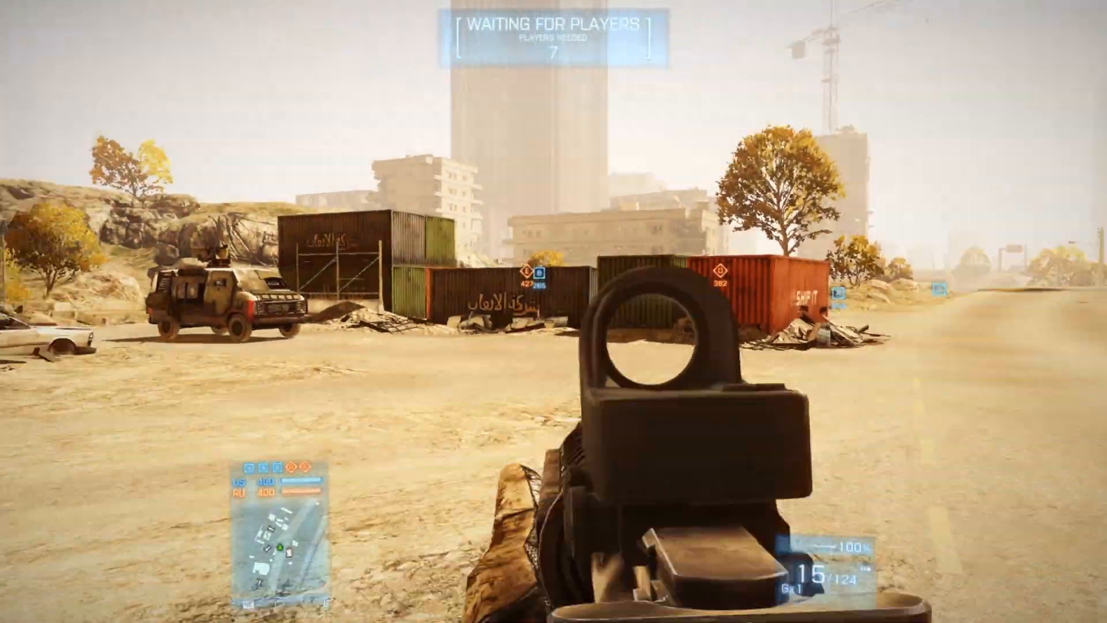
mouse_move(554, 312)
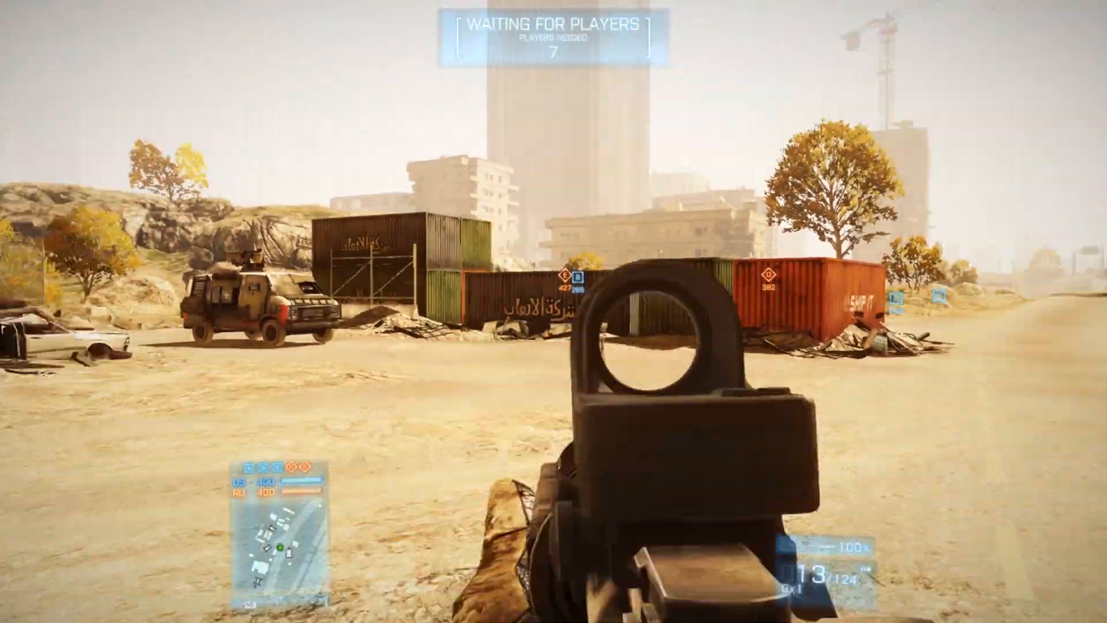
Pause the round with Escape to return to the game menu after testing
key(Escape)
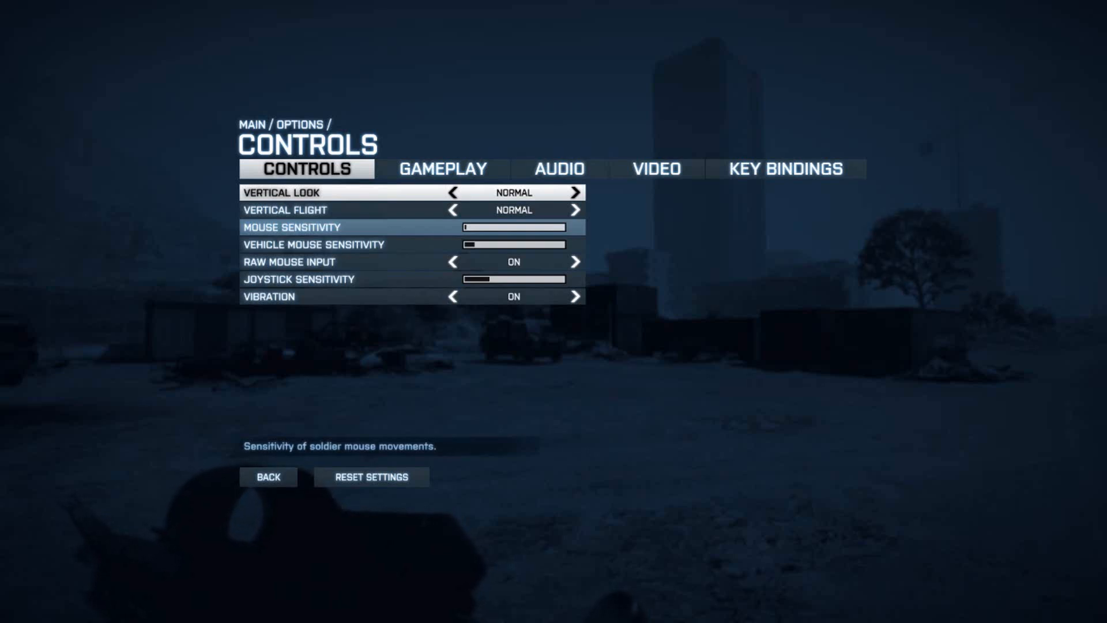
click(262, 272)
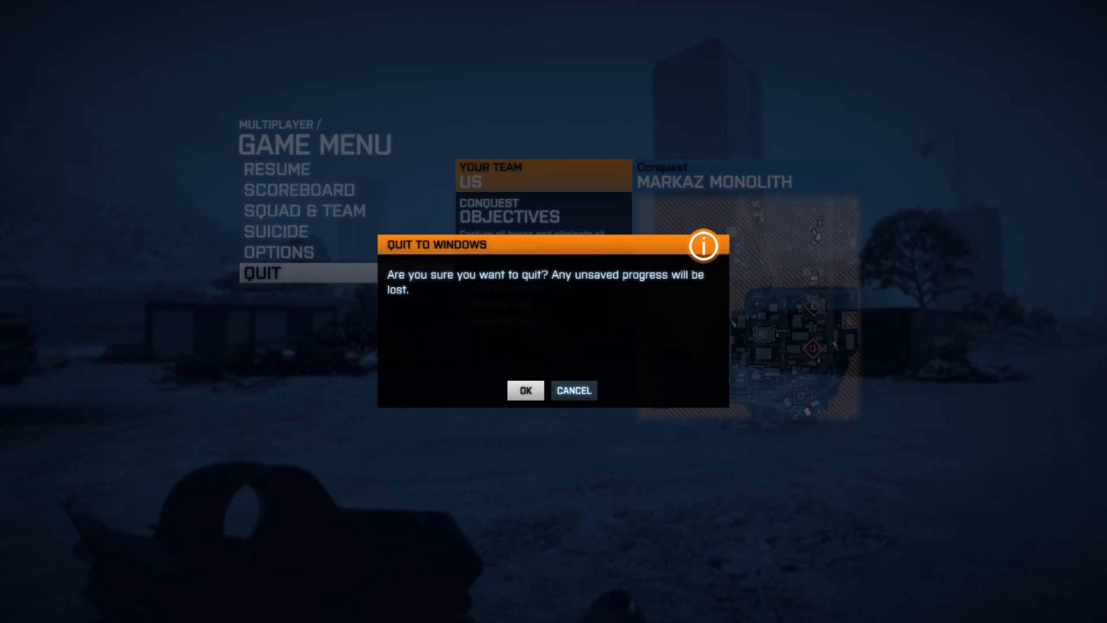
click(573, 390)
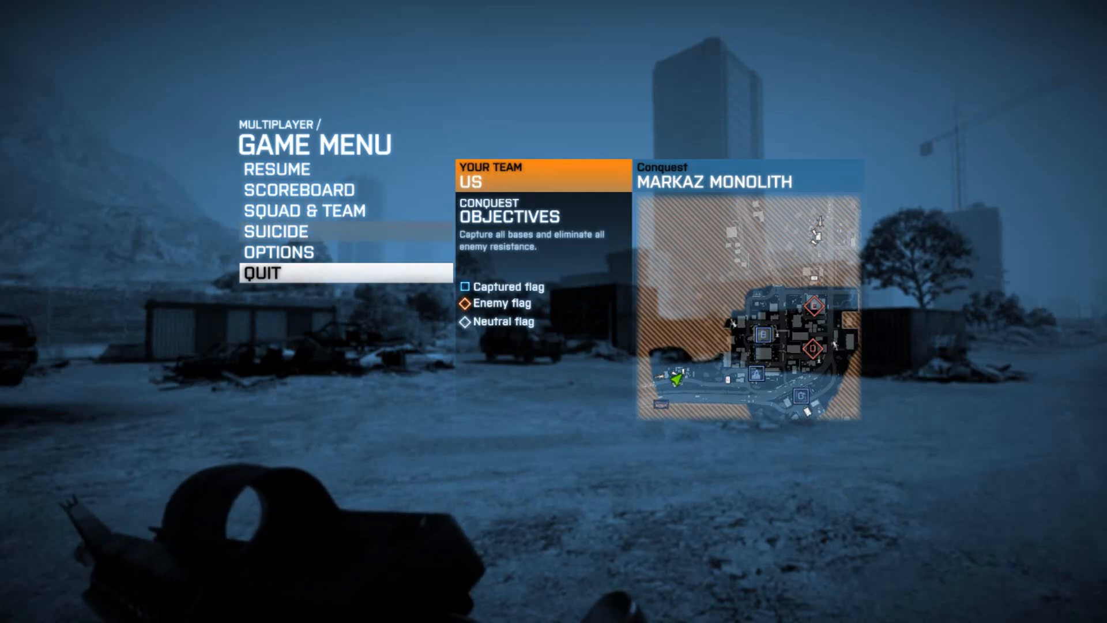
click(280, 252)
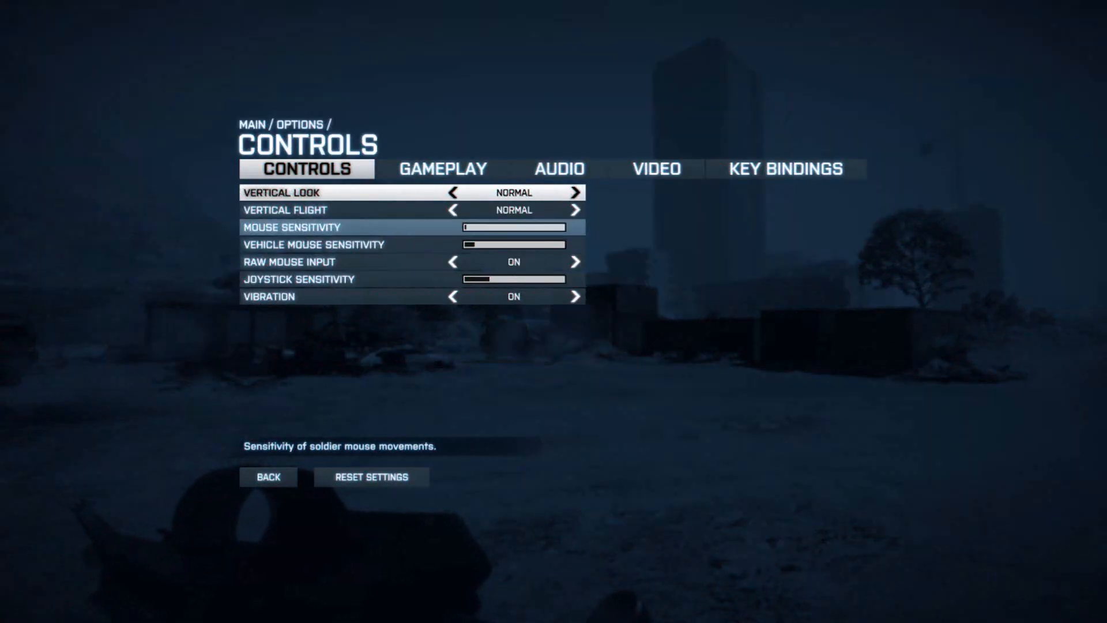